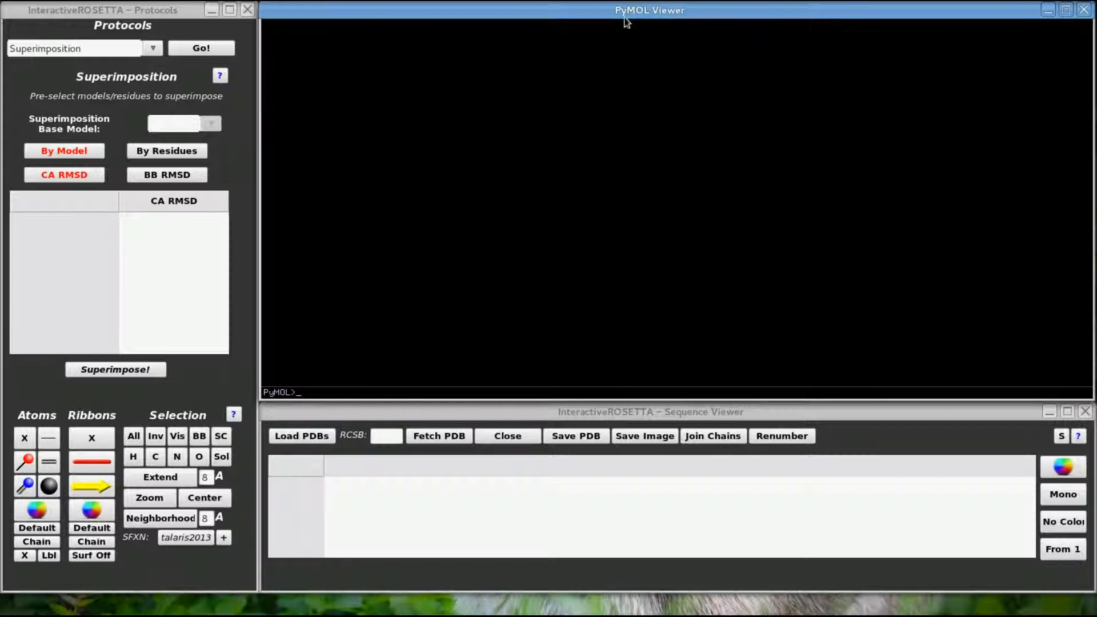
mouse_move(514, 194)
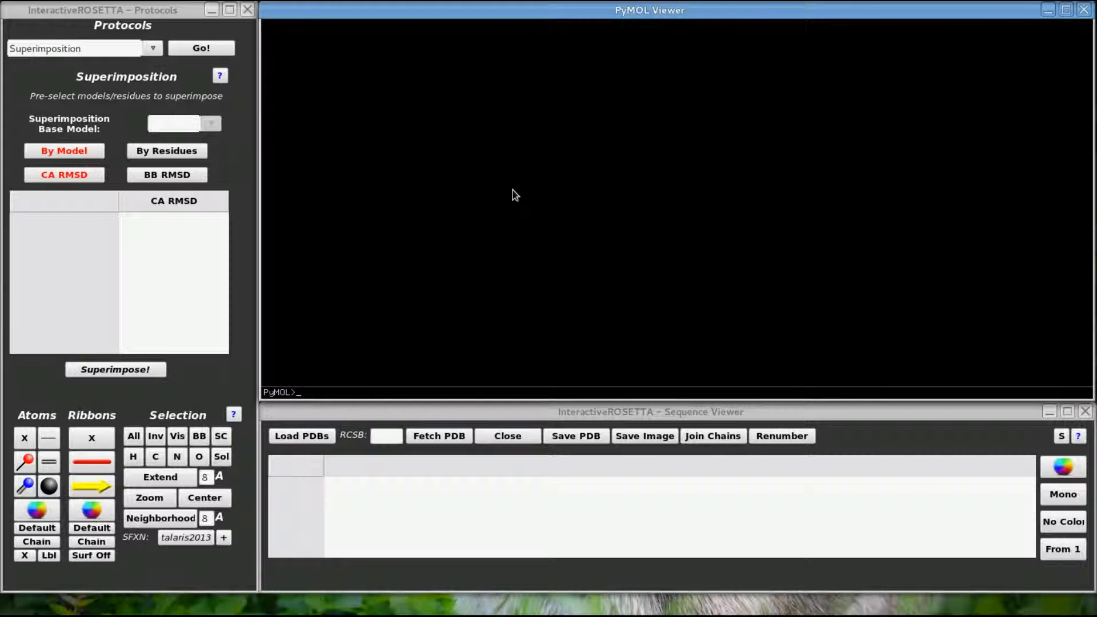
mouse_move(612, 103)
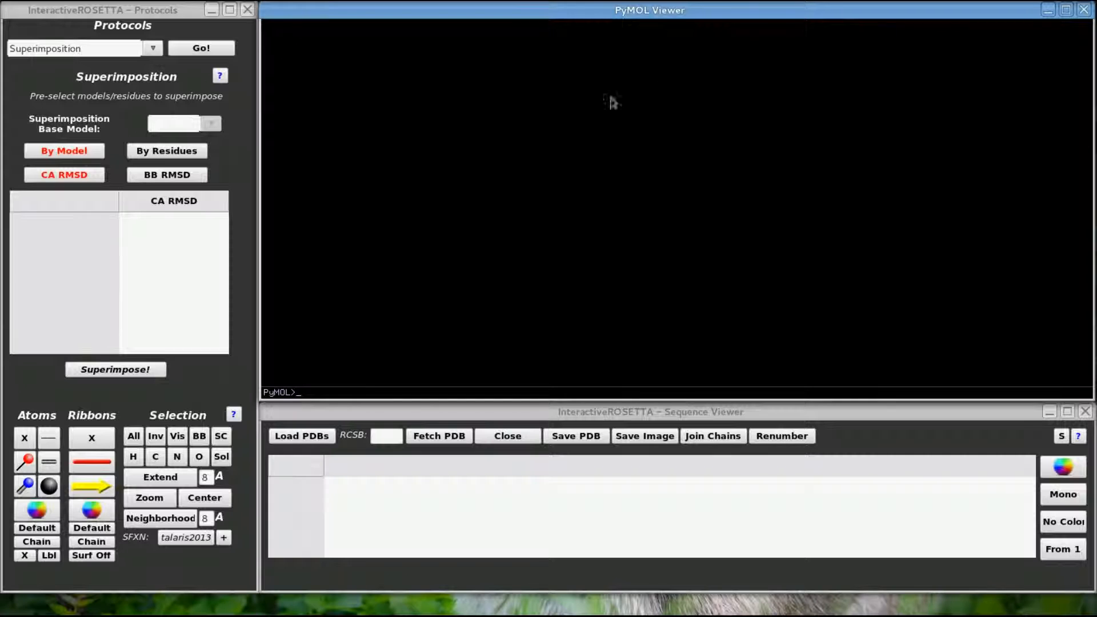
mouse_move(511, 276)
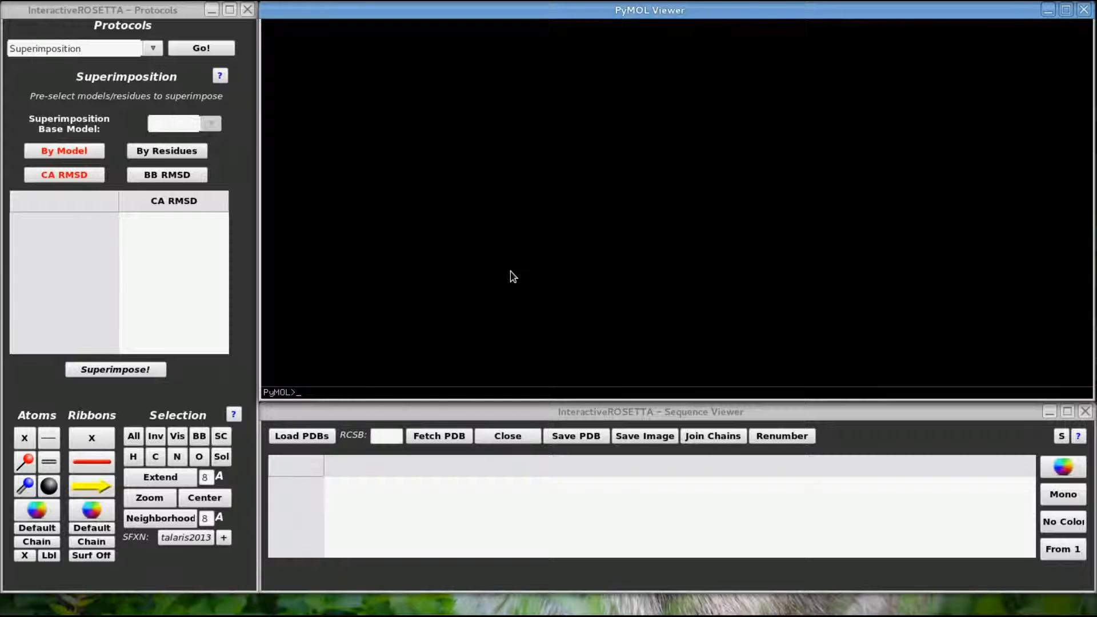
mouse_move(511, 281)
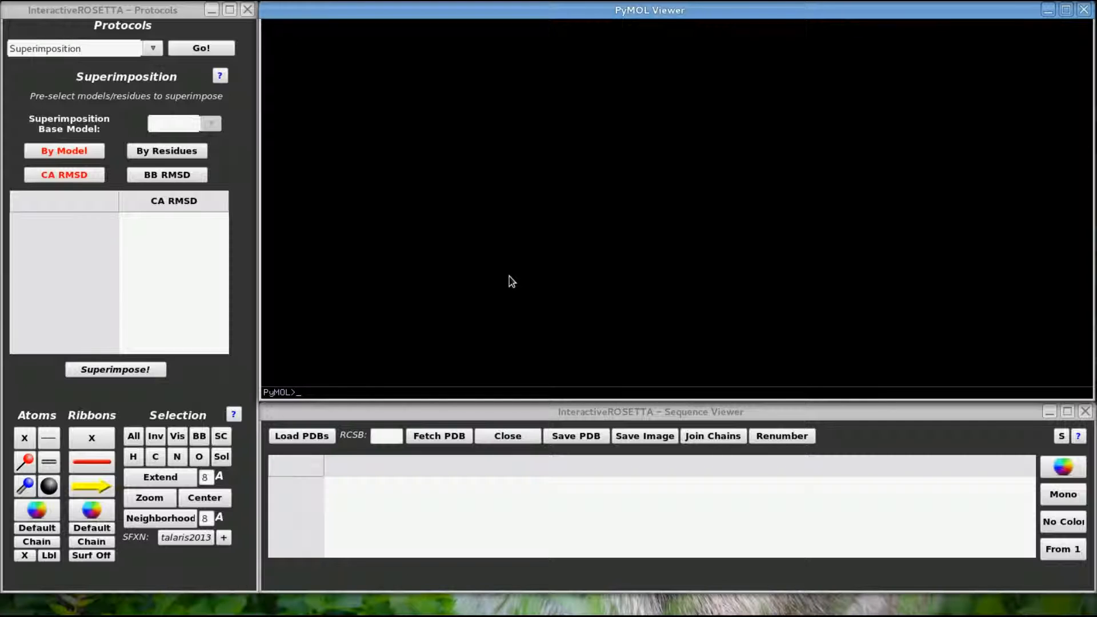
mouse_move(503, 389)
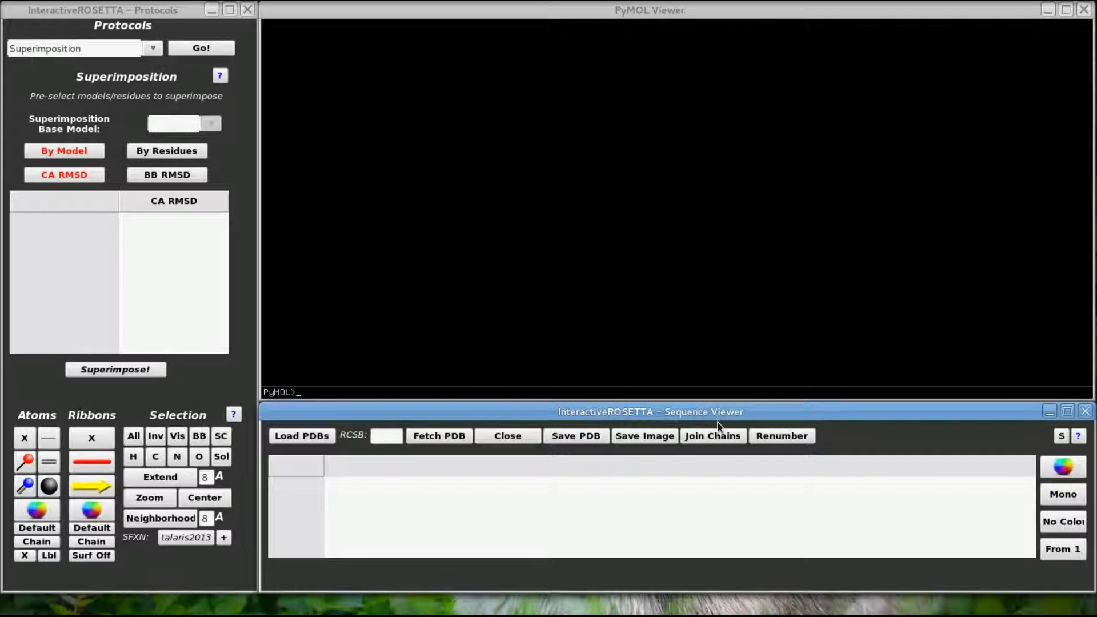
mouse_move(948, 518)
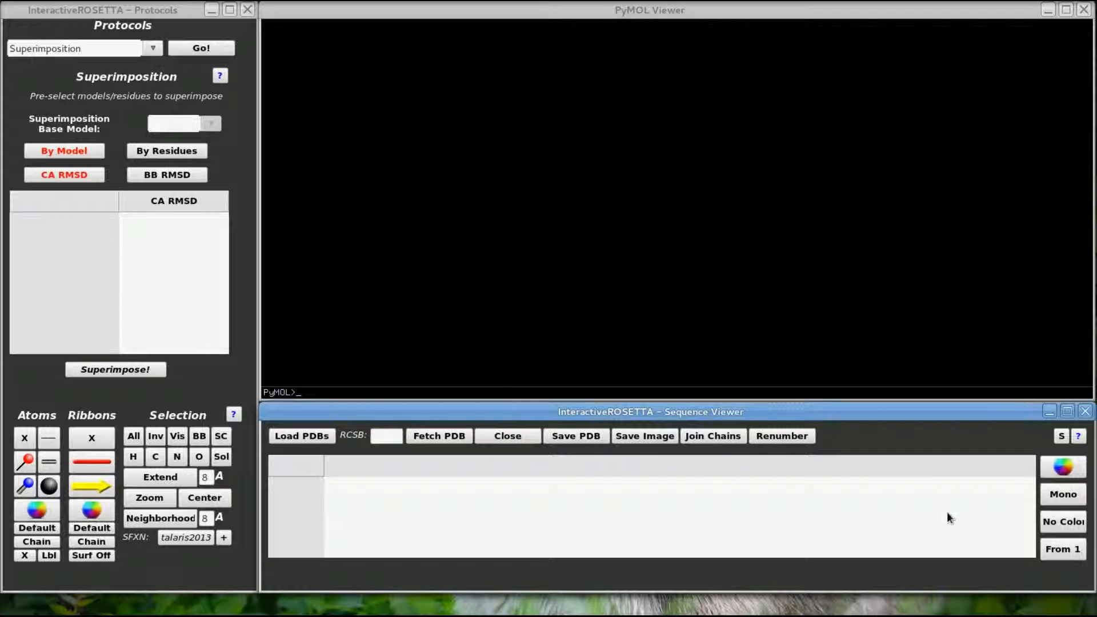
mouse_move(611, 518)
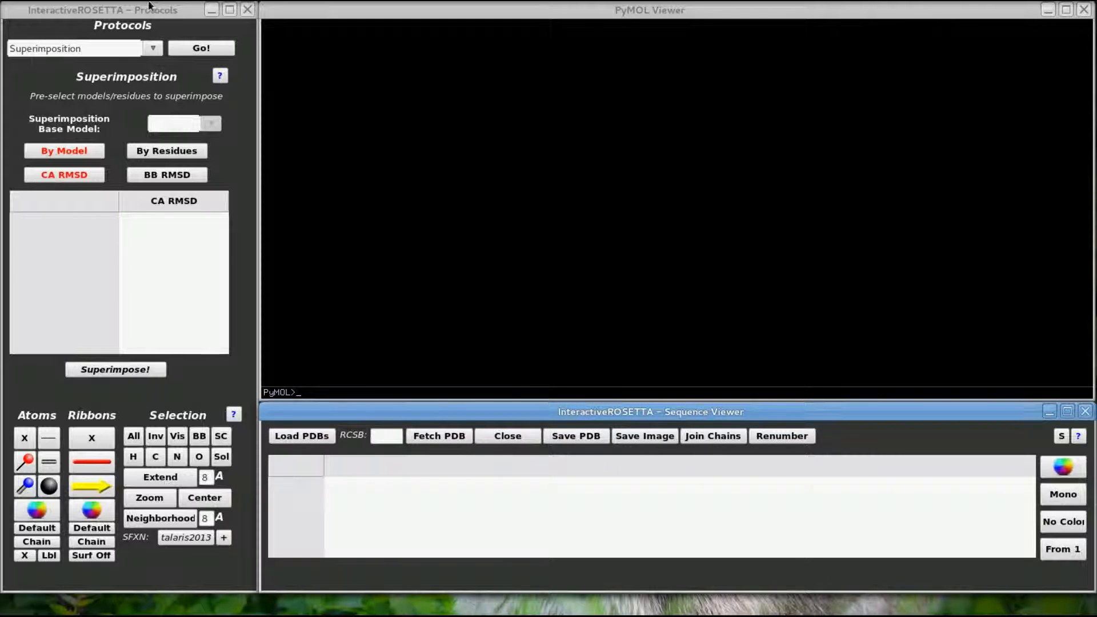
Glance at the protocol list, then load Balto0.pdb from disk.
click(105, 10)
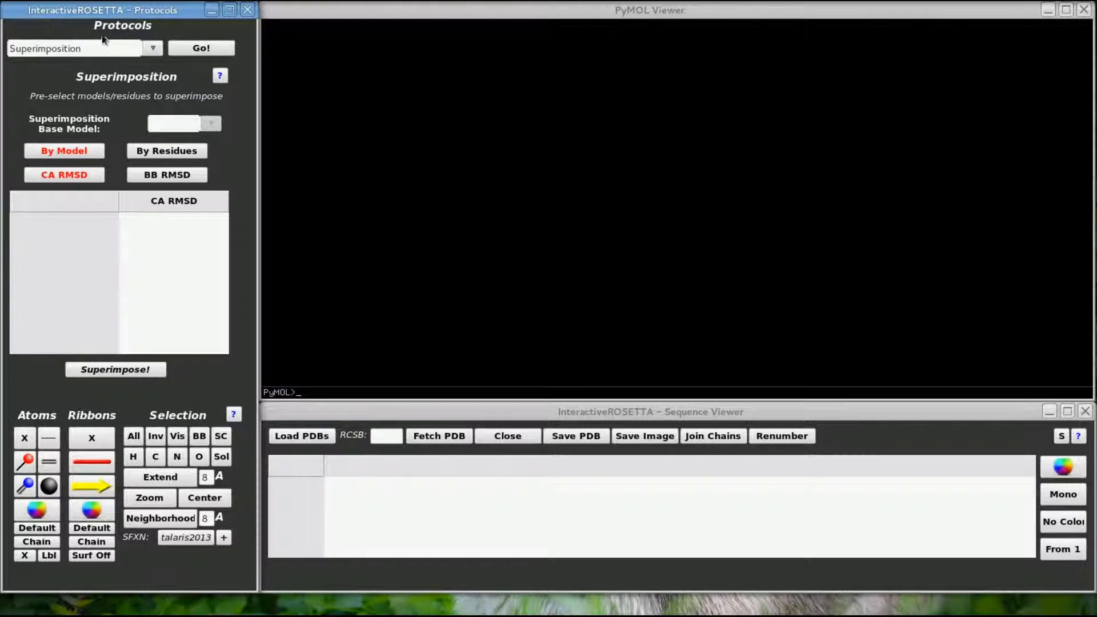
click(152, 48)
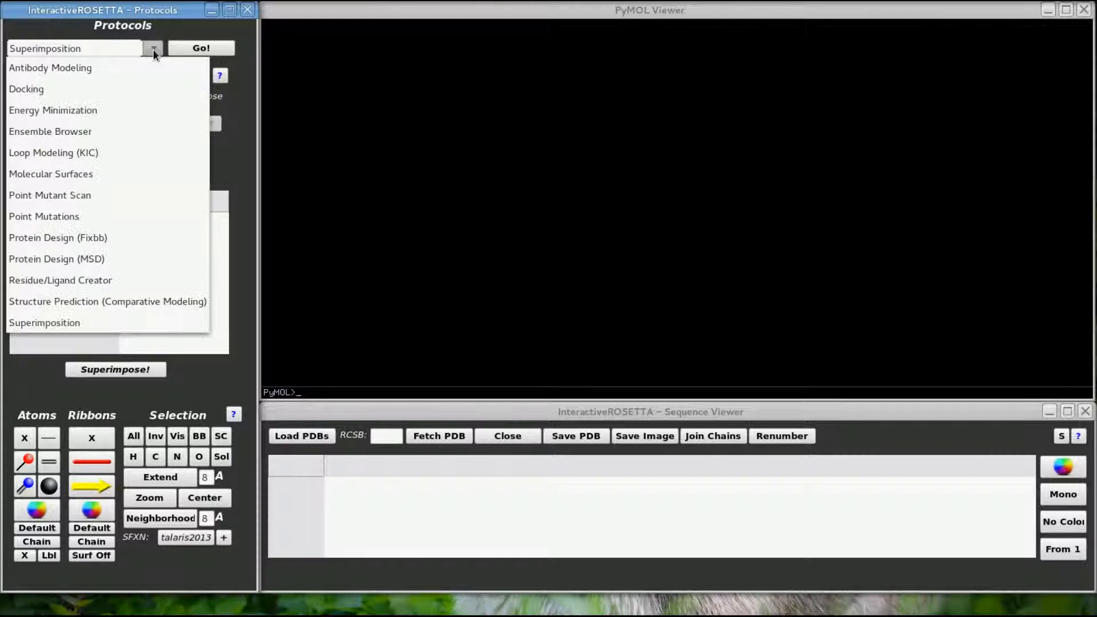
click(44, 322)
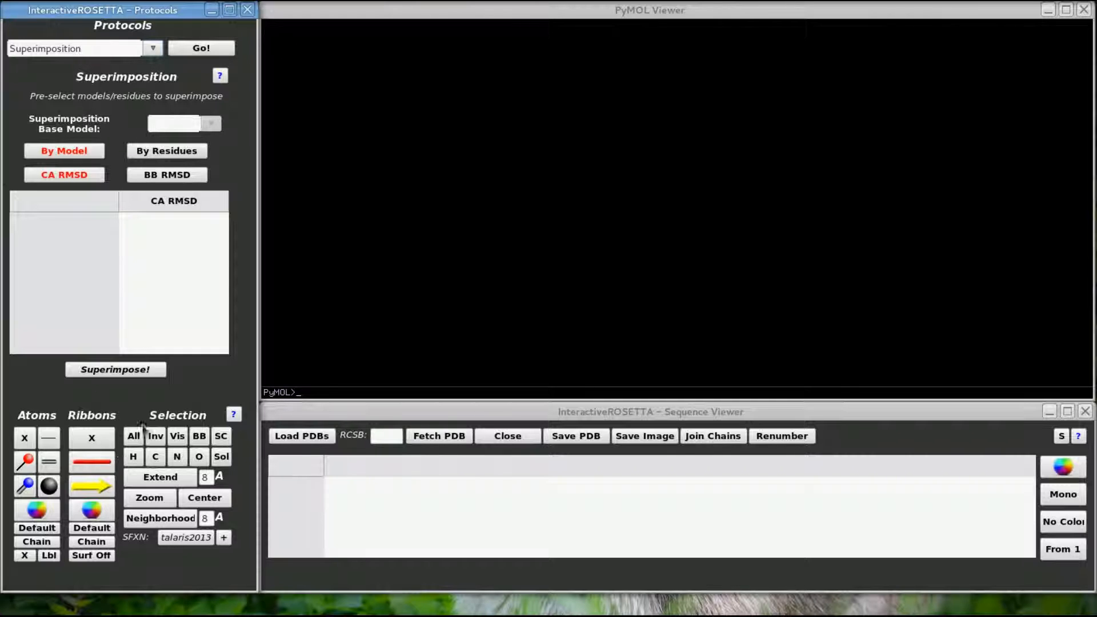
mouse_move(7, 476)
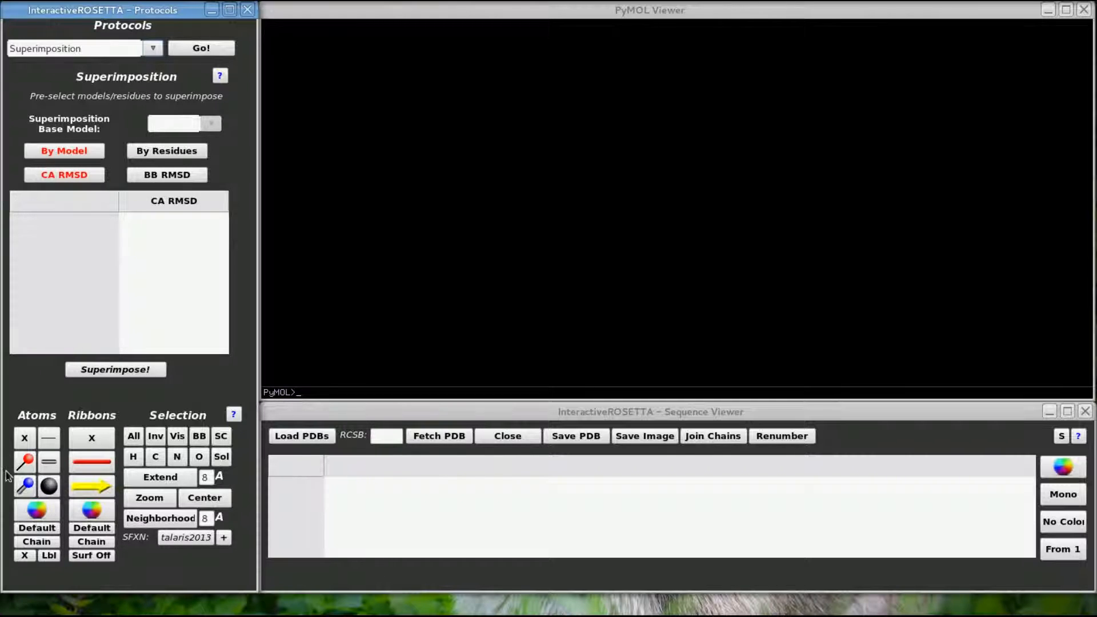
mouse_move(208, 452)
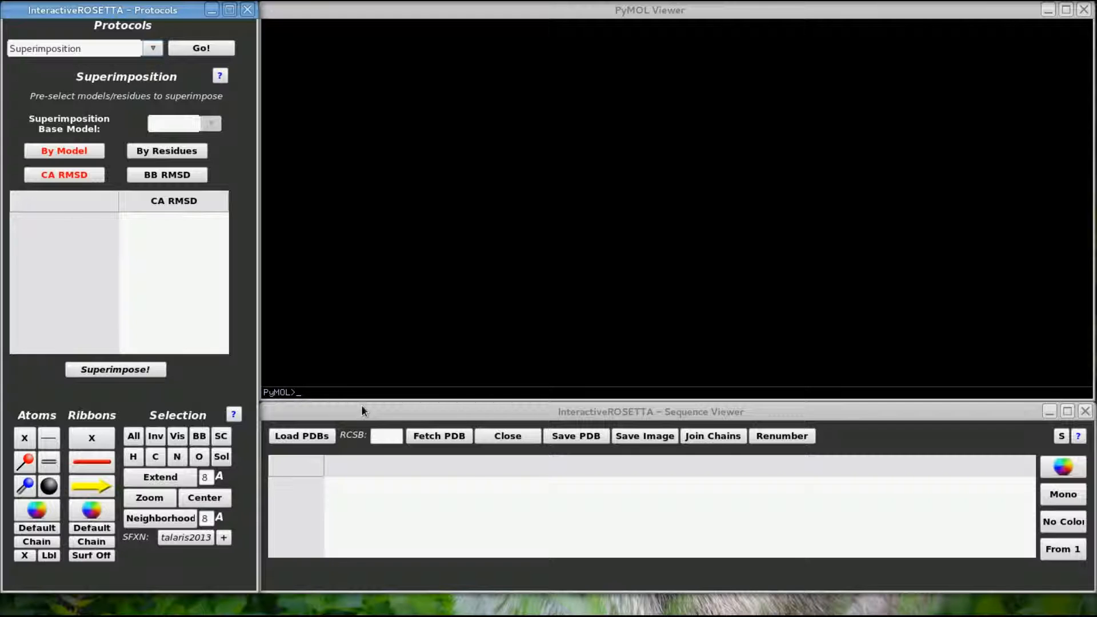
mouse_move(302, 436)
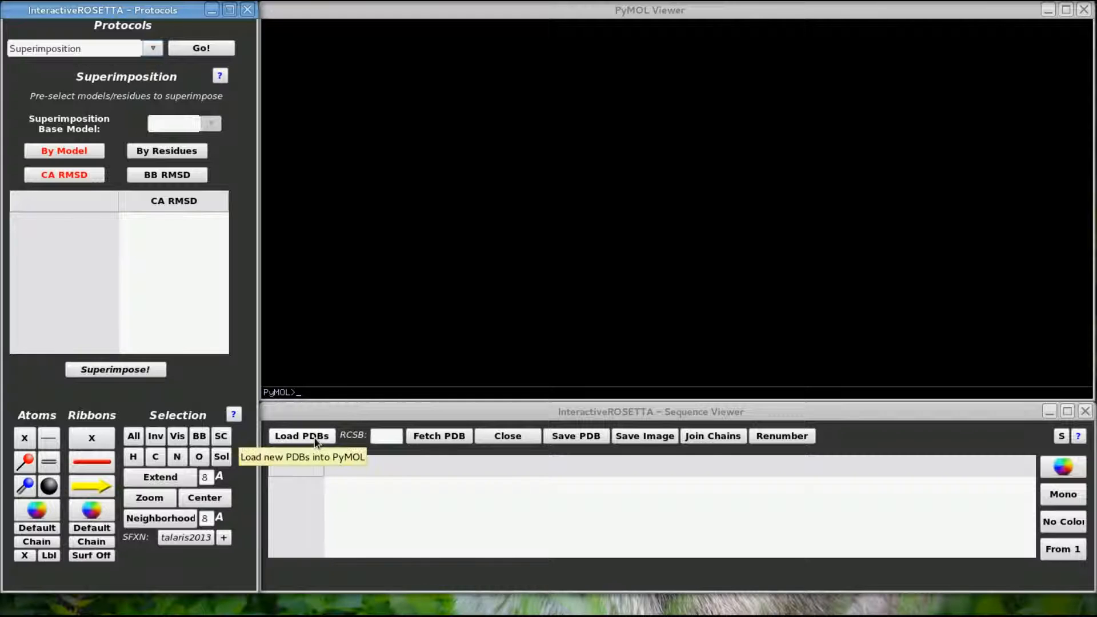
click(302, 435)
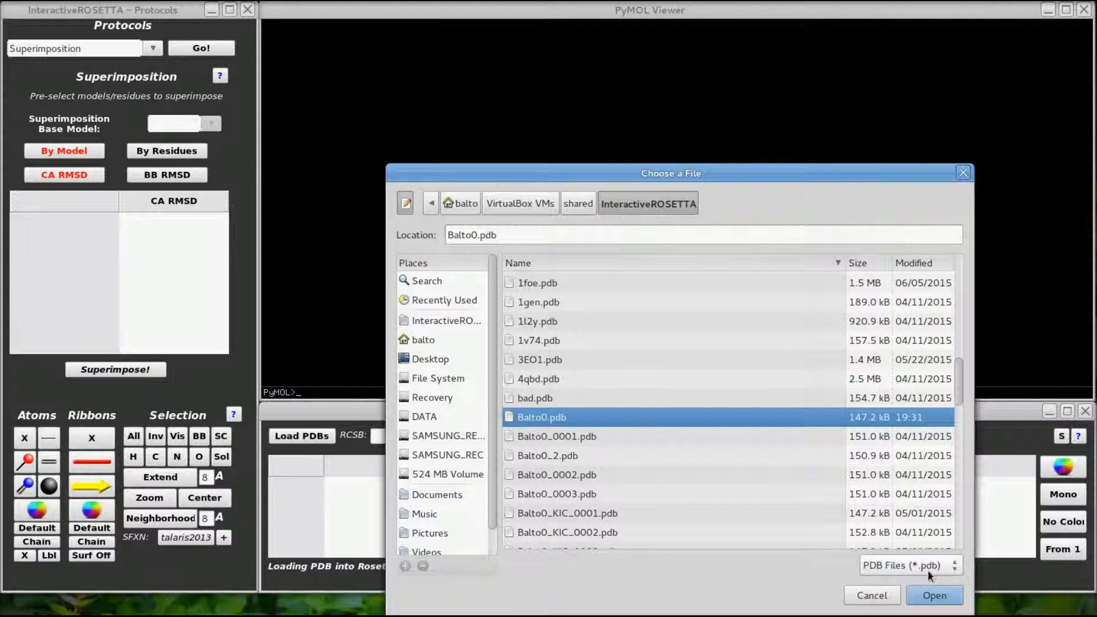
click(933, 595)
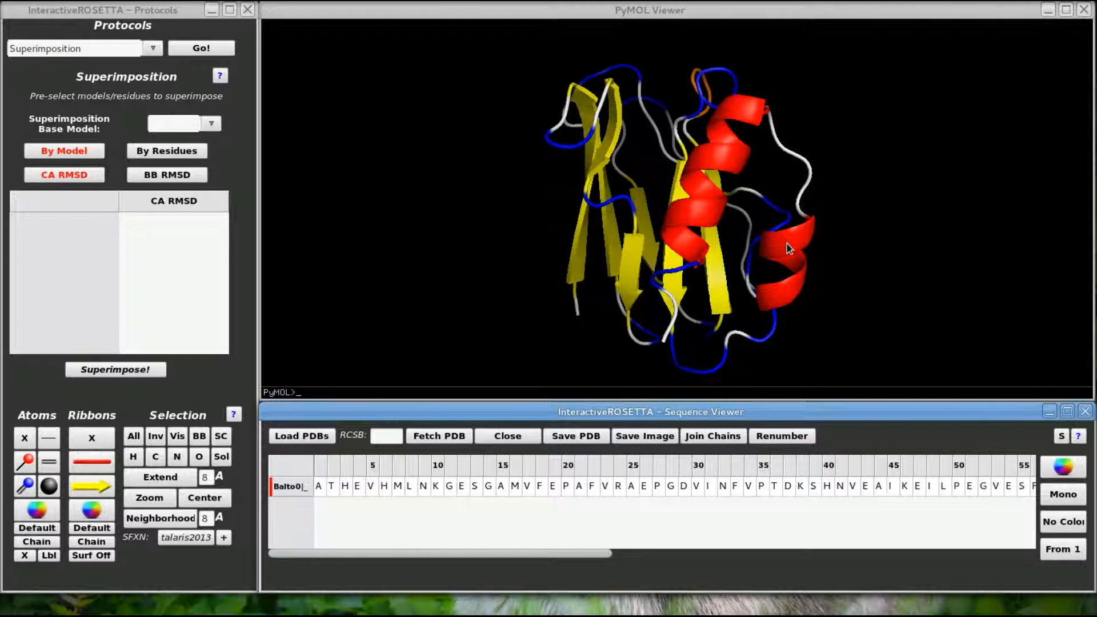
mouse_move(779, 248)
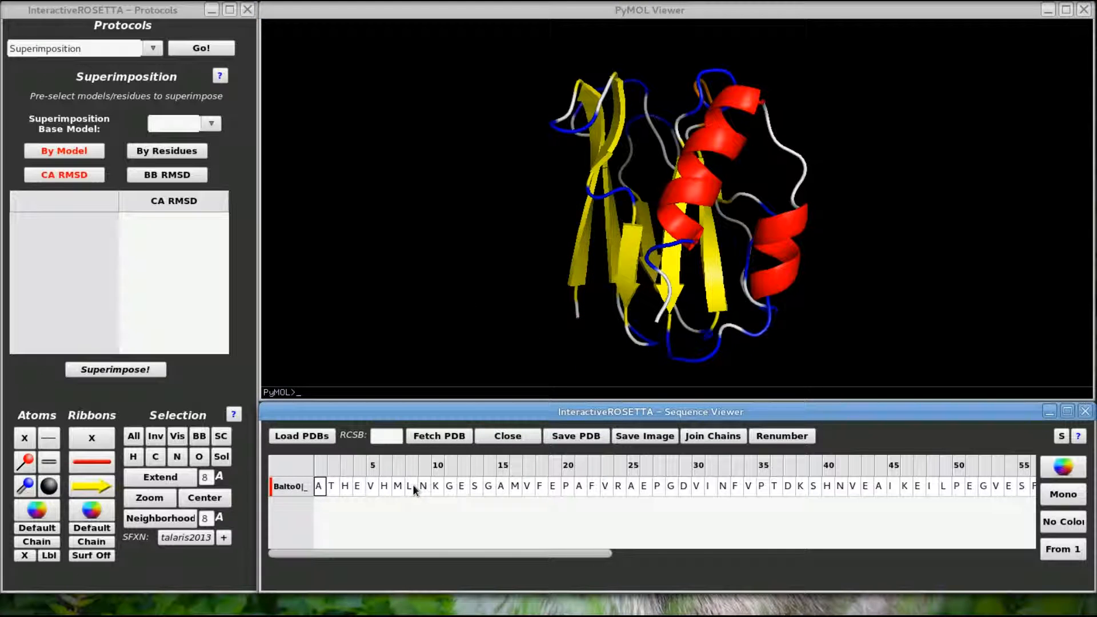
click(290, 486)
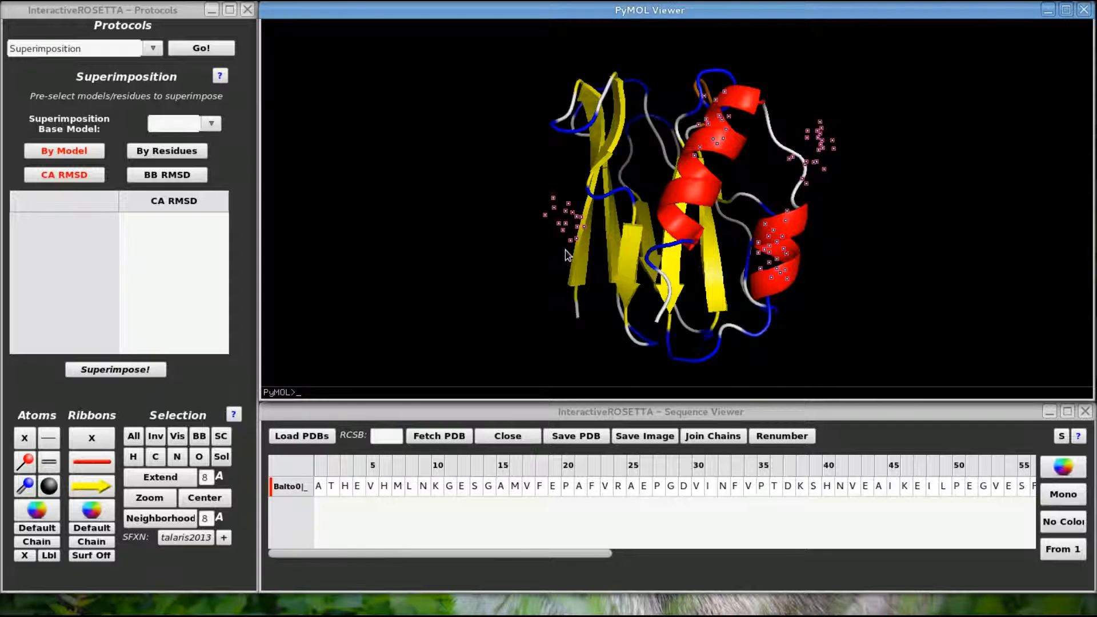
mouse_move(430, 397)
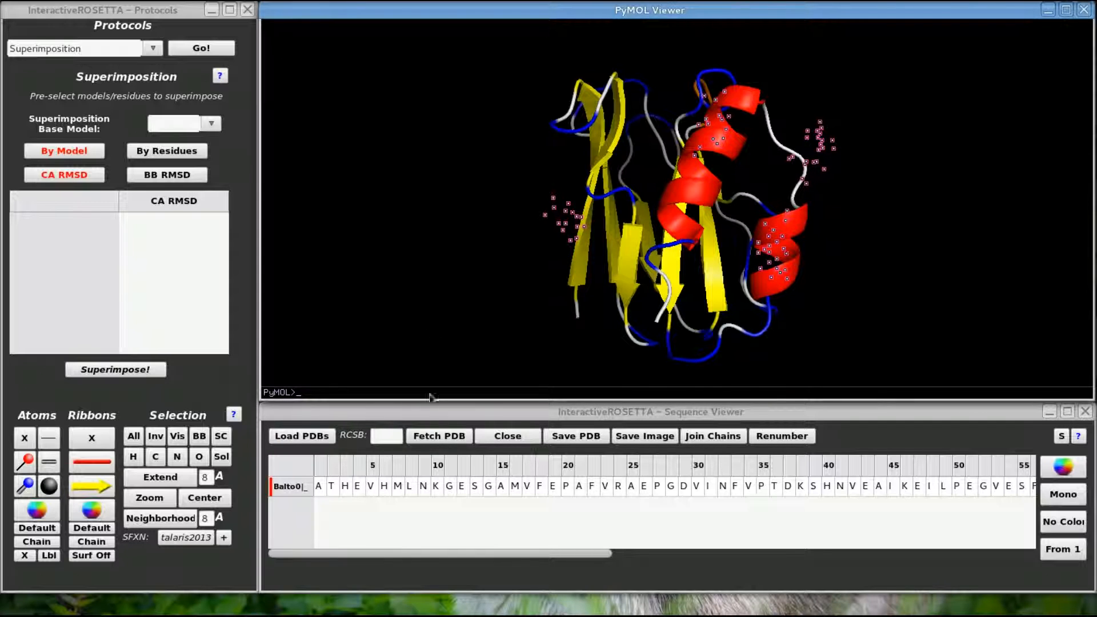
click(356, 486)
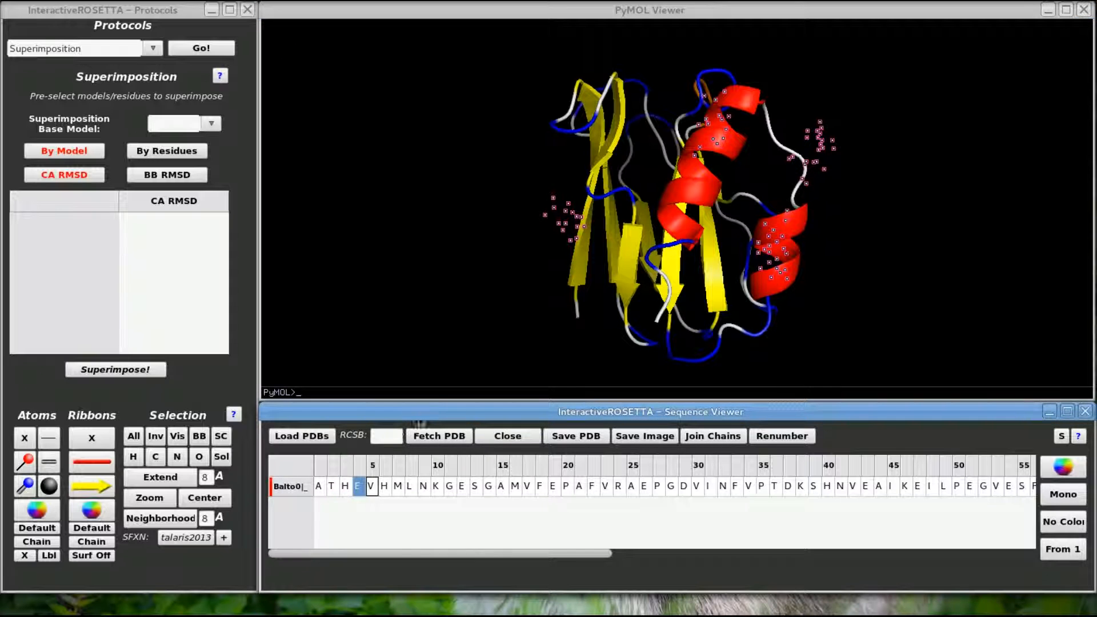
mouse_move(353, 553)
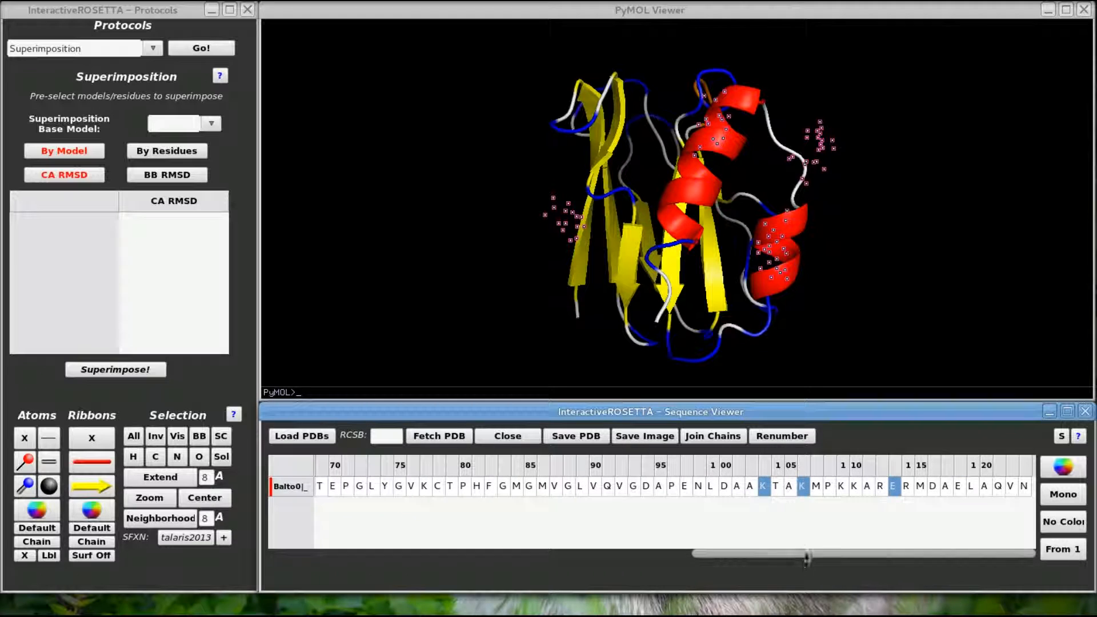
drag(805, 556, 302, 556)
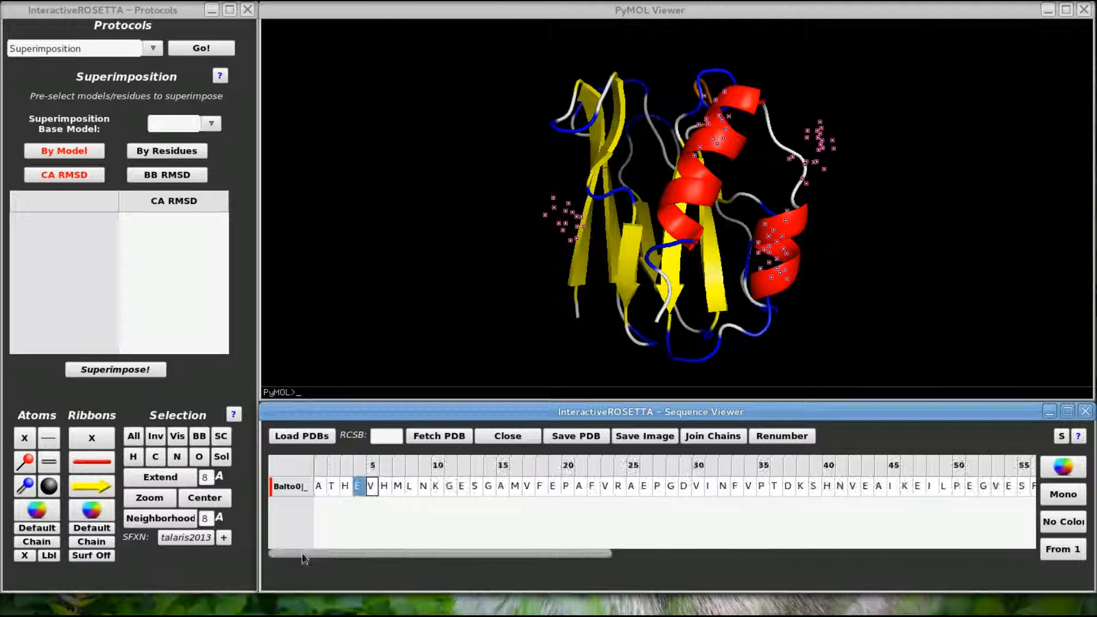
click(318, 486)
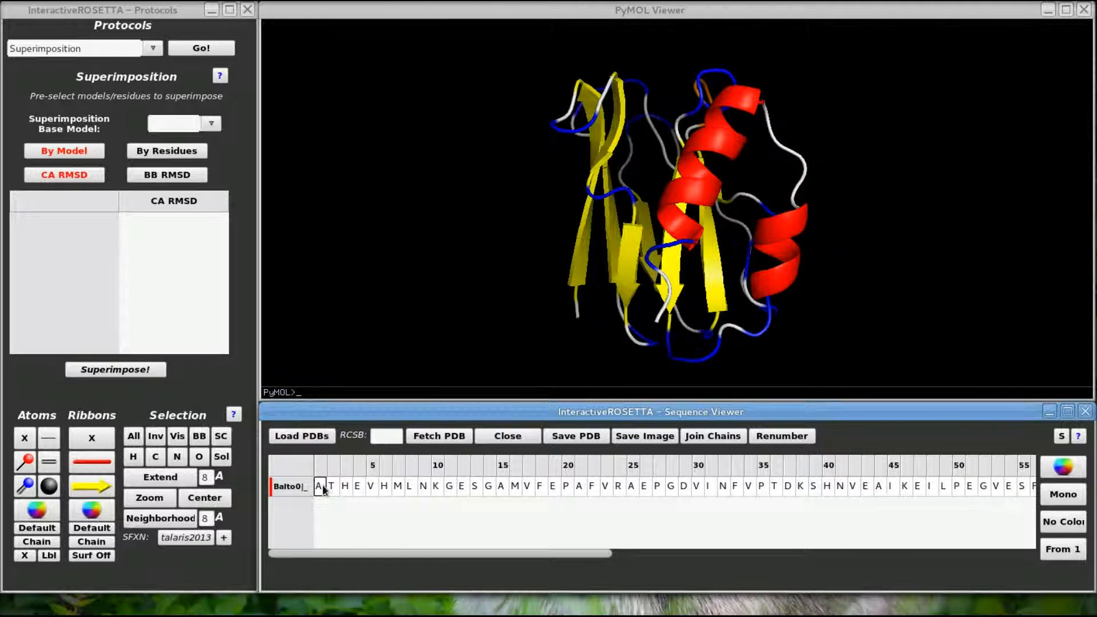
Select residues A1–V5 (ATHEV) and display their atoms as spheres.
drag(318, 486, 371, 486)
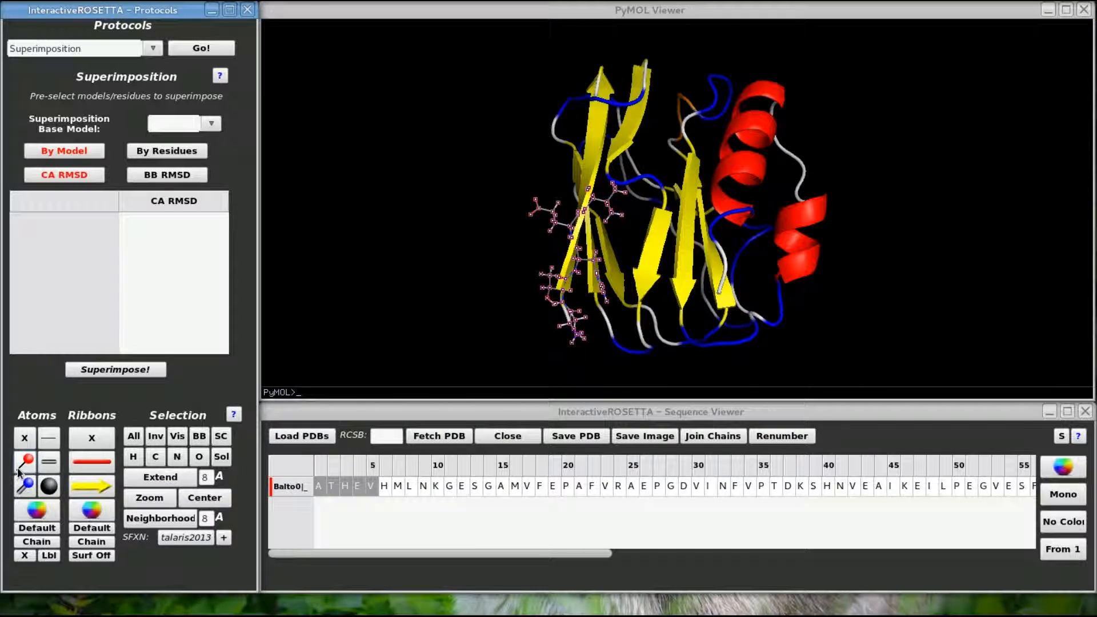
mouse_move(49, 438)
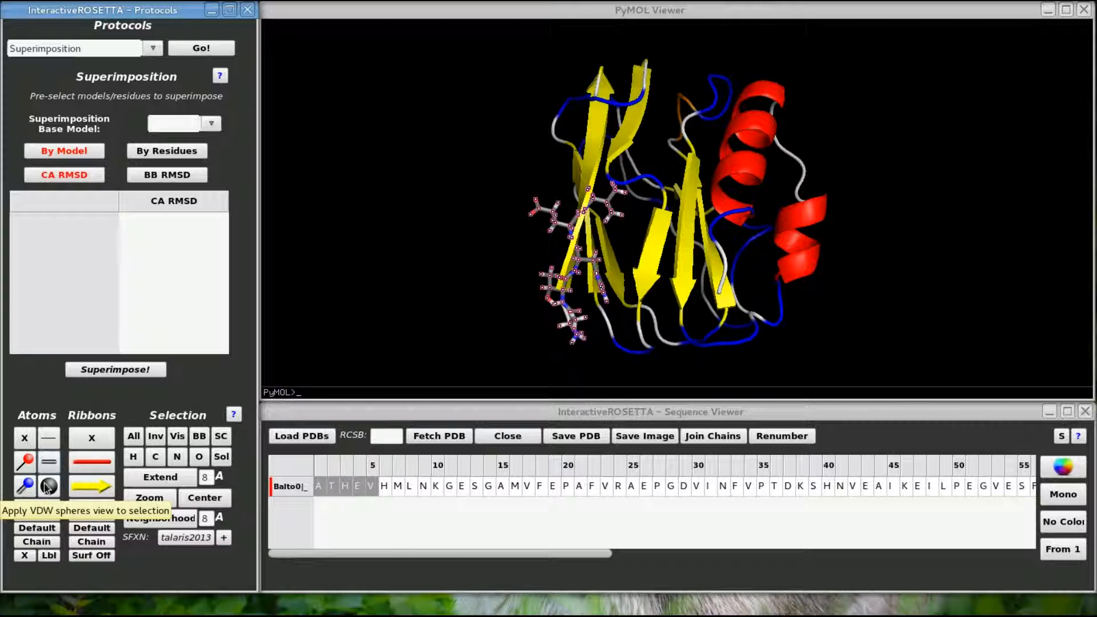
click(24, 486)
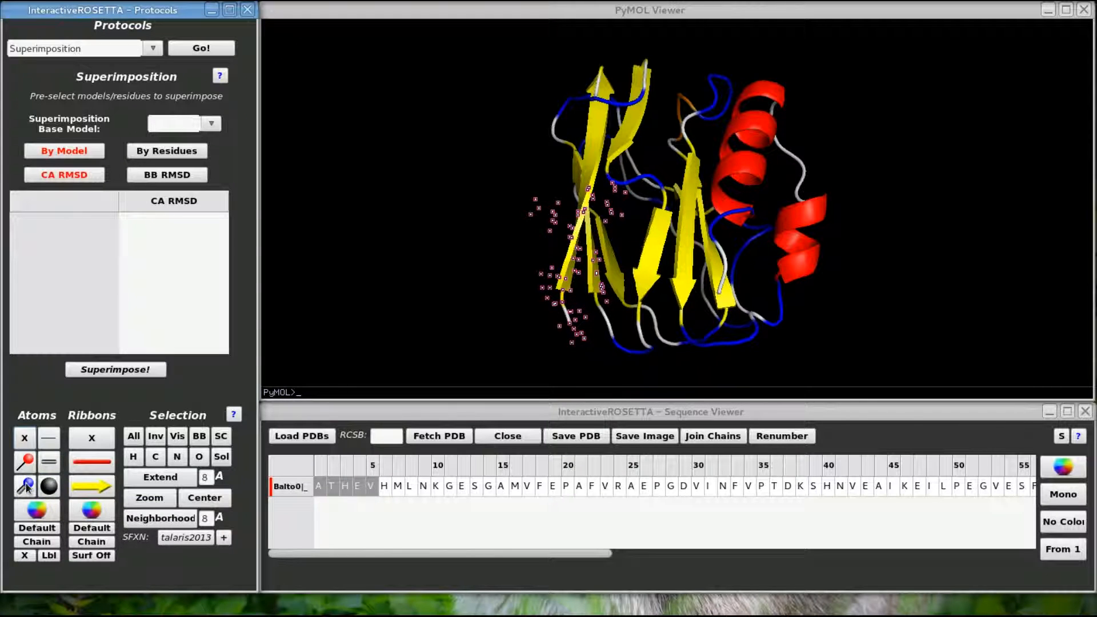
Open the atom colour chooser and try purple on residues A1–V5.
click(25, 503)
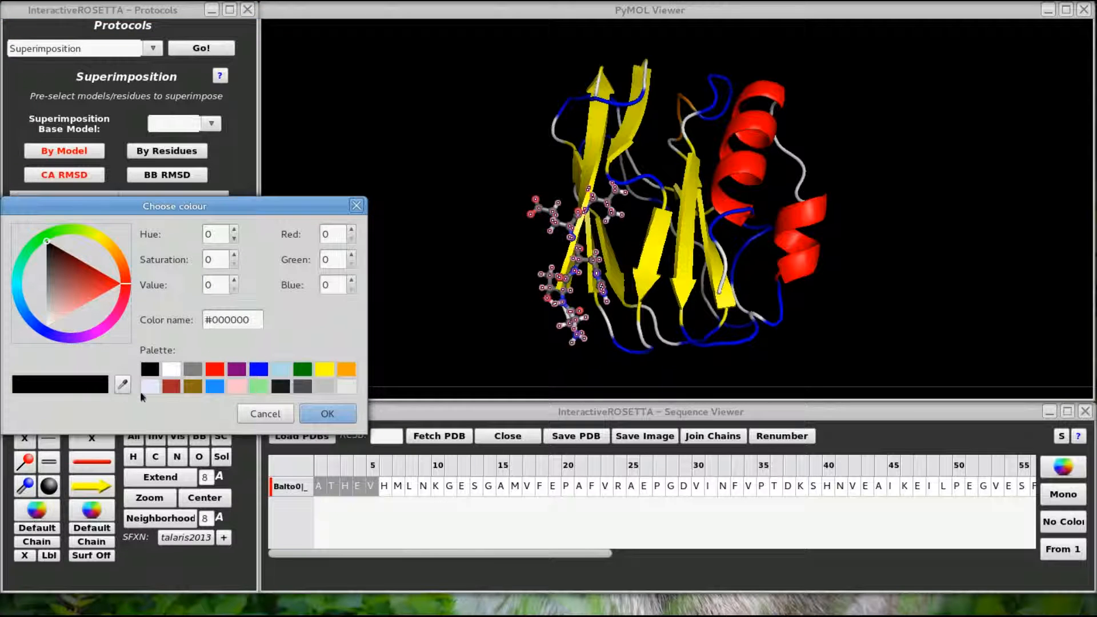
drag(175, 206, 226, 200)
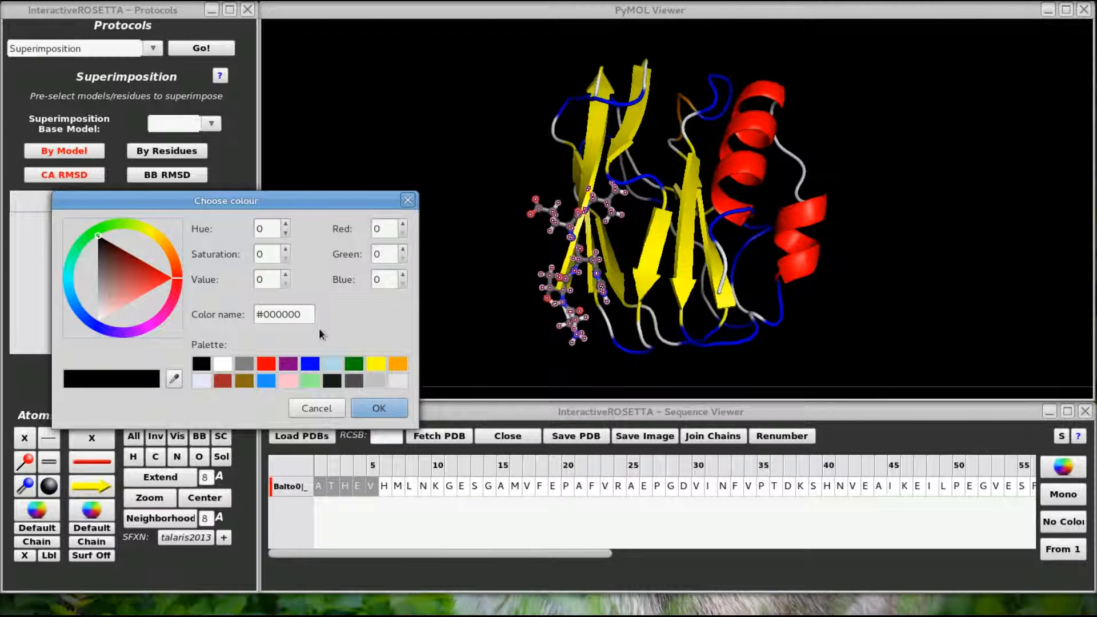
mouse_move(303, 348)
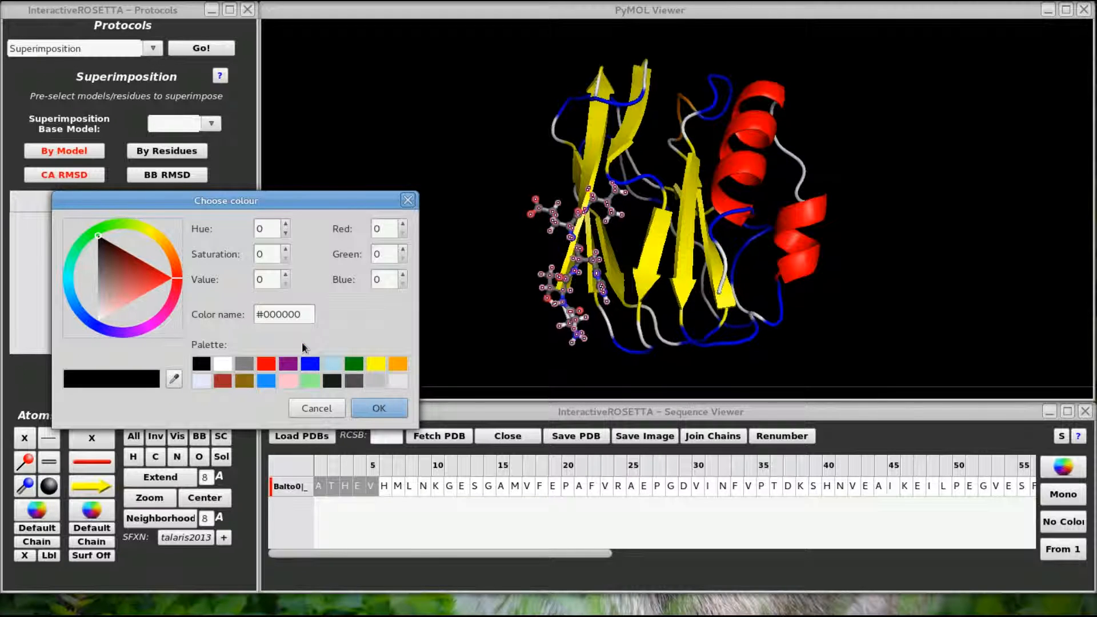
click(288, 363)
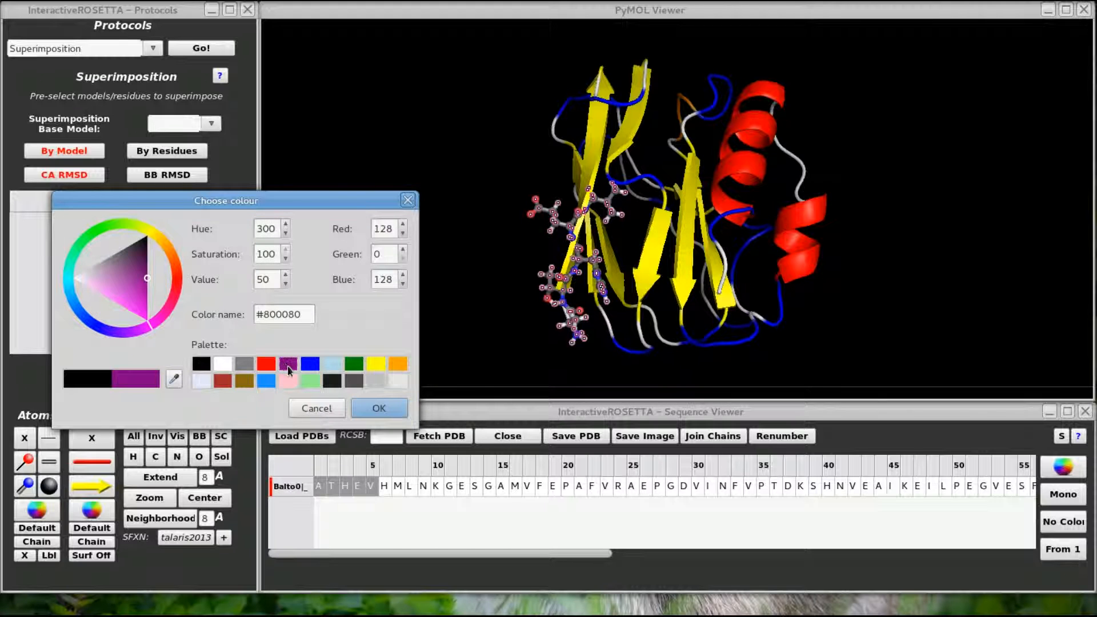
click(378, 408)
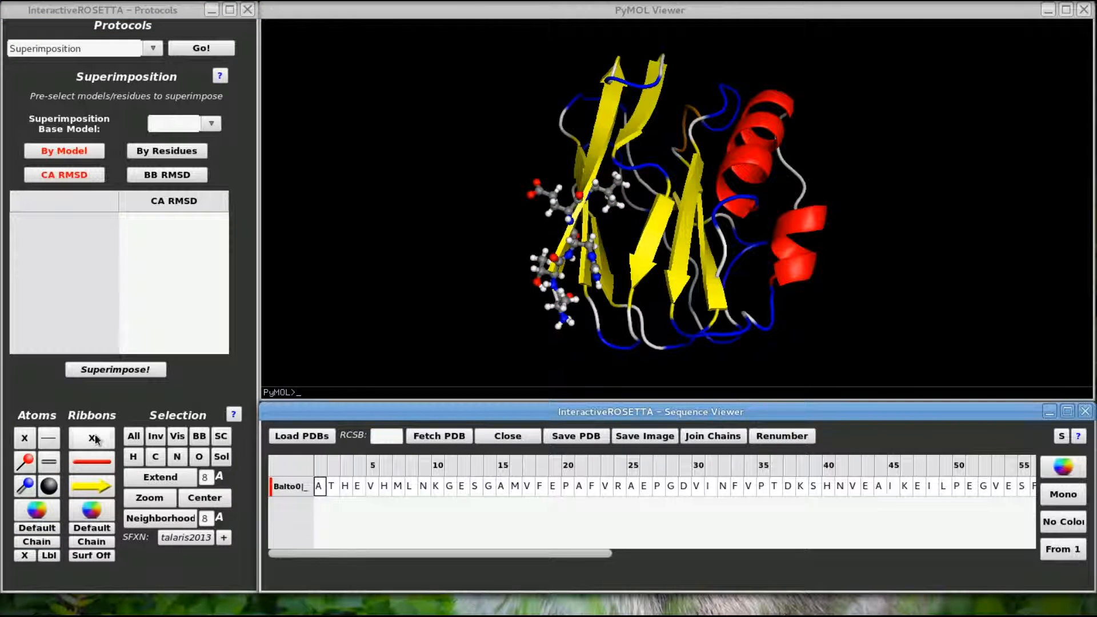
Hide the ribbon, show it as a line trace, then restore the cartoon.
click(92, 437)
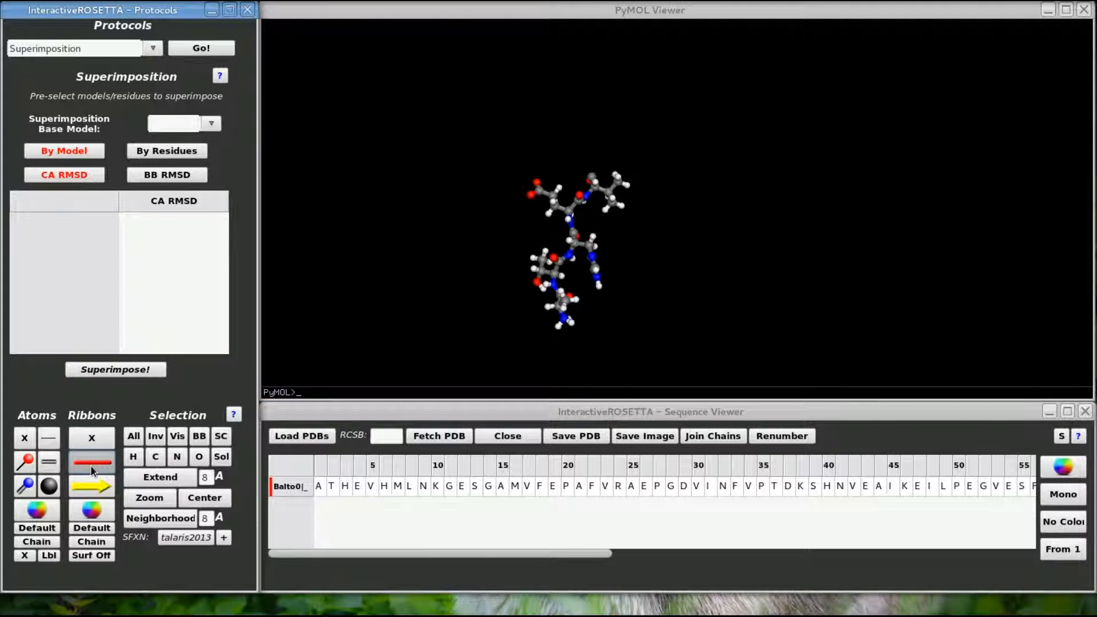
click(91, 487)
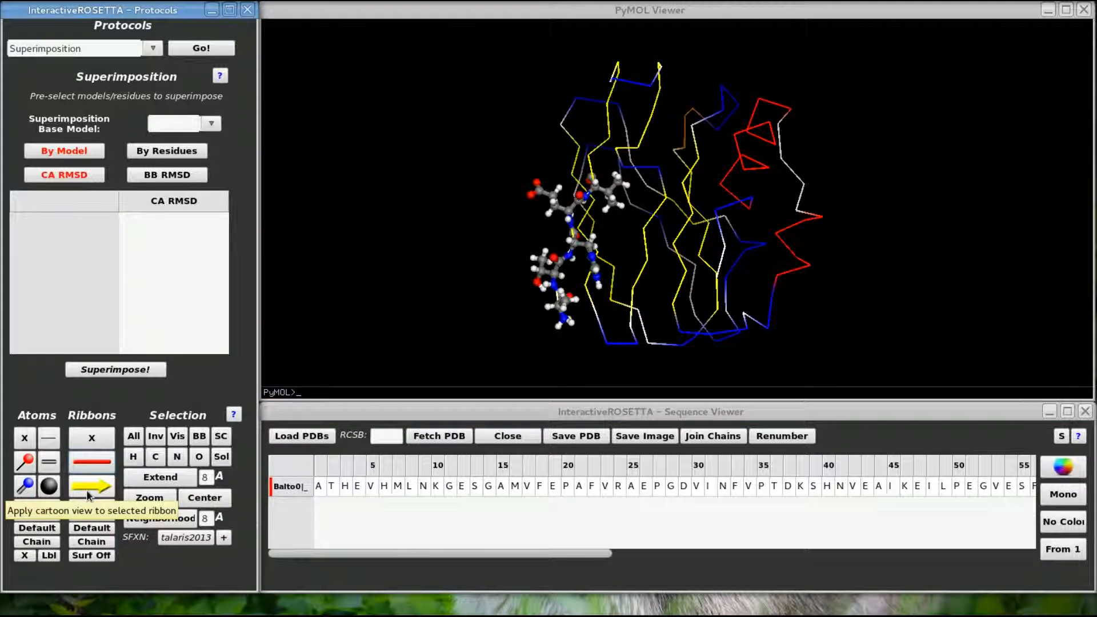
click(91, 486)
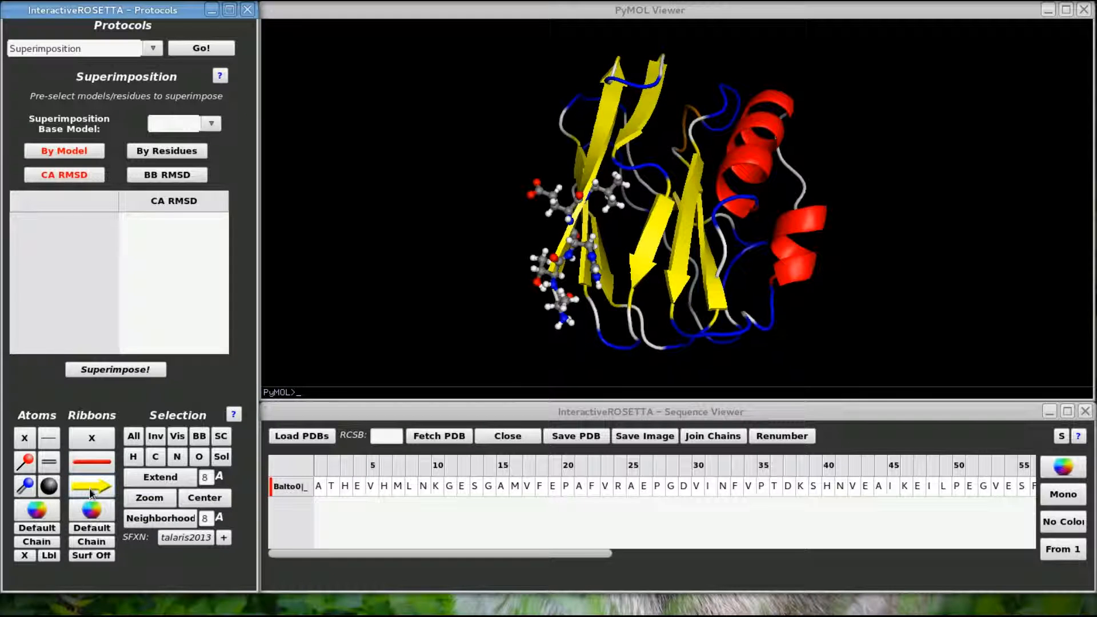
mouse_move(92, 508)
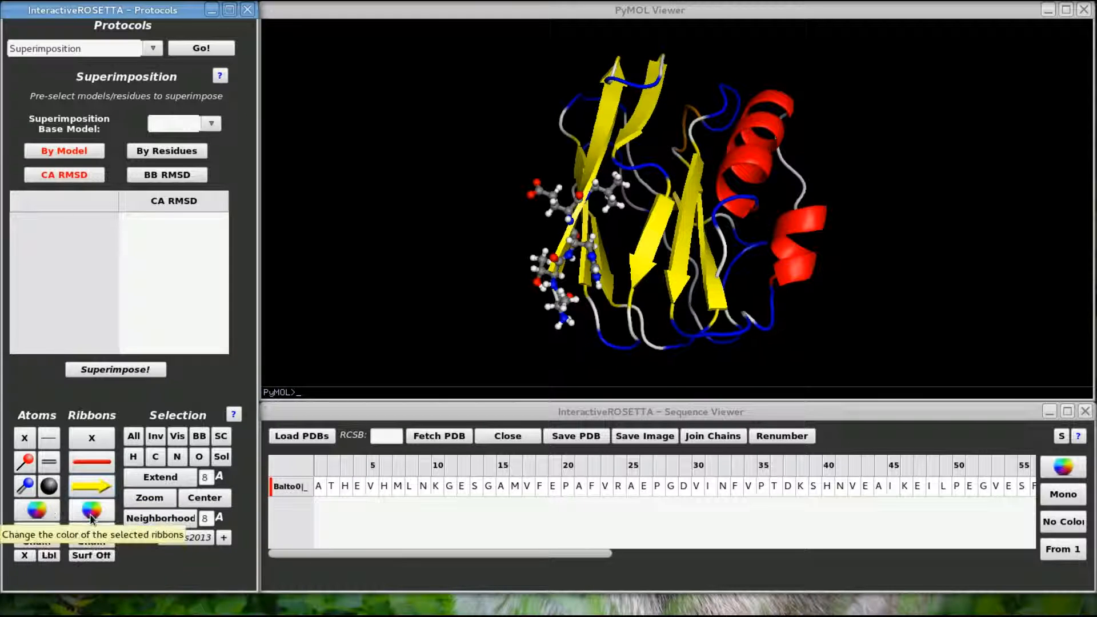
Colour the ribbon green, then by chain, back to default, and reselect residues A1–V5.
click(91, 510)
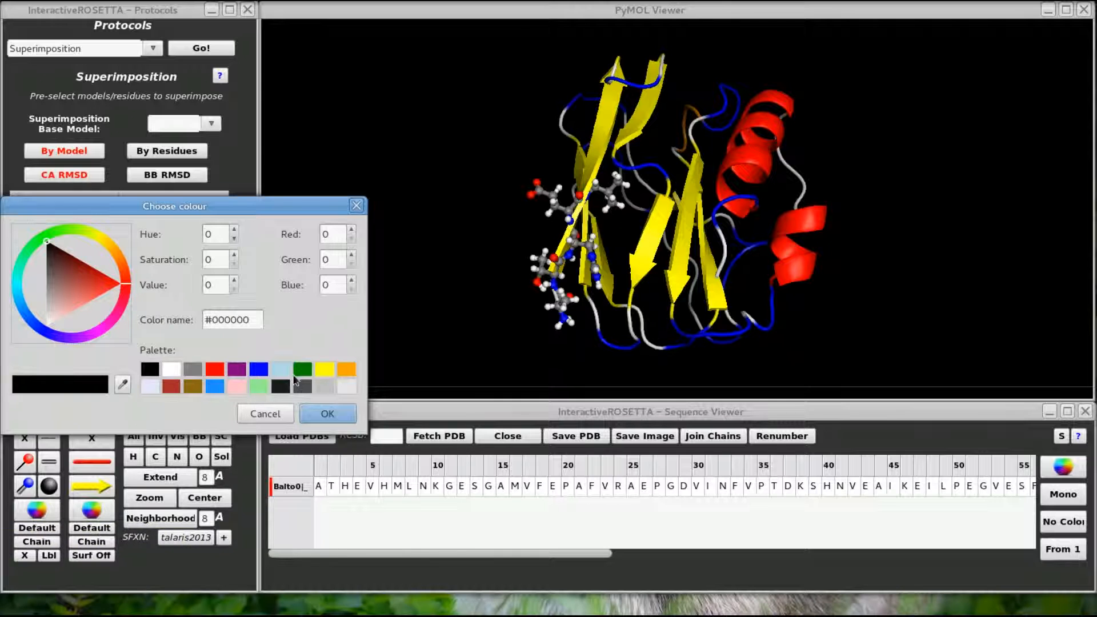
click(327, 414)
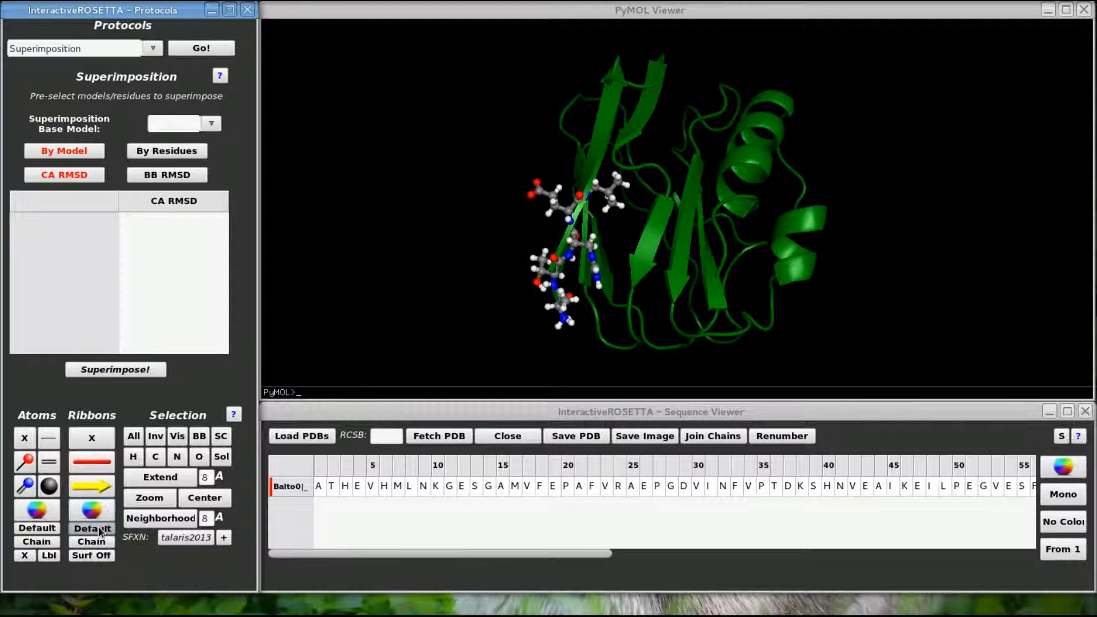
click(91, 510)
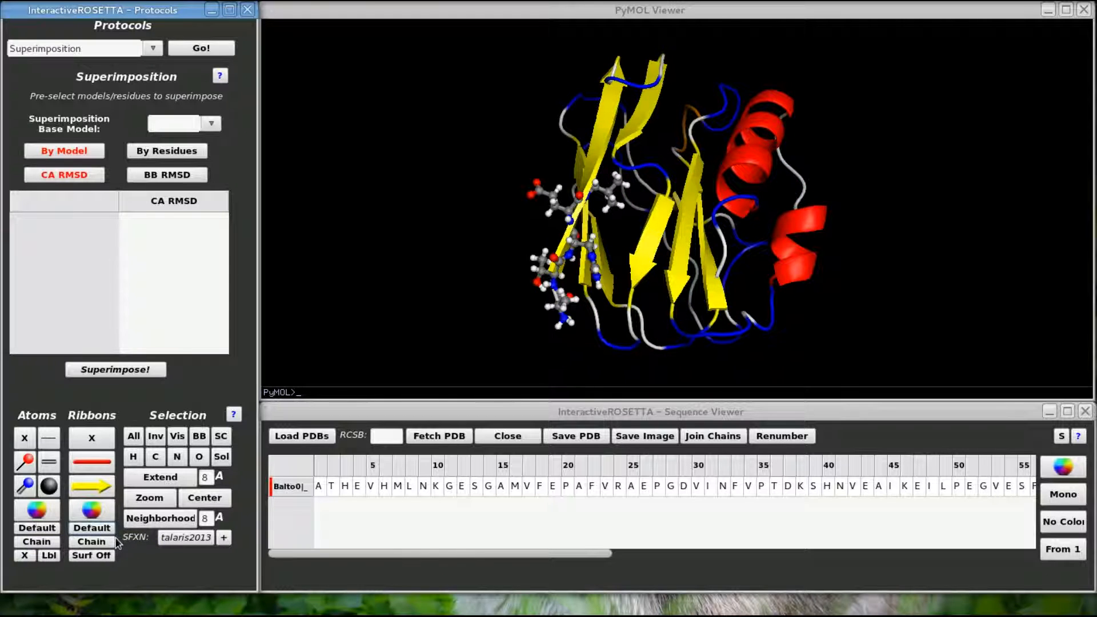
click(91, 541)
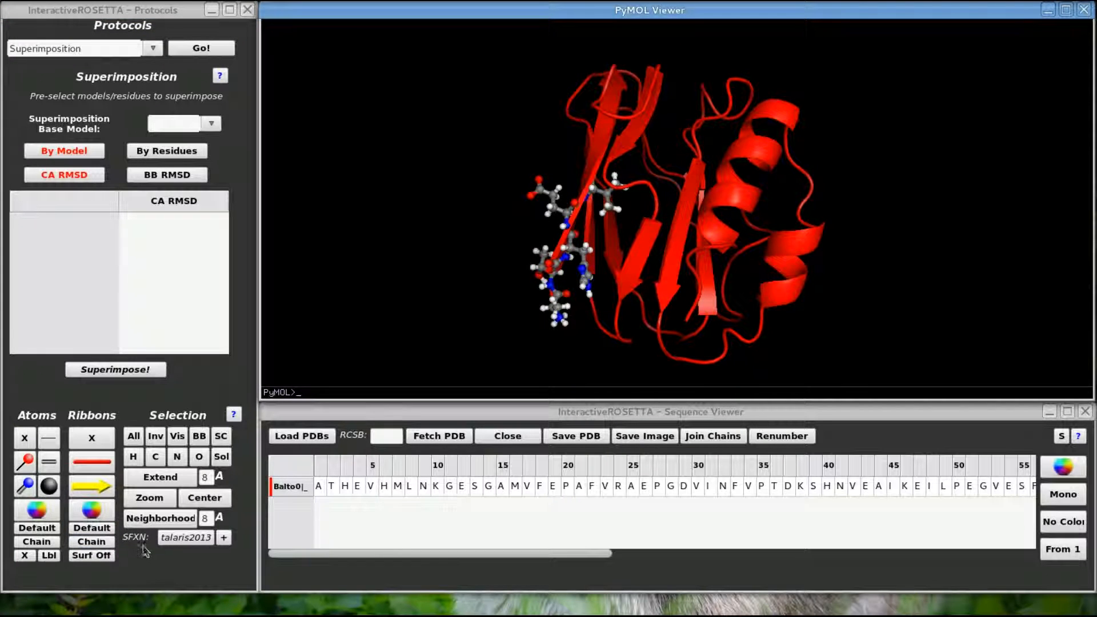
click(91, 514)
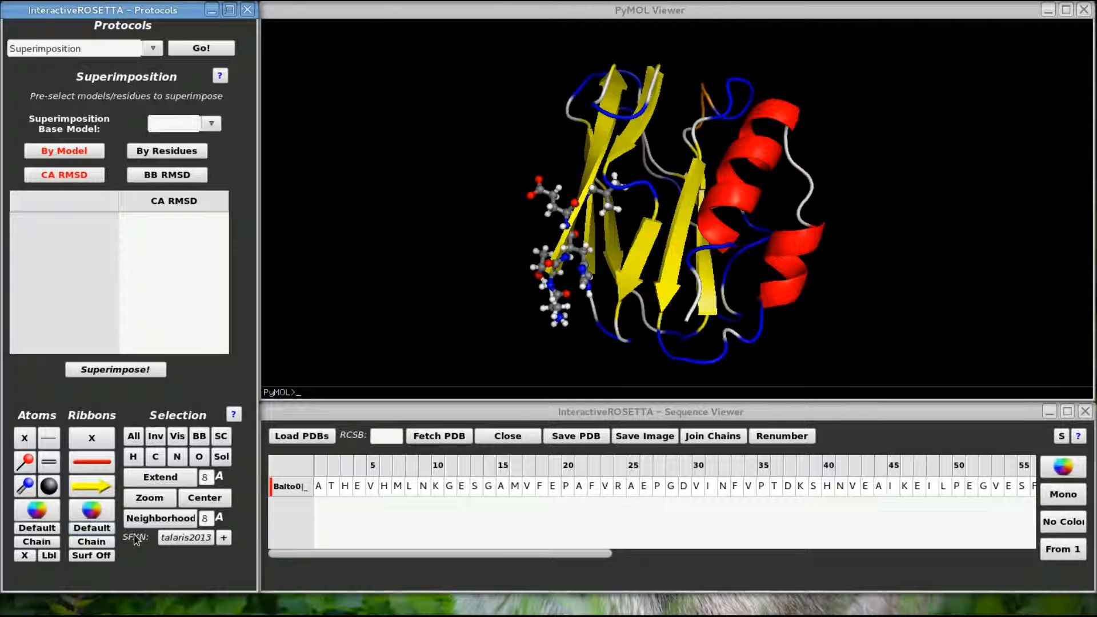
mouse_move(23, 568)
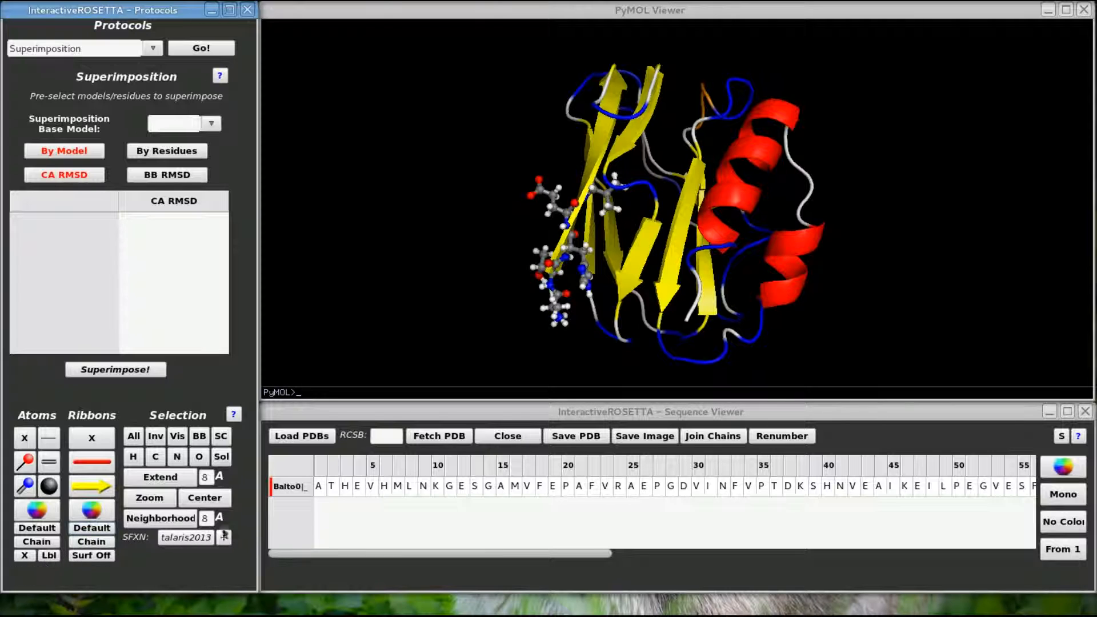
drag(318, 485, 371, 486)
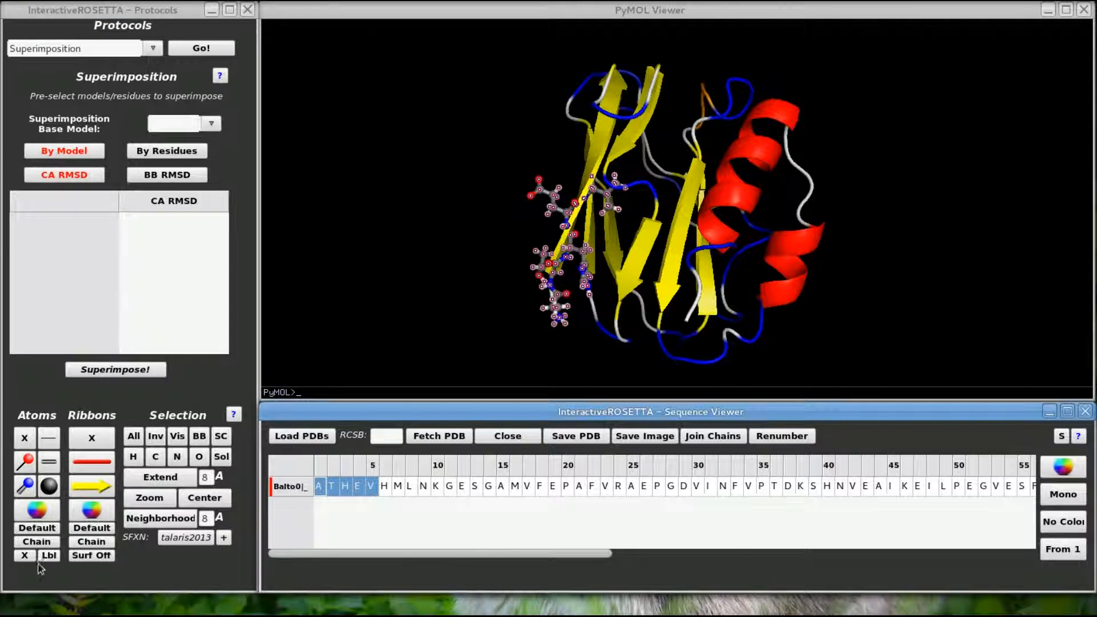
click(48, 555)
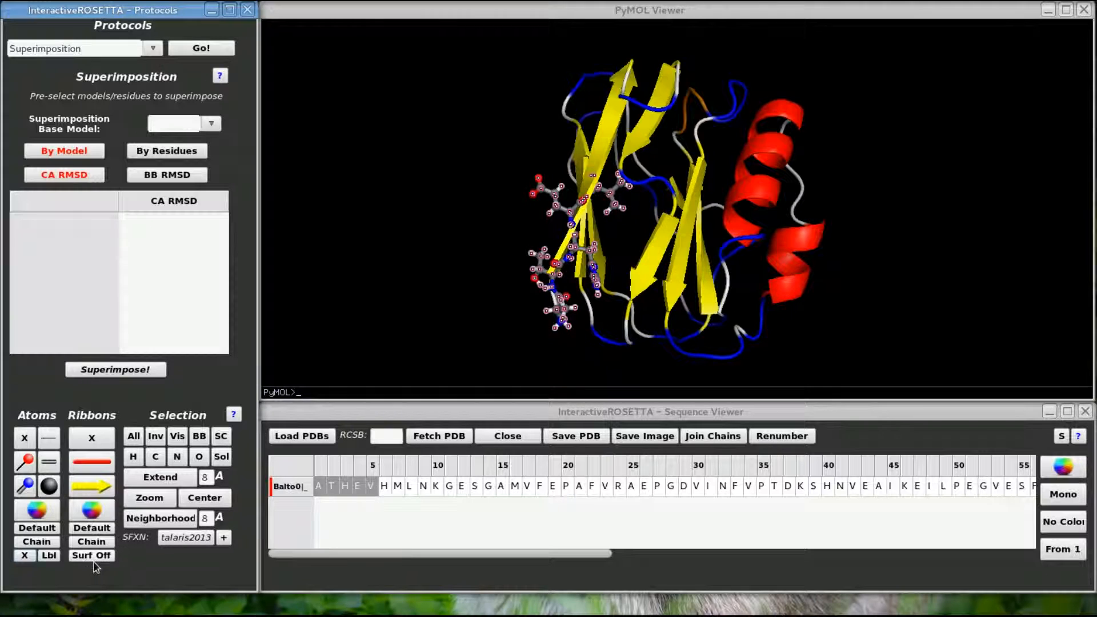
mouse_move(140, 556)
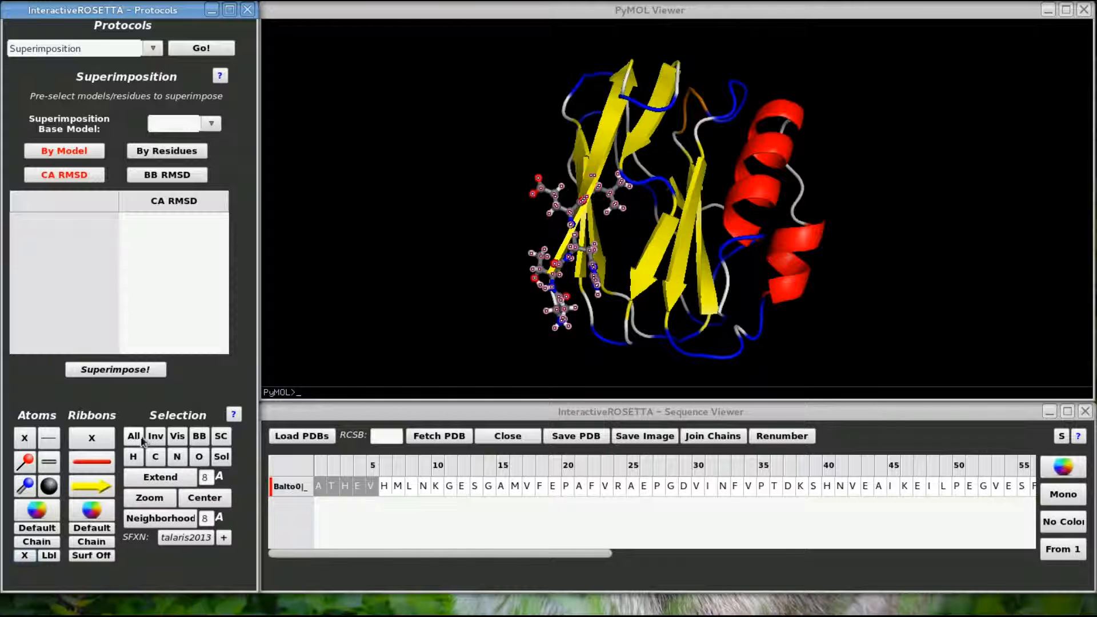
Select and clear all visible atoms, then keep only backbone atoms of residues A1–V5.
click(176, 436)
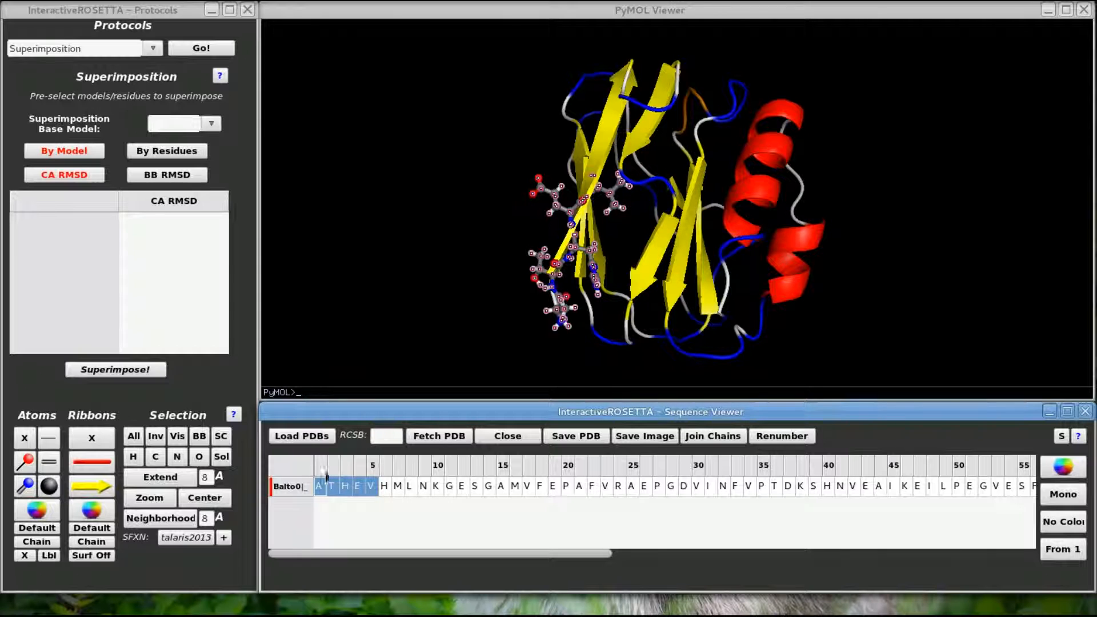
mouse_move(156, 436)
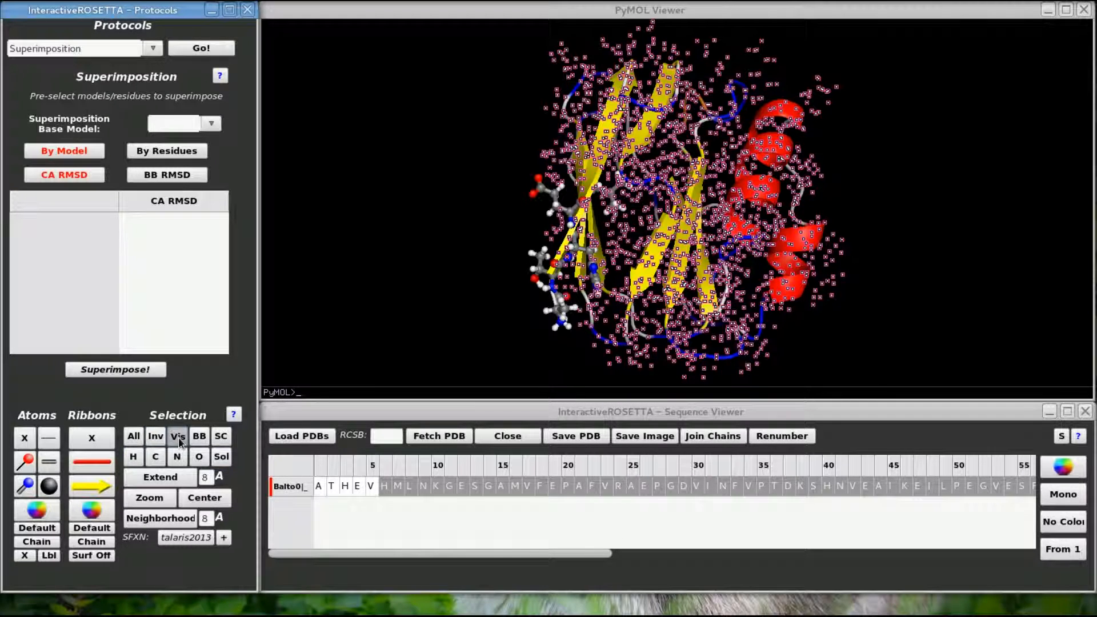
click(177, 436)
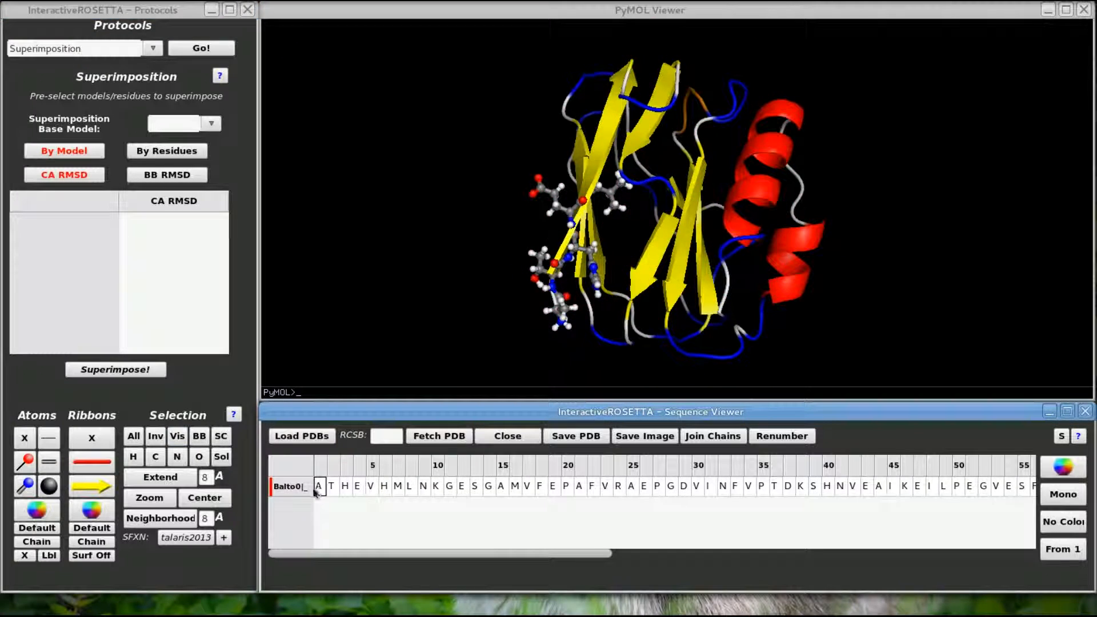
drag(318, 486, 371, 486)
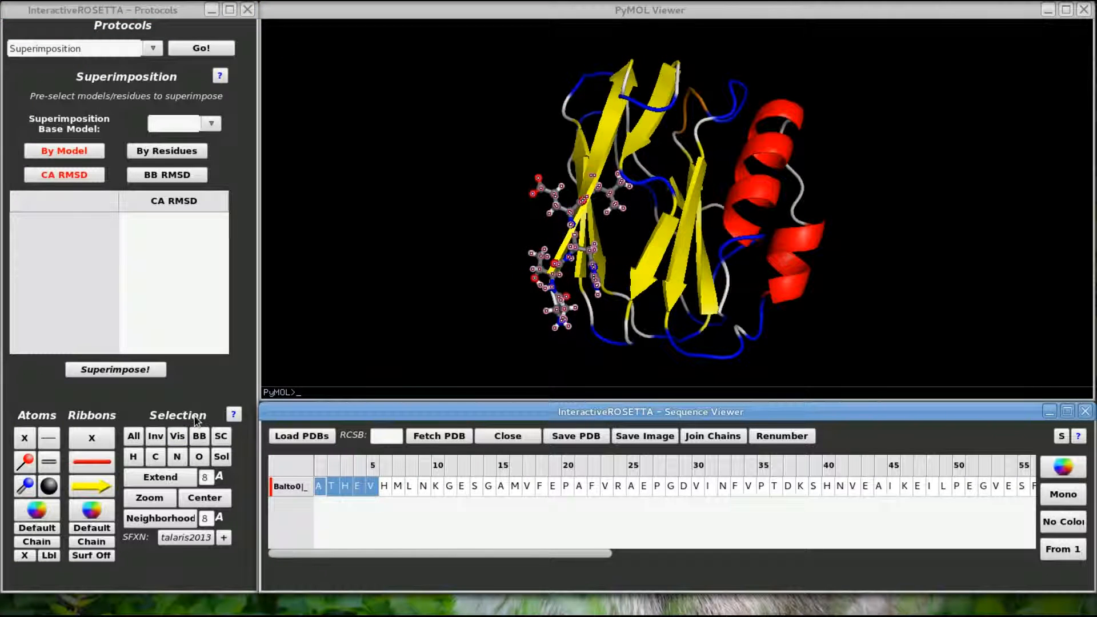
mouse_move(200, 436)
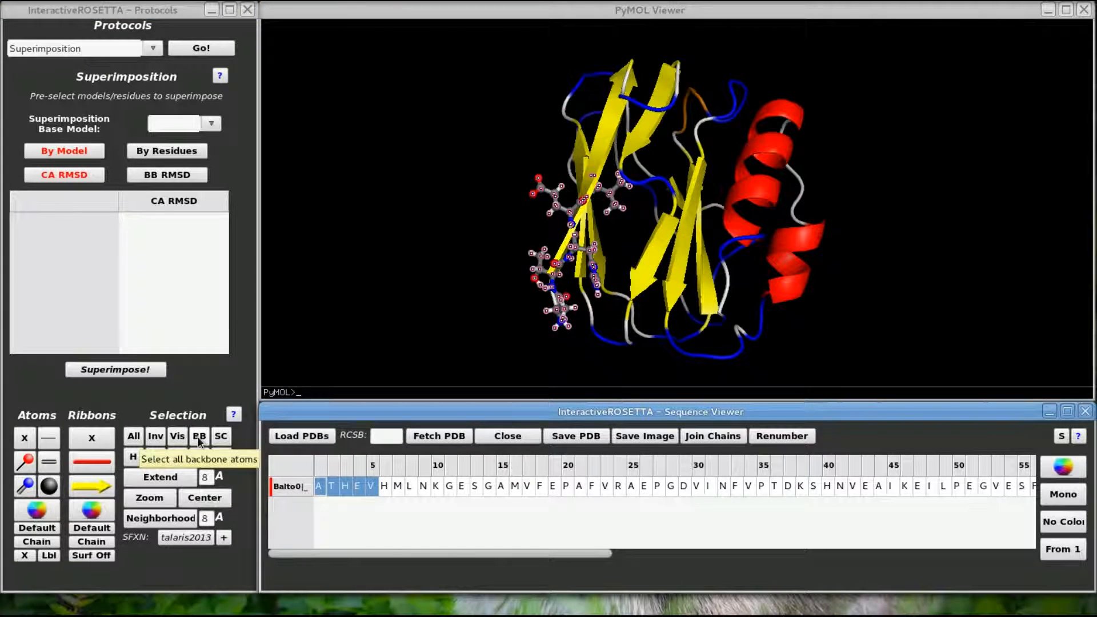
click(220, 436)
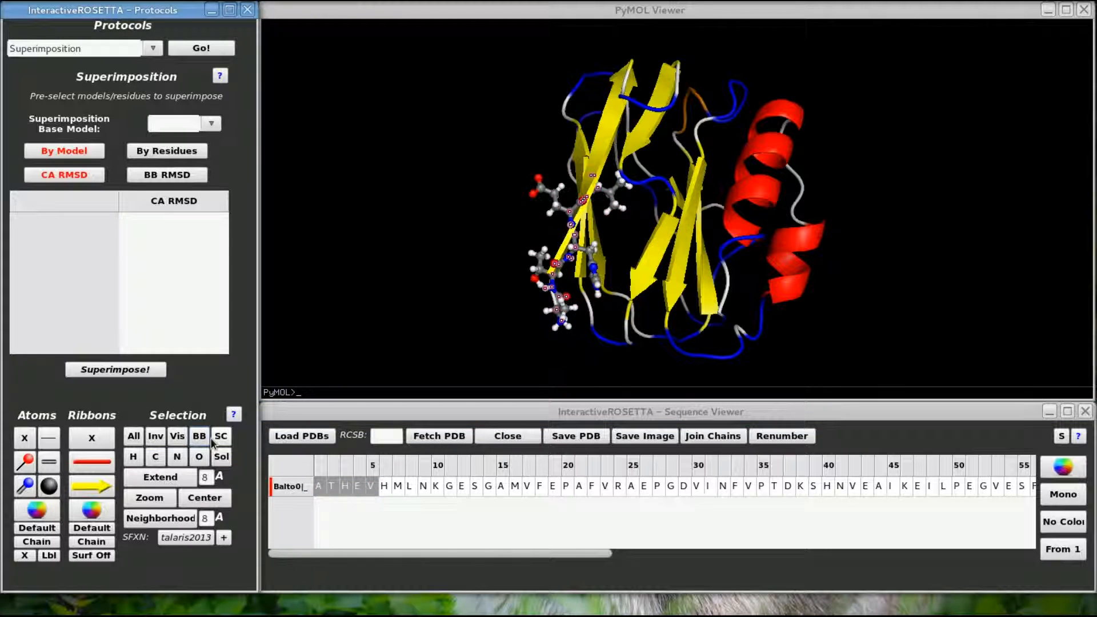
drag(316, 486, 371, 486)
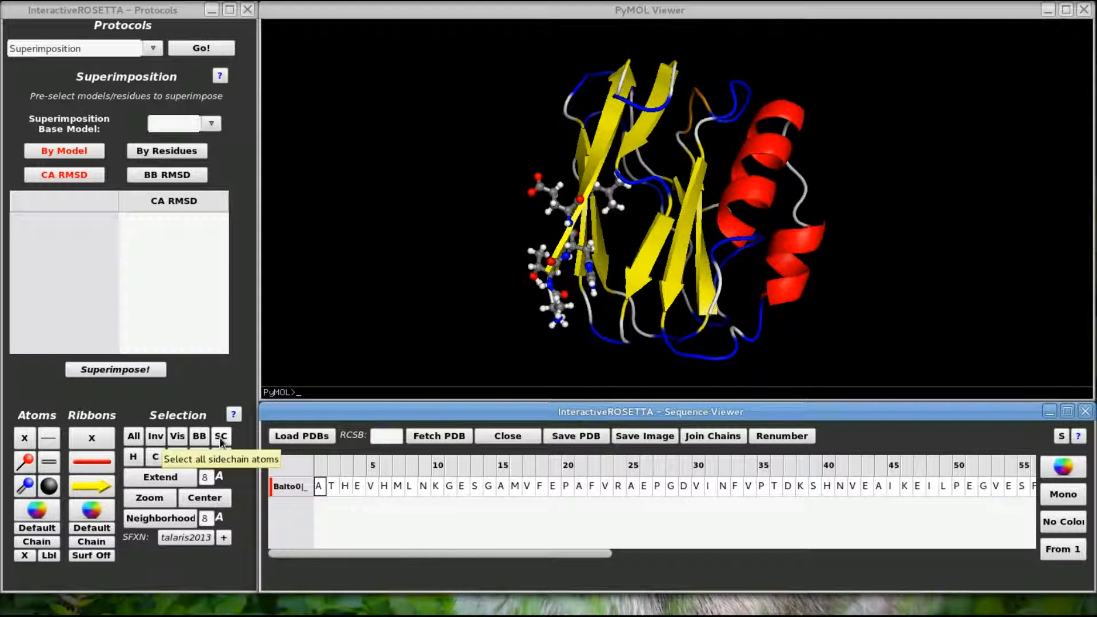
mouse_move(155, 456)
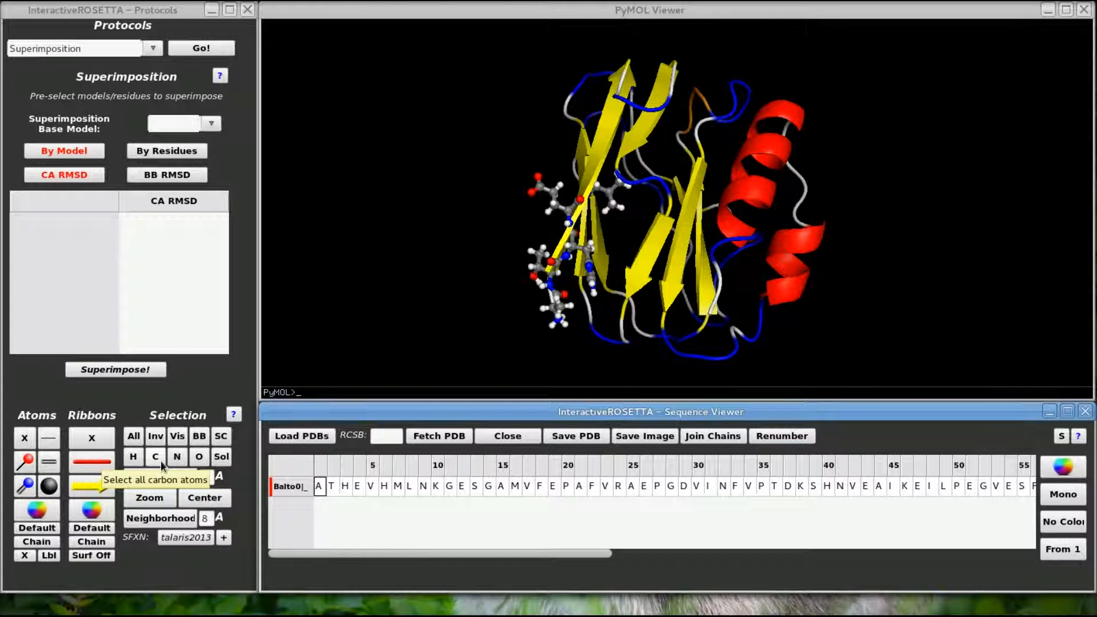
mouse_move(220, 456)
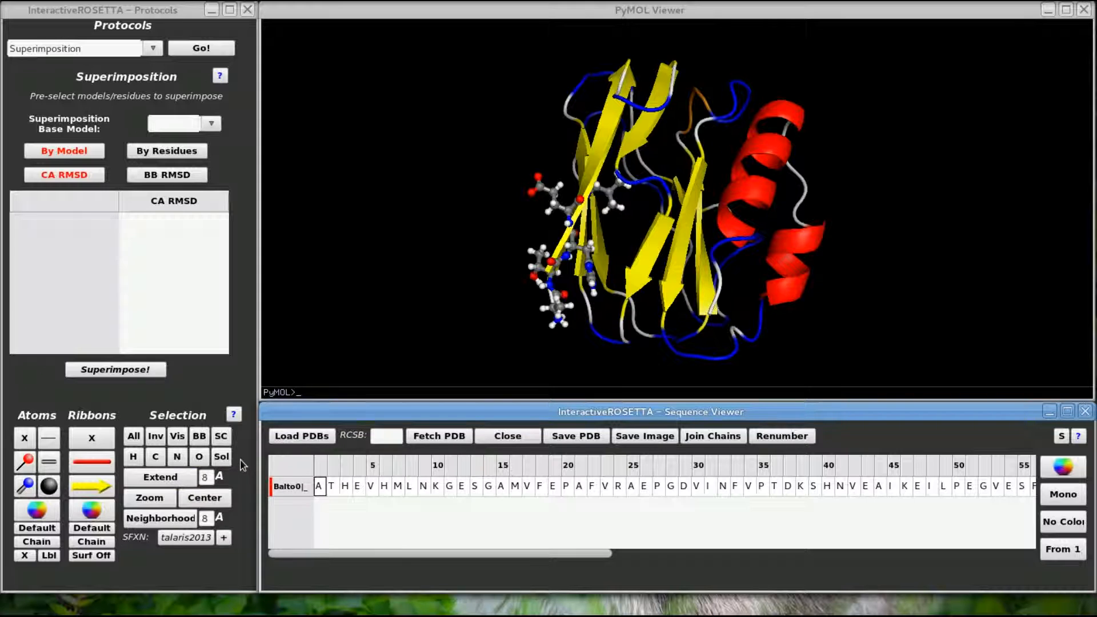
Select residues A1–V5, zoom and centre on them, then clear the selection.
drag(318, 486, 371, 486)
text(5)
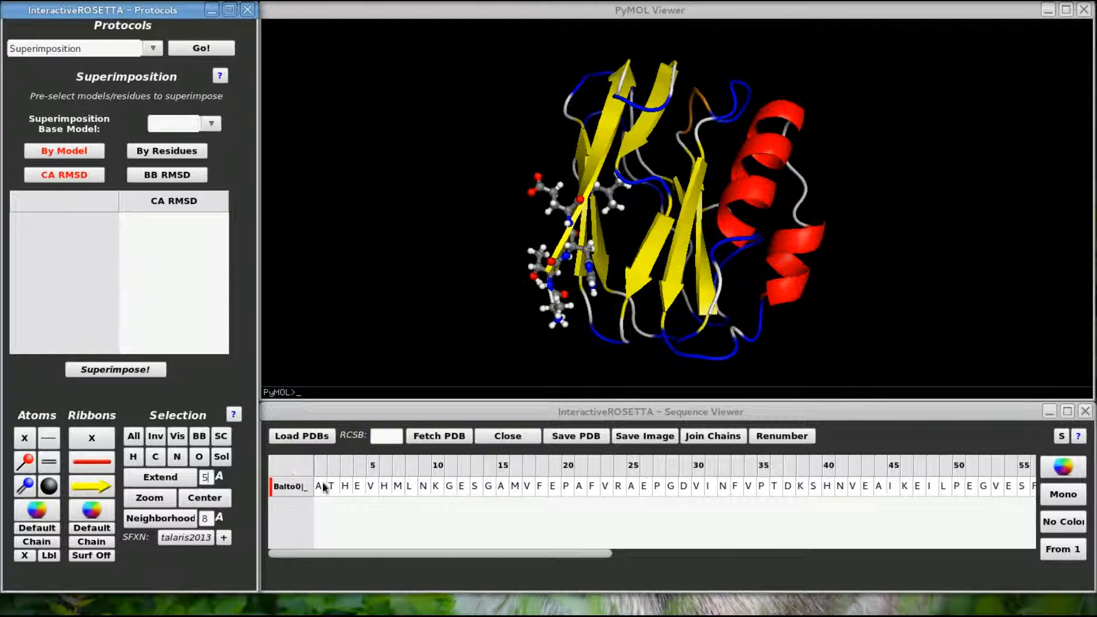
click(204, 497)
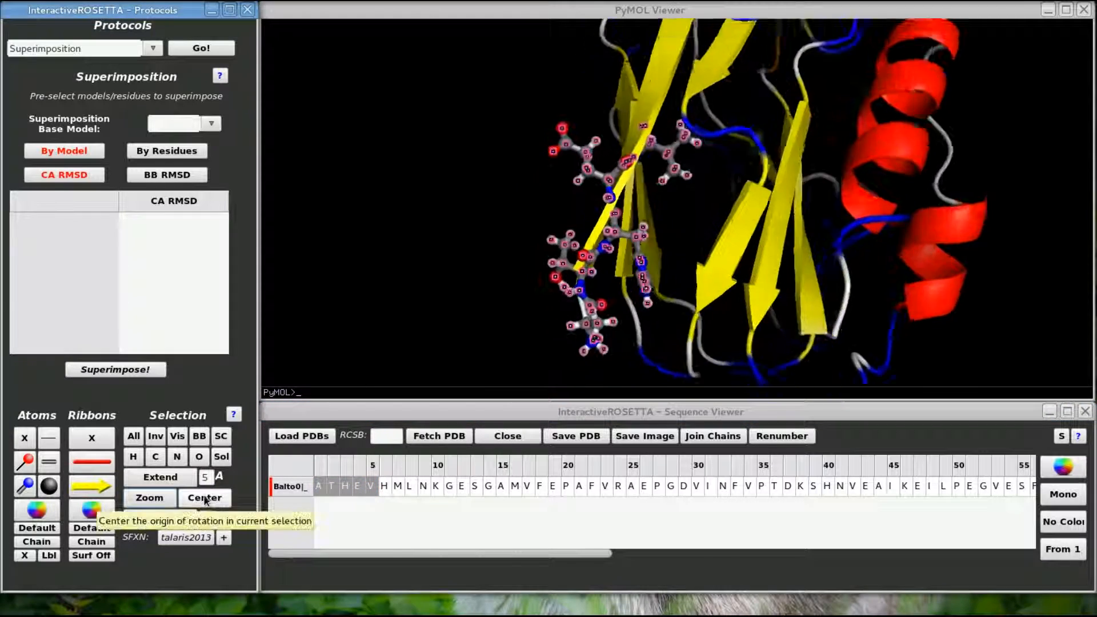
click(203, 498)
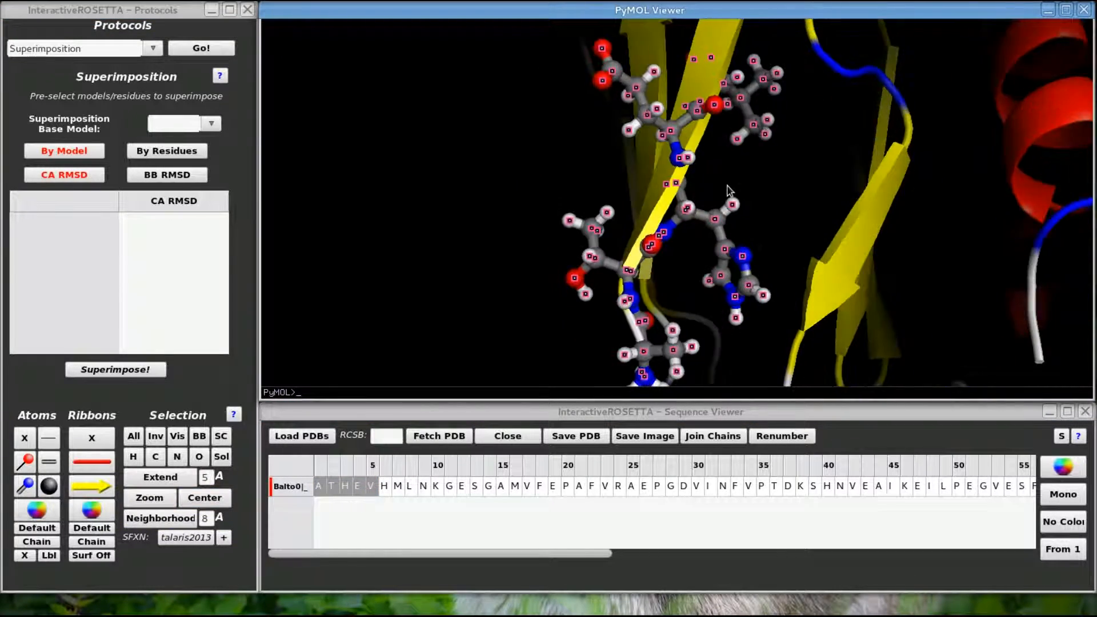
click(330, 487)
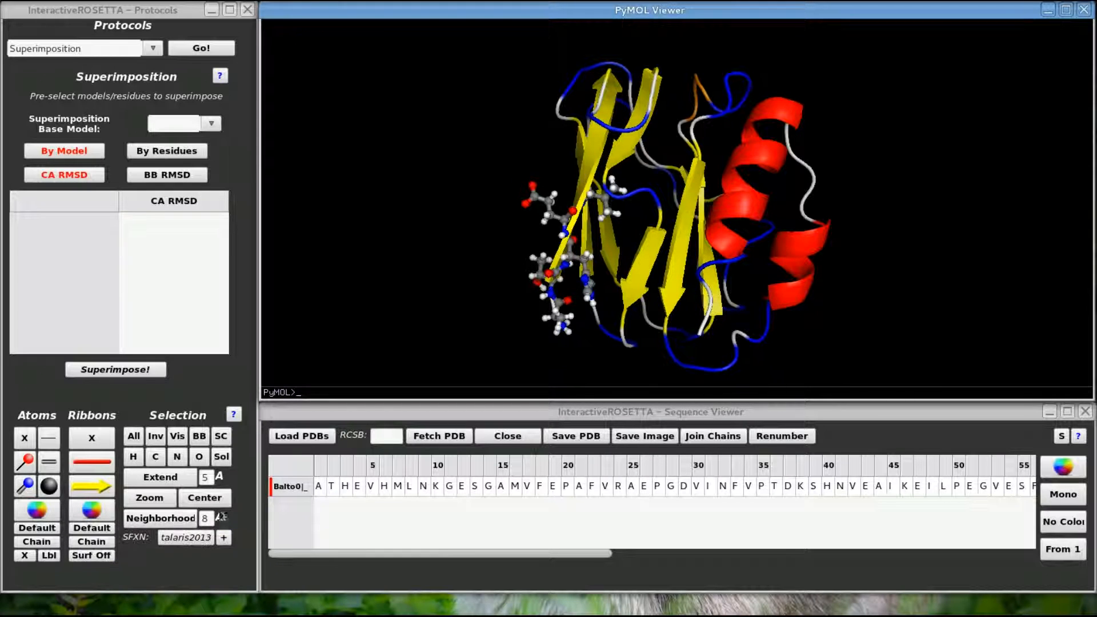
Extend the selection to neighbouring residues and bring up the talaris2013 weights file chooser.
click(371, 486)
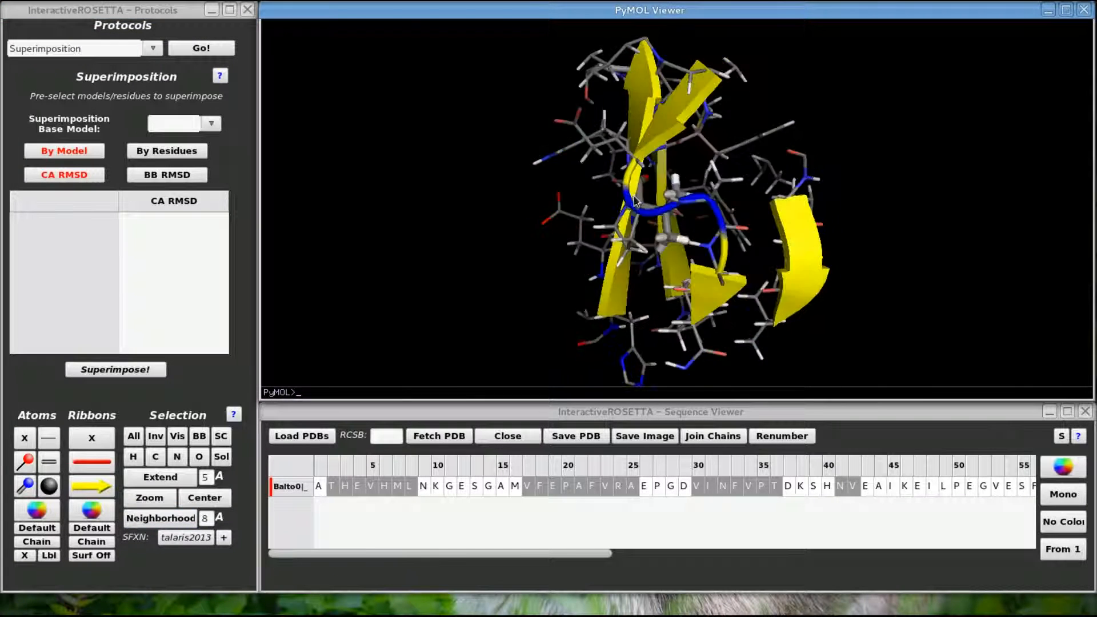
drag(637, 199, 672, 203)
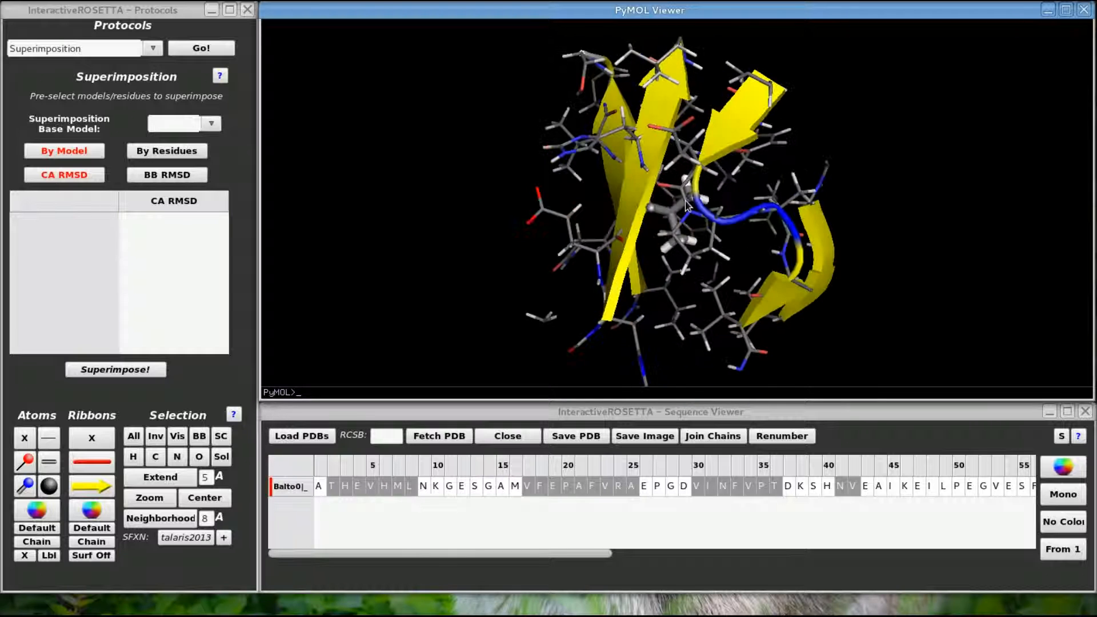
drag(672, 210, 685, 217)
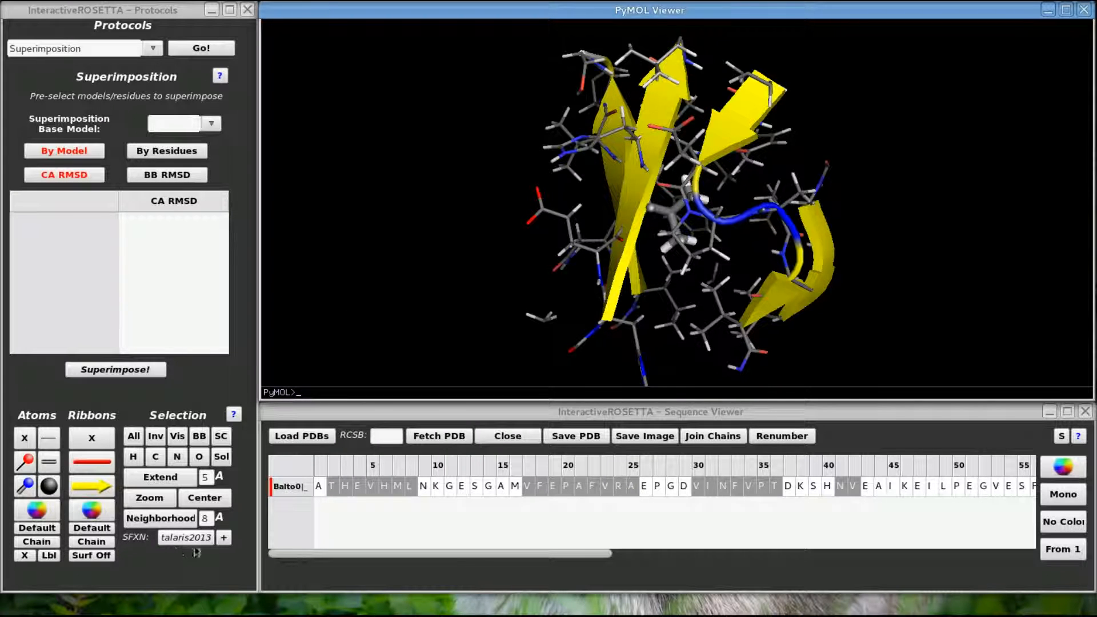
click(224, 537)
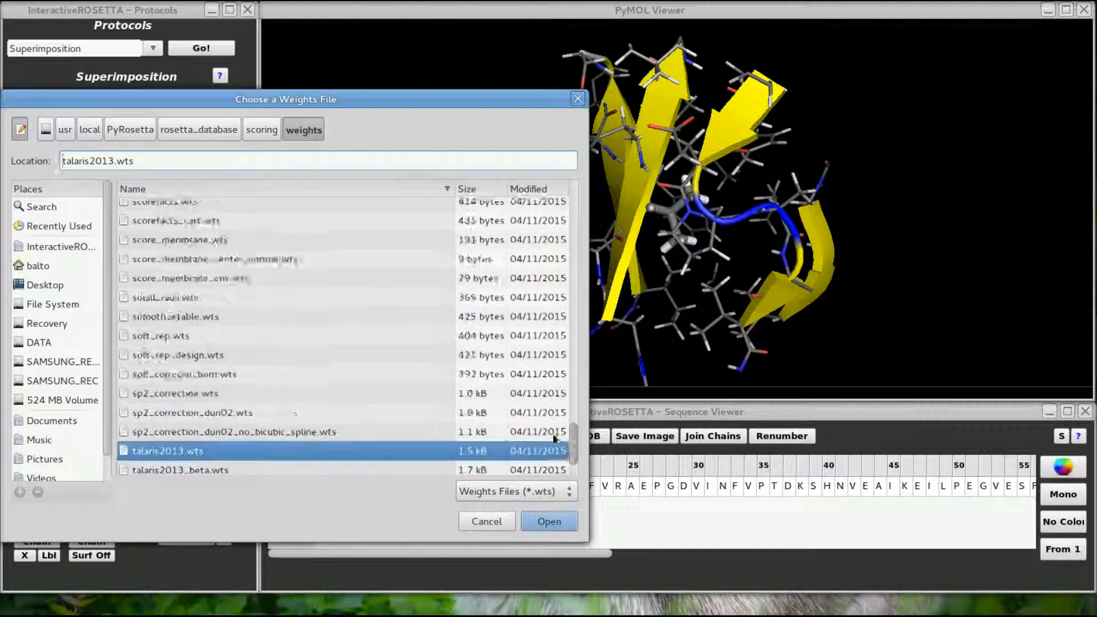
Close the weights chooser, keeping talaris2013.wts as the scoring function.
click(549, 521)
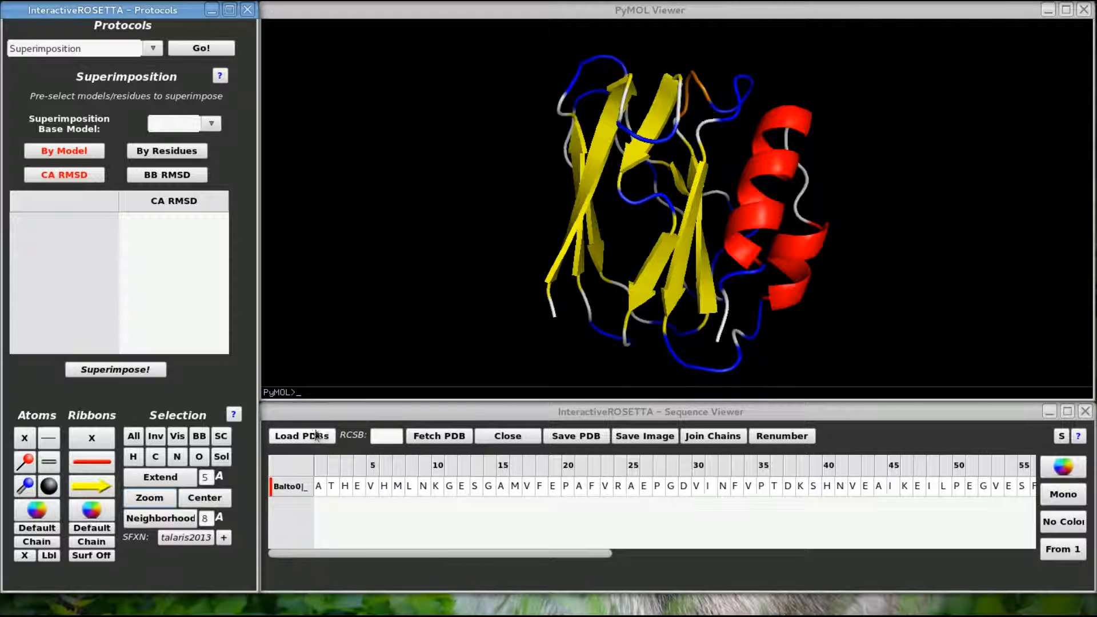
Load Balto0_2.pdb as a second model beneath Balto0.
click(302, 436)
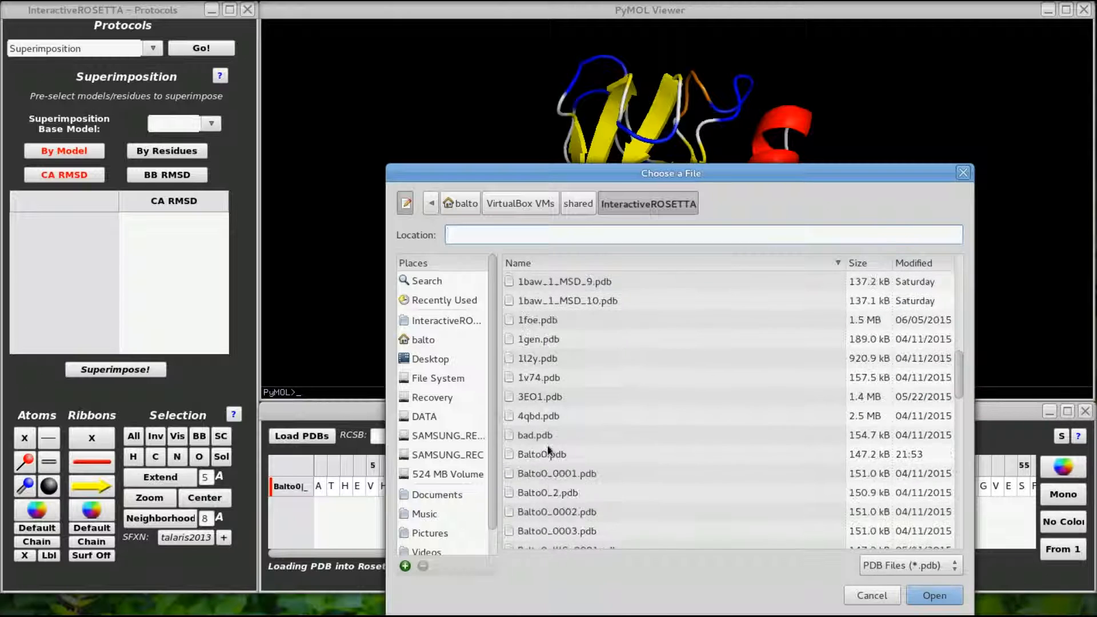
click(933, 594)
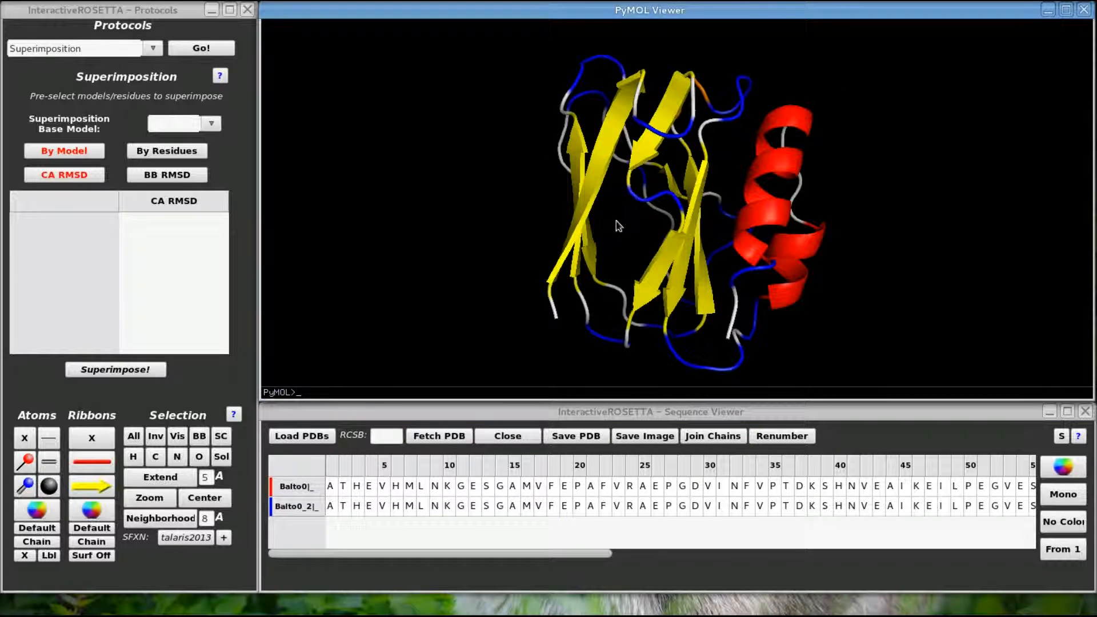
drag(616, 225, 636, 213)
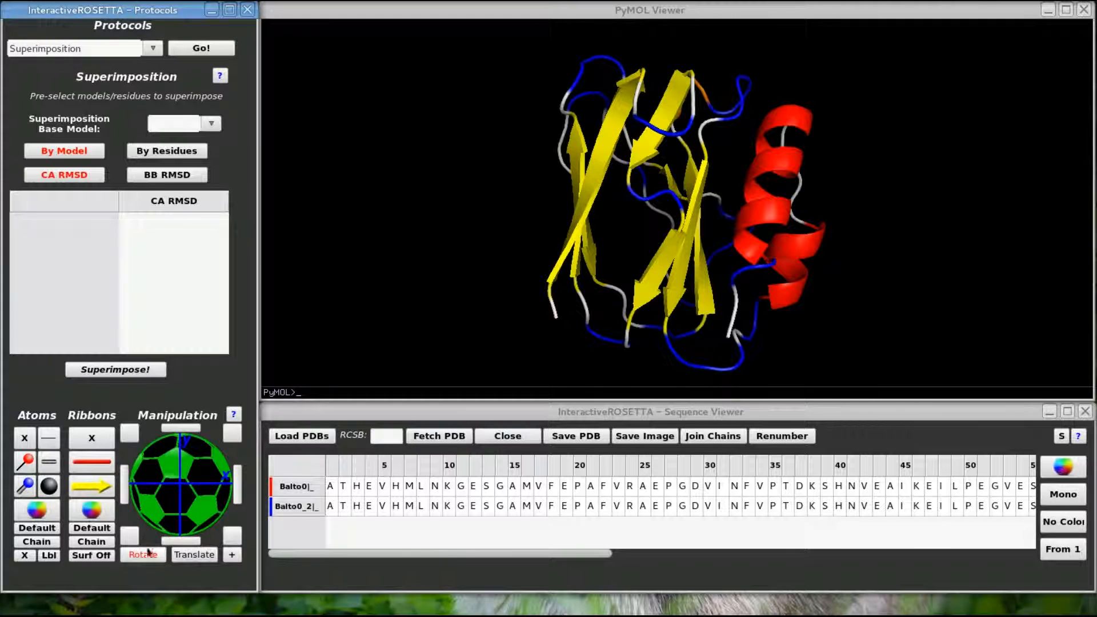
Switch manipulation to Translate and move one model sideways beside the other.
click(193, 554)
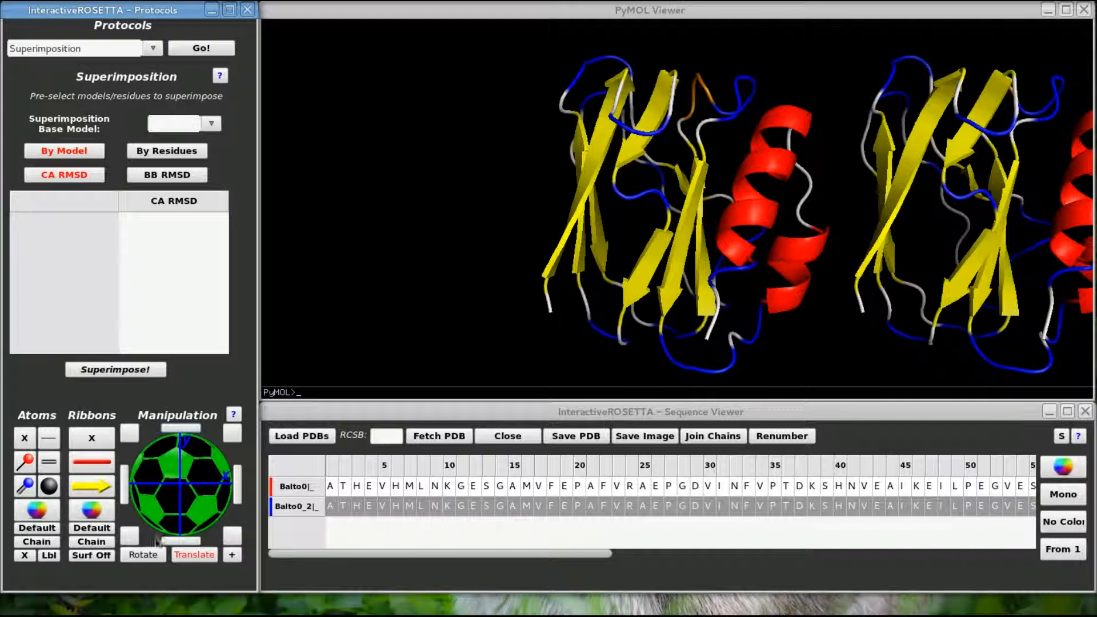
click(143, 555)
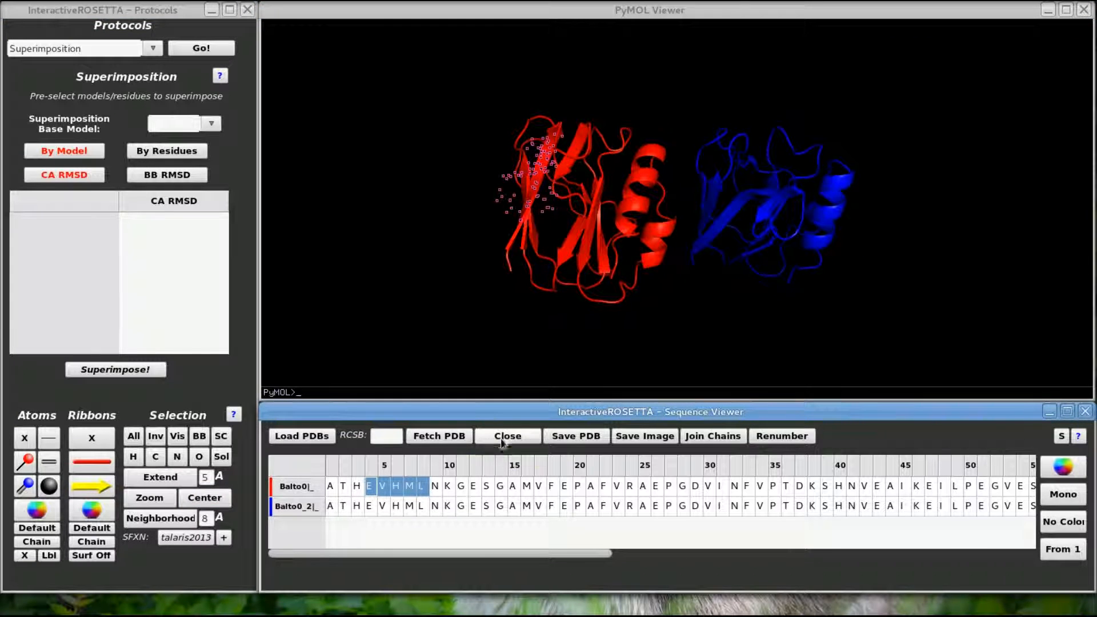
Close the Balto0 model and select residues L8–G11 in Balto0_2.
click(506, 436)
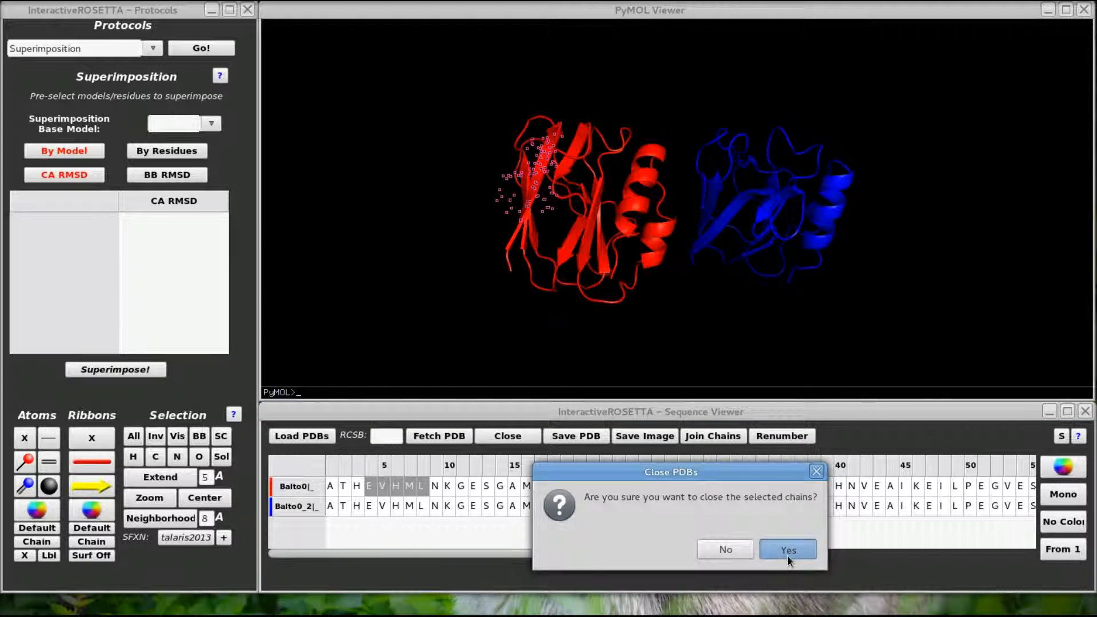
click(786, 549)
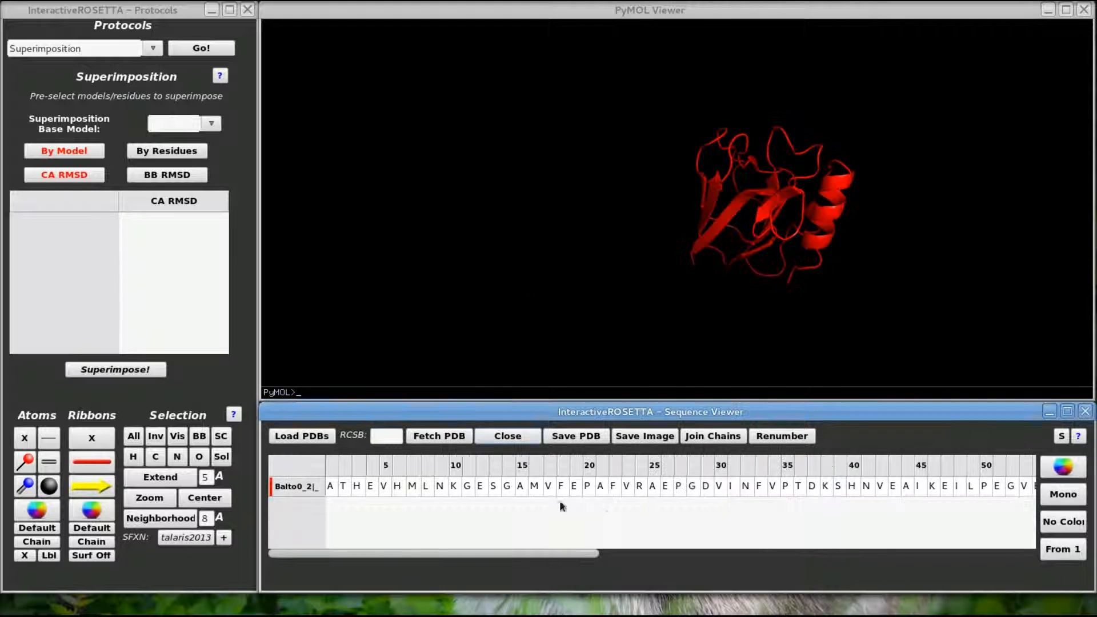
click(204, 498)
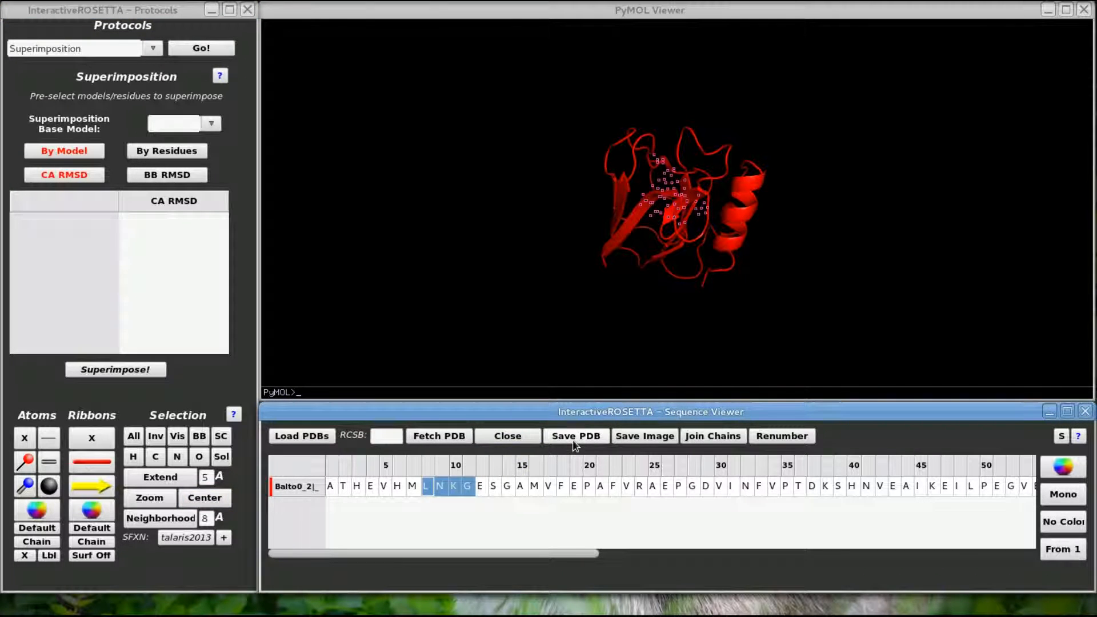
Save Balto0_2 as newpdb, then decline closing so it stays loaded.
click(576, 436)
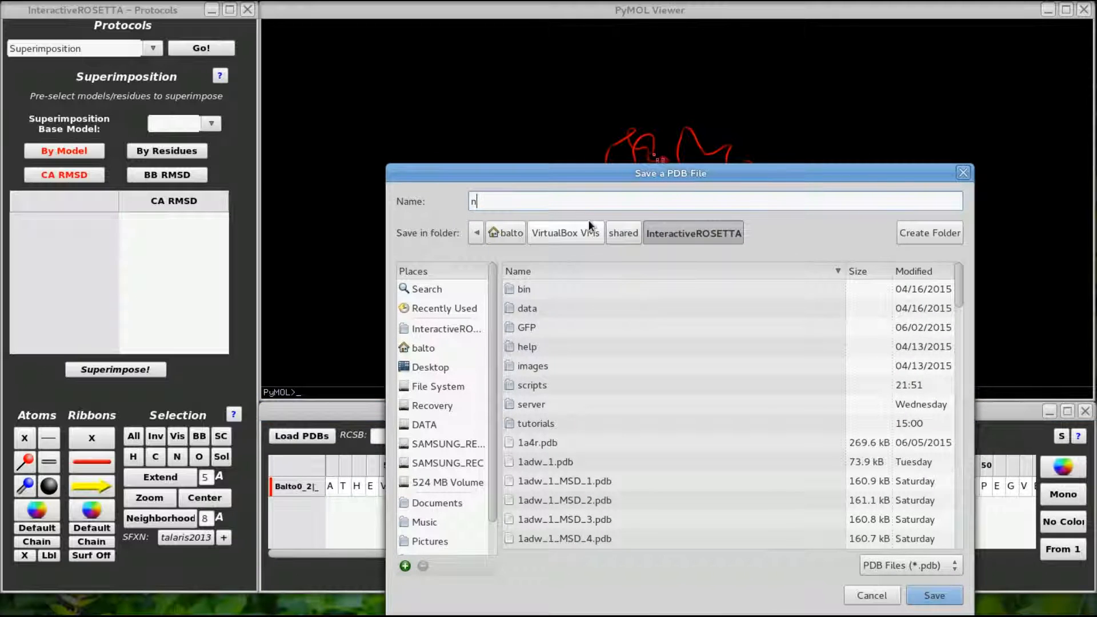
text(ewpdb)
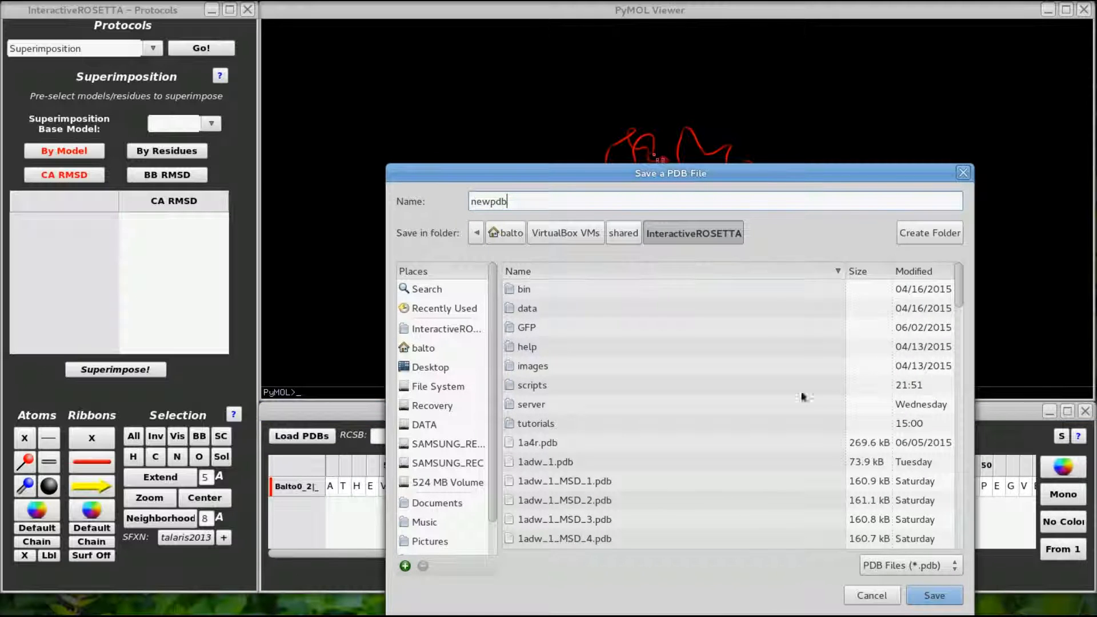
click(933, 596)
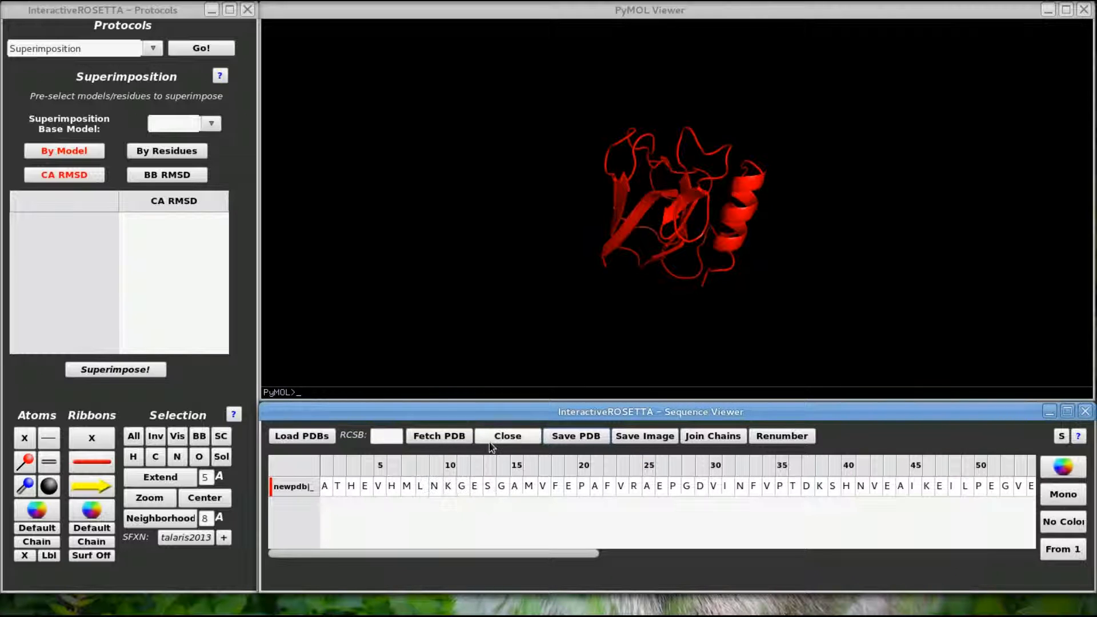
click(506, 436)
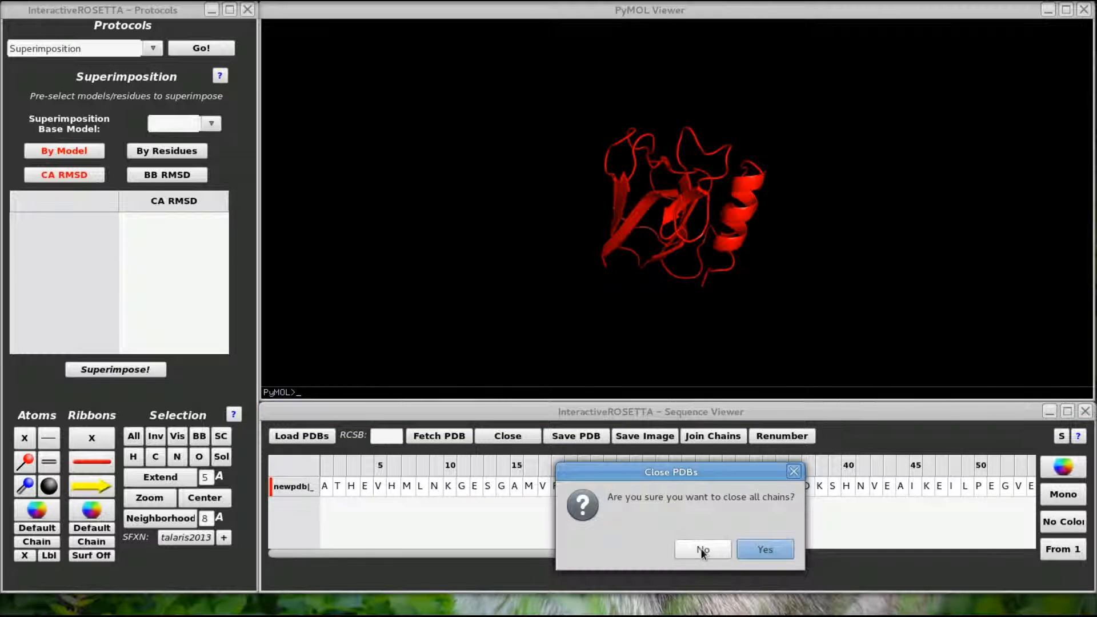
click(702, 549)
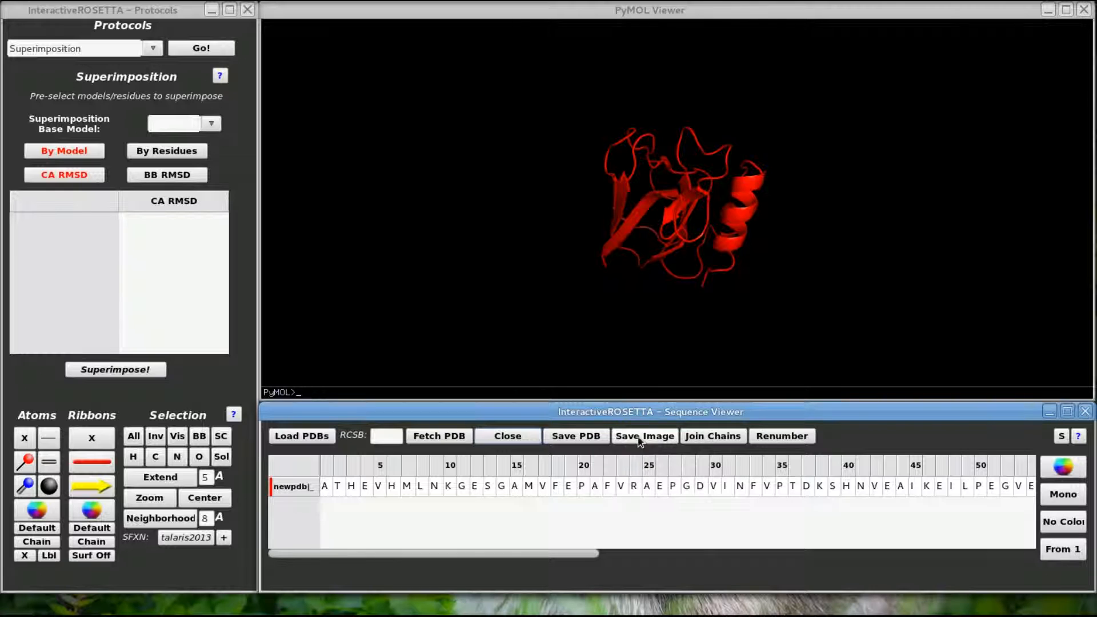
click(643, 436)
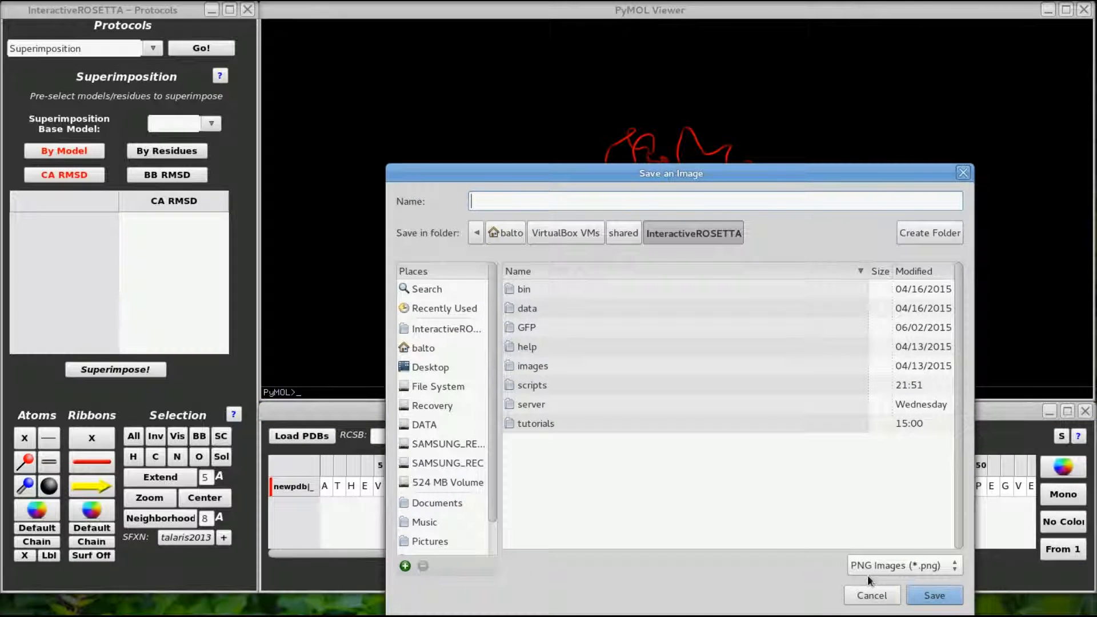
click(870, 595)
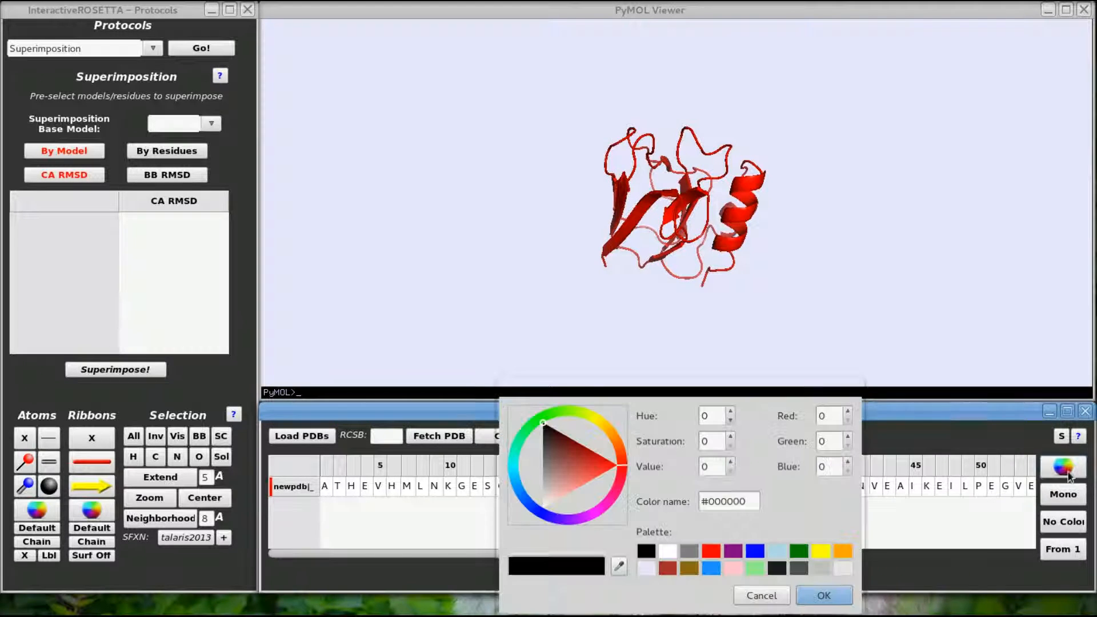
click(823, 596)
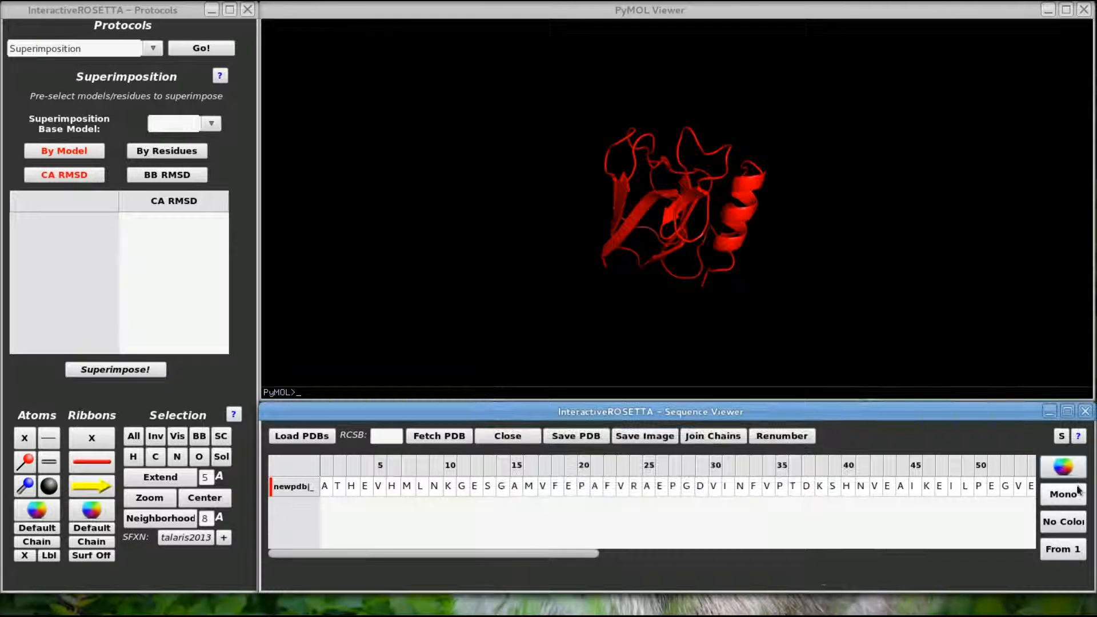
click(1063, 494)
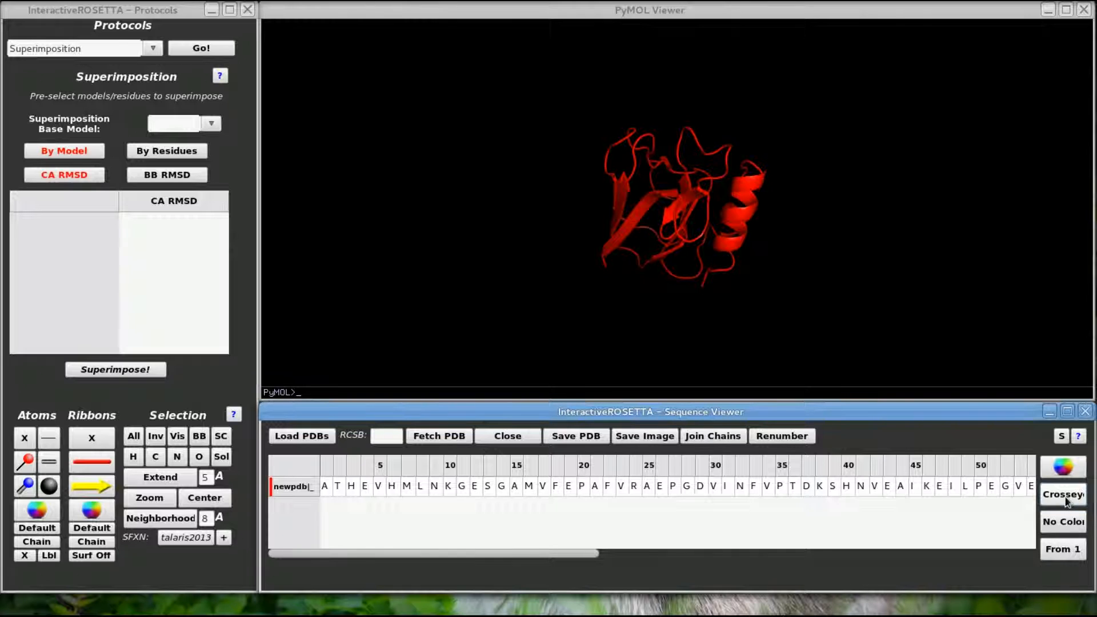
click(1062, 494)
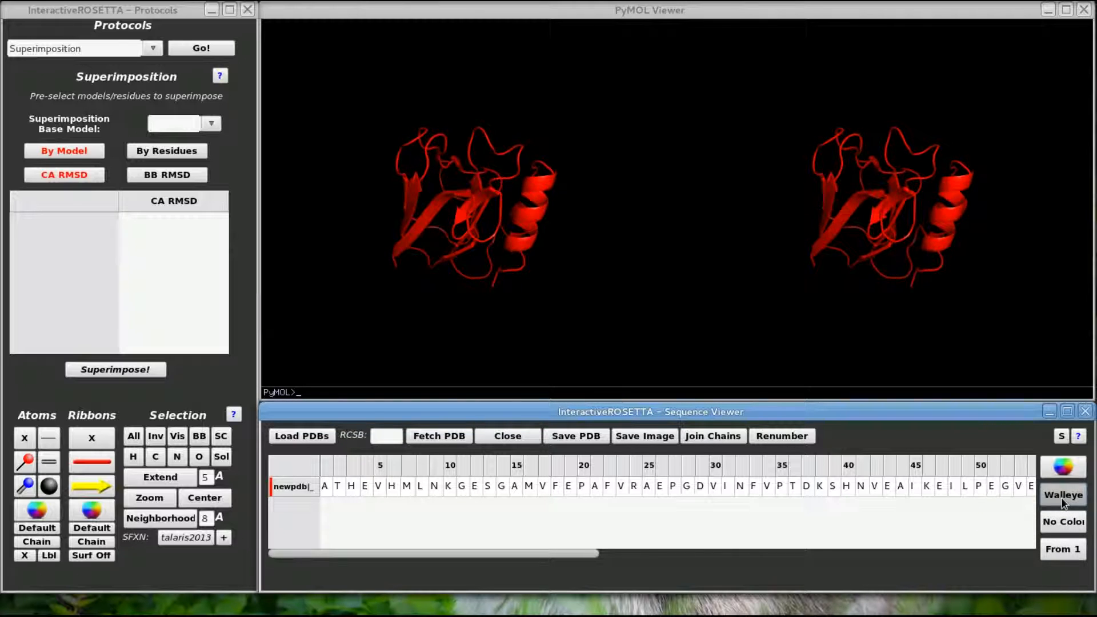
click(1062, 496)
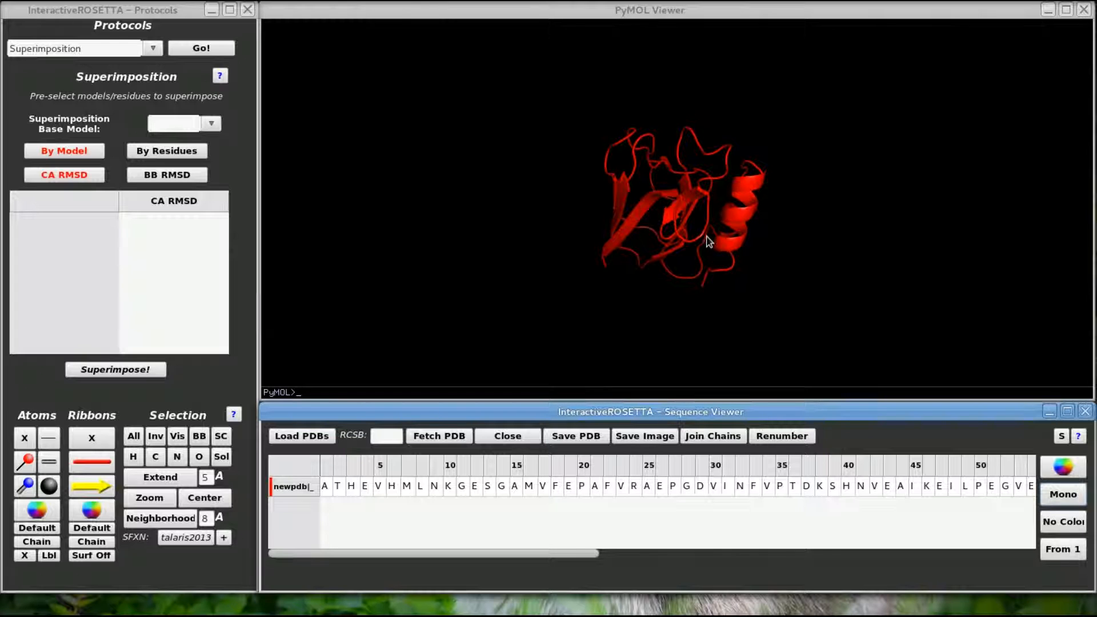
Rotate the protein, toggle B-factor colouring off again, and restore numbering from 1.
drag(707, 241, 700, 224)
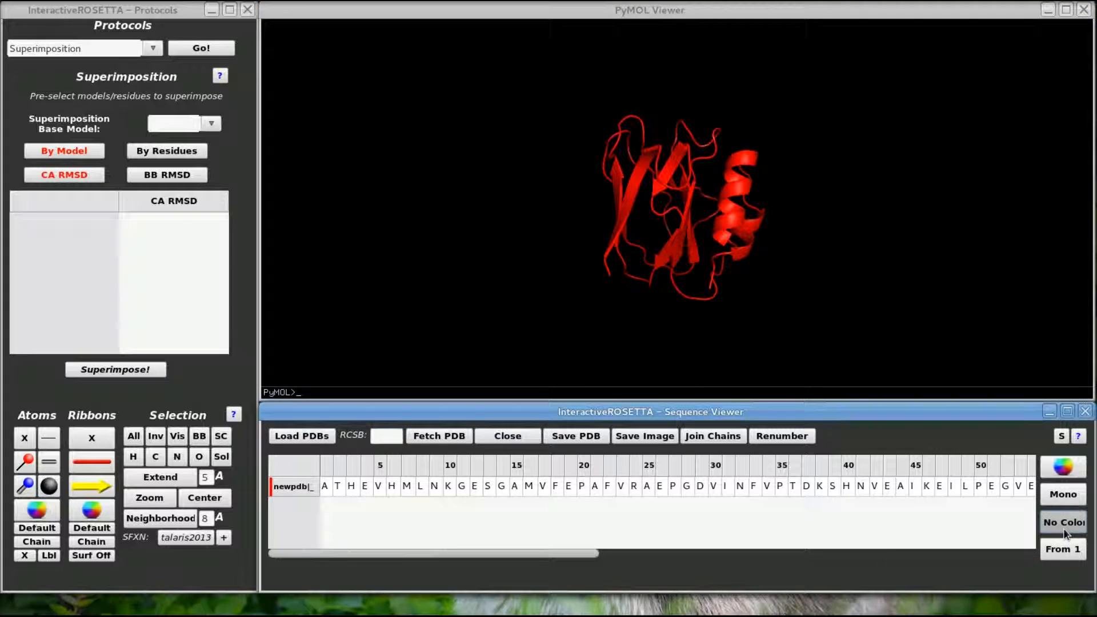
click(1063, 522)
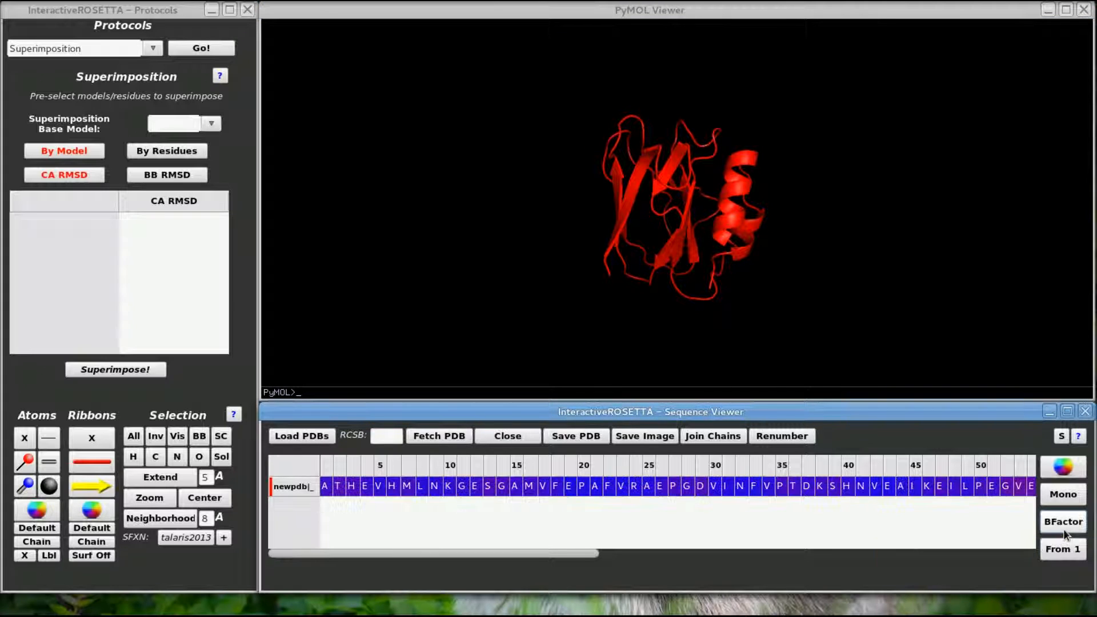
click(1063, 521)
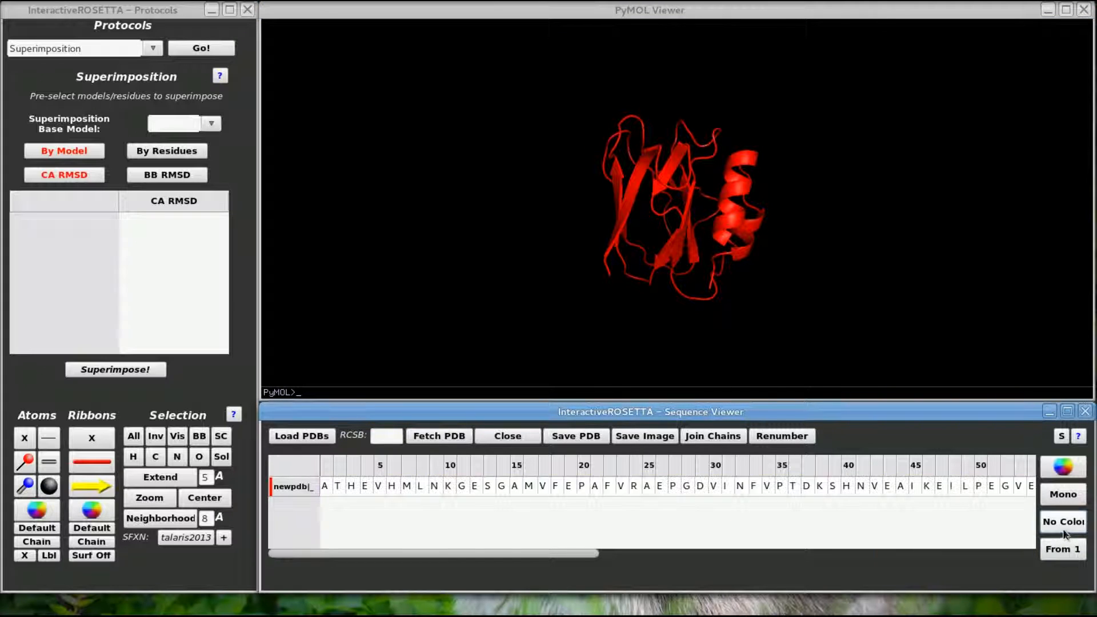
click(1062, 549)
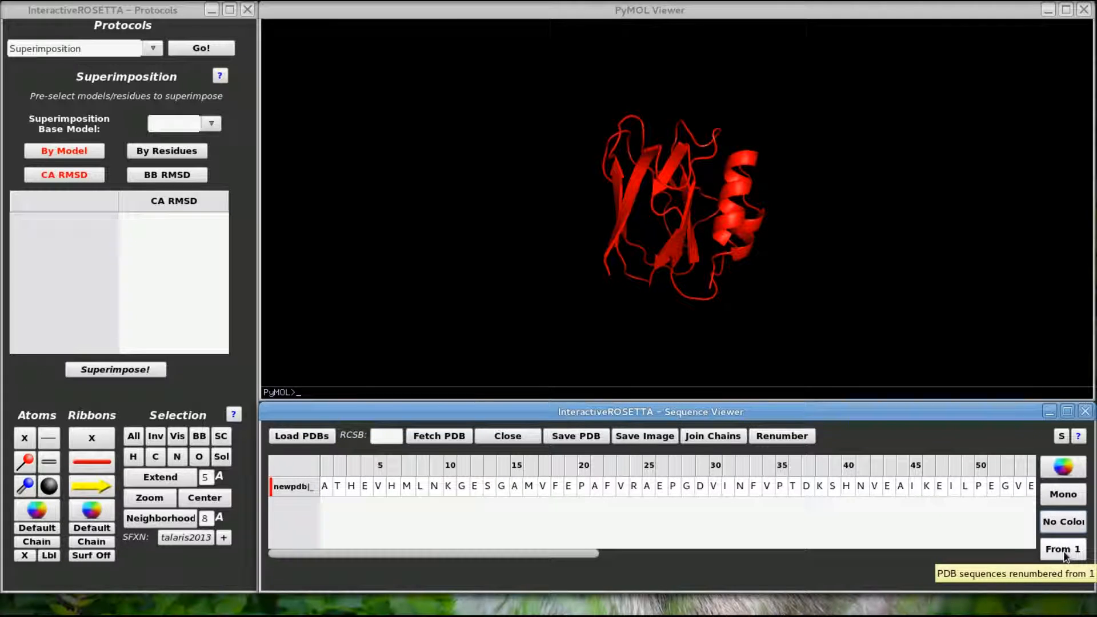
click(1063, 549)
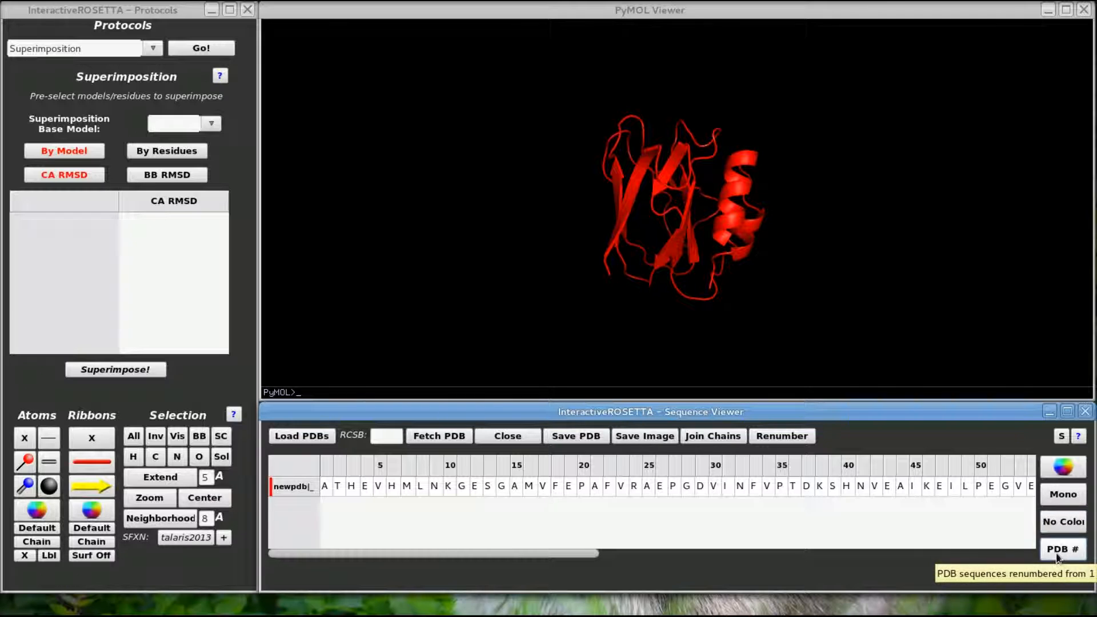
click(1062, 549)
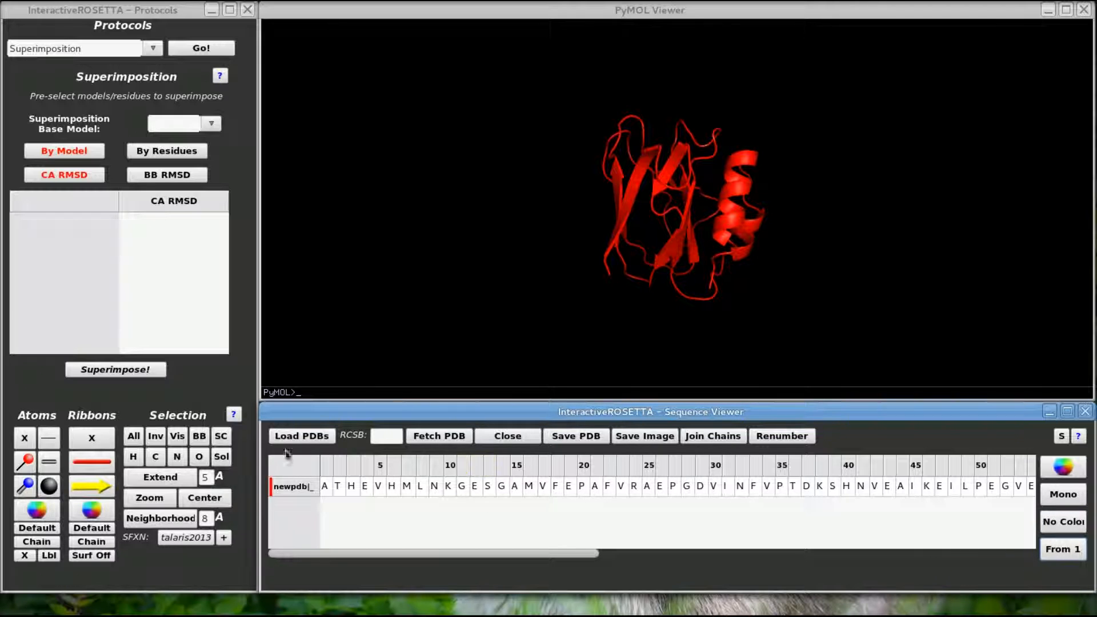
Reload Balto0 via the file chooser and bring up newpdb's model data editor.
click(301, 435)
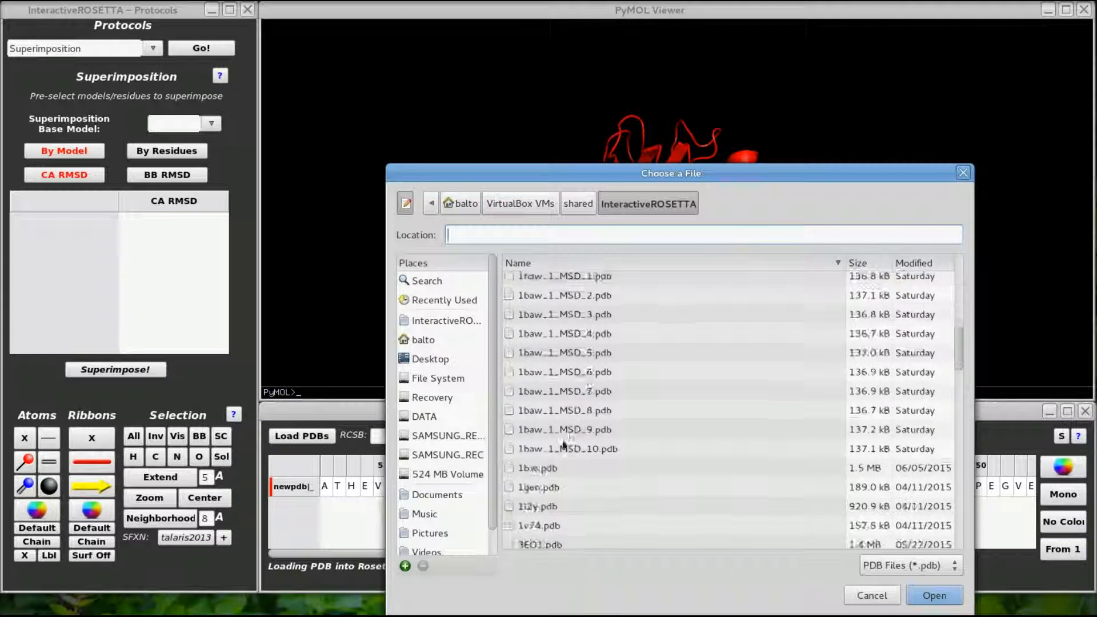
click(933, 595)
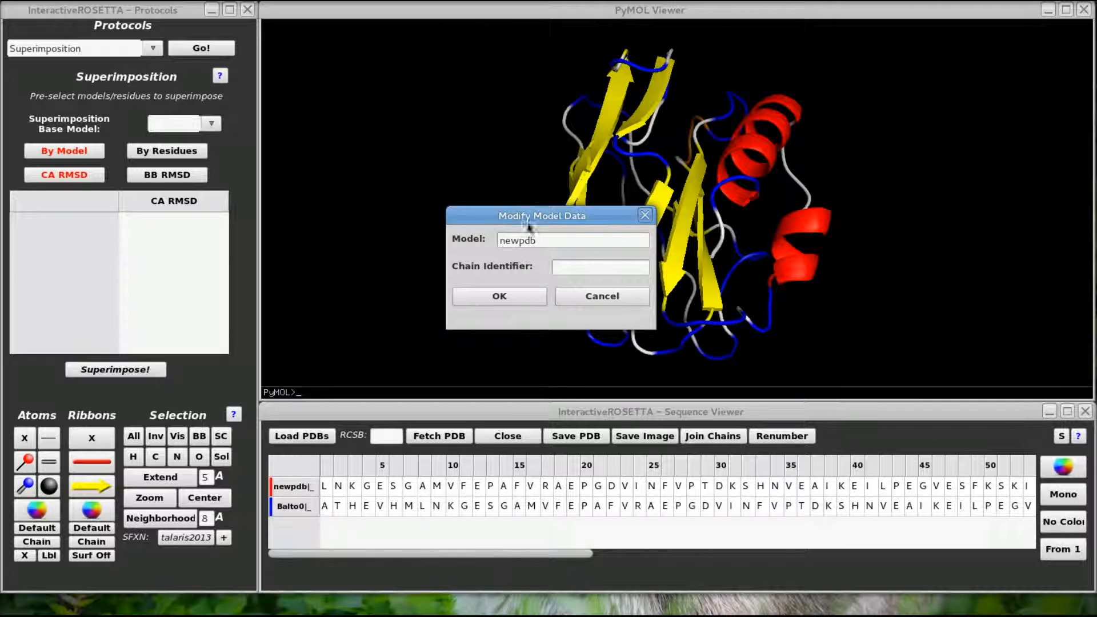
Set newpdb's chain identifier to R and request closing all chains.
text(R)
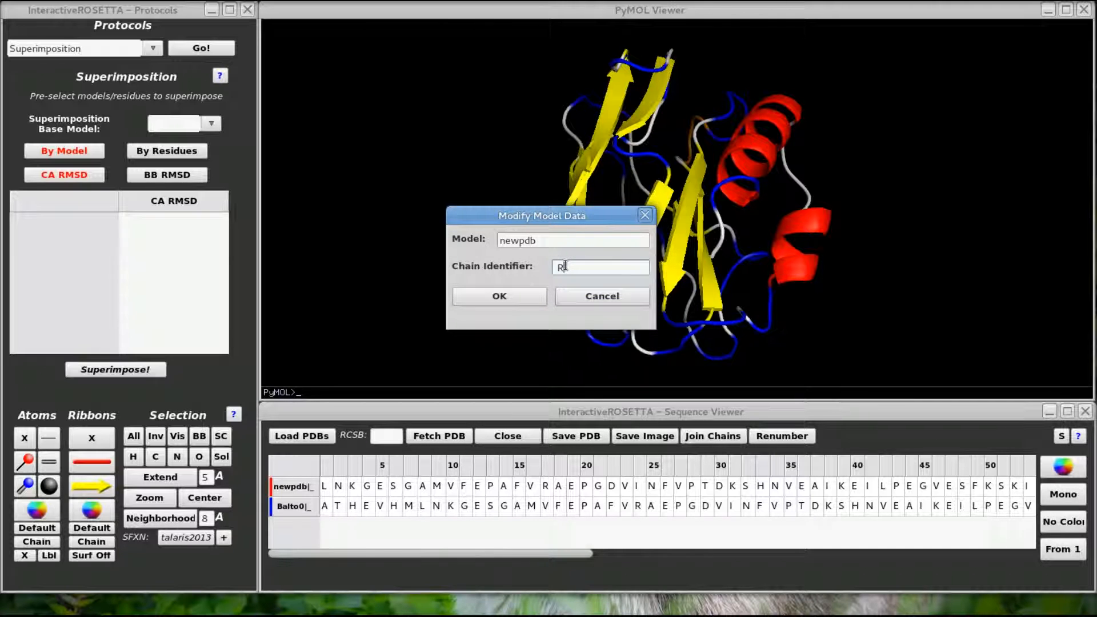
click(499, 296)
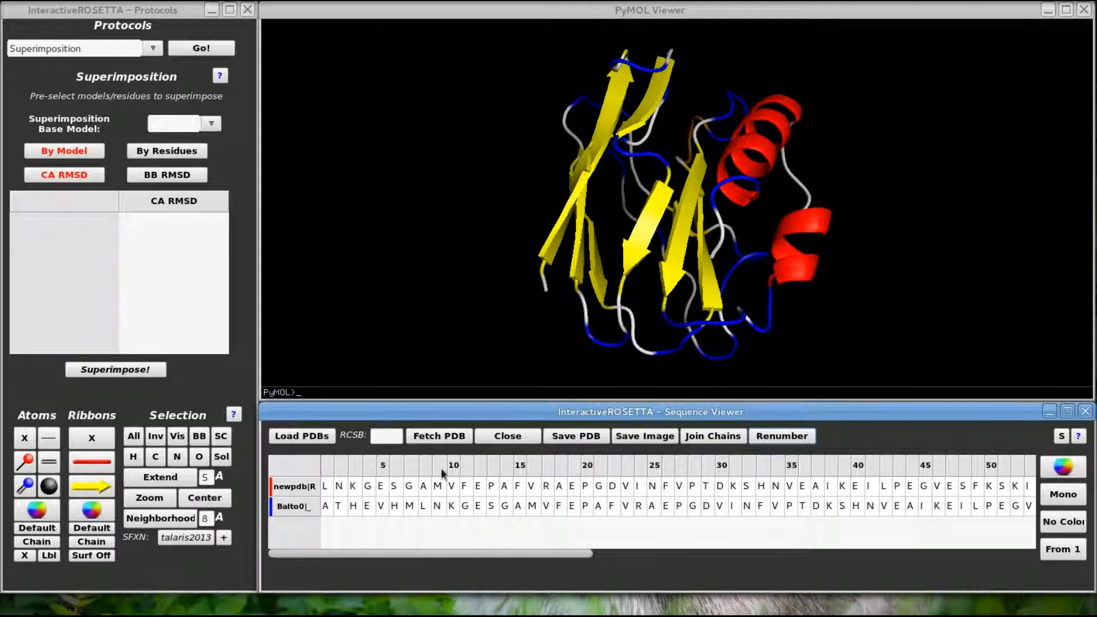
click(507, 436)
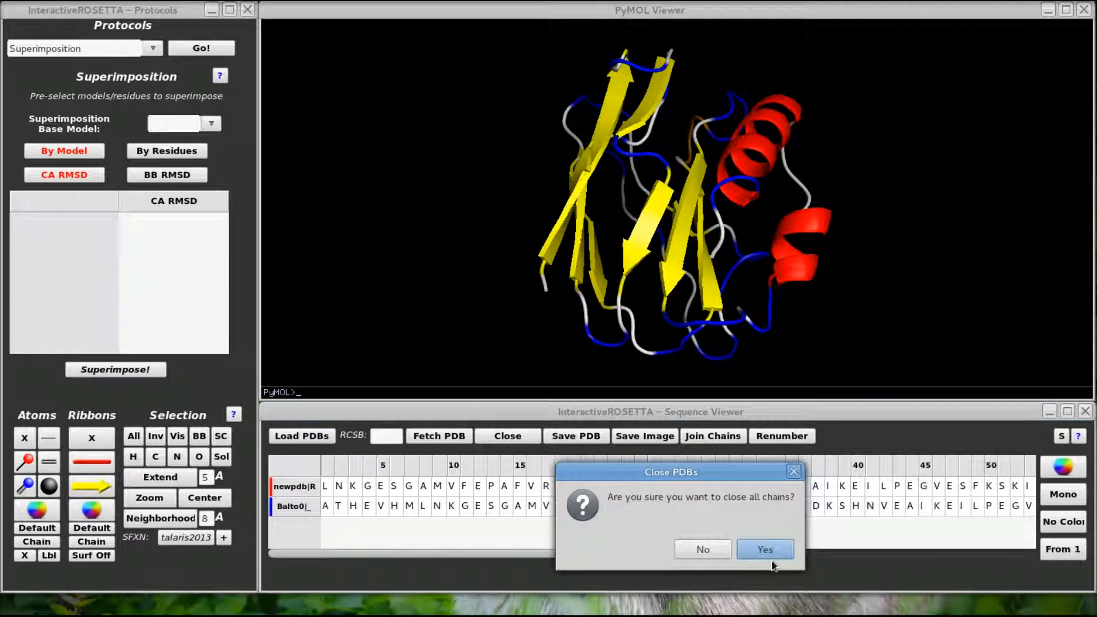
Confirm Yes in Close PDBs to remove all loaded chains.
click(764, 550)
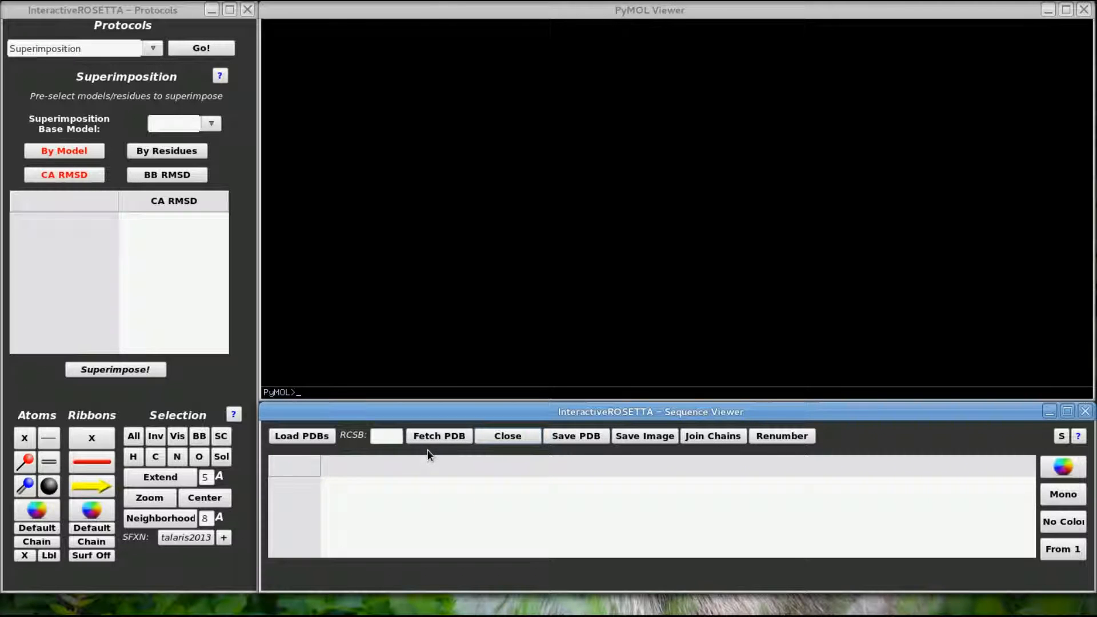
Fetch PDB 2b3p from RCSB and dismiss the timed-out warning.
click(386, 435)
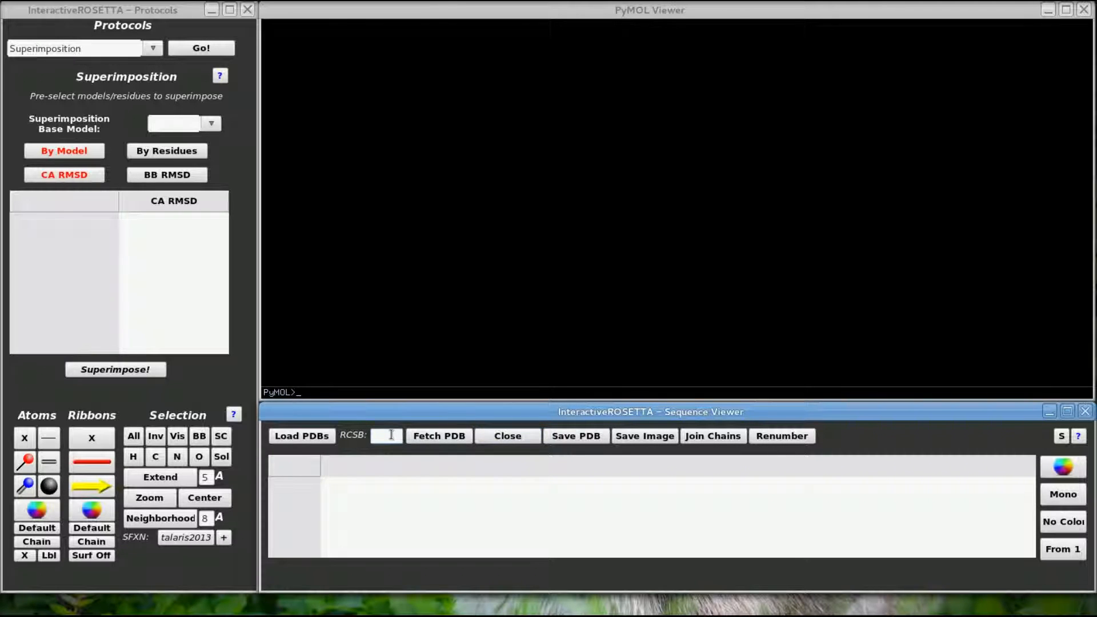
text(2b3p)
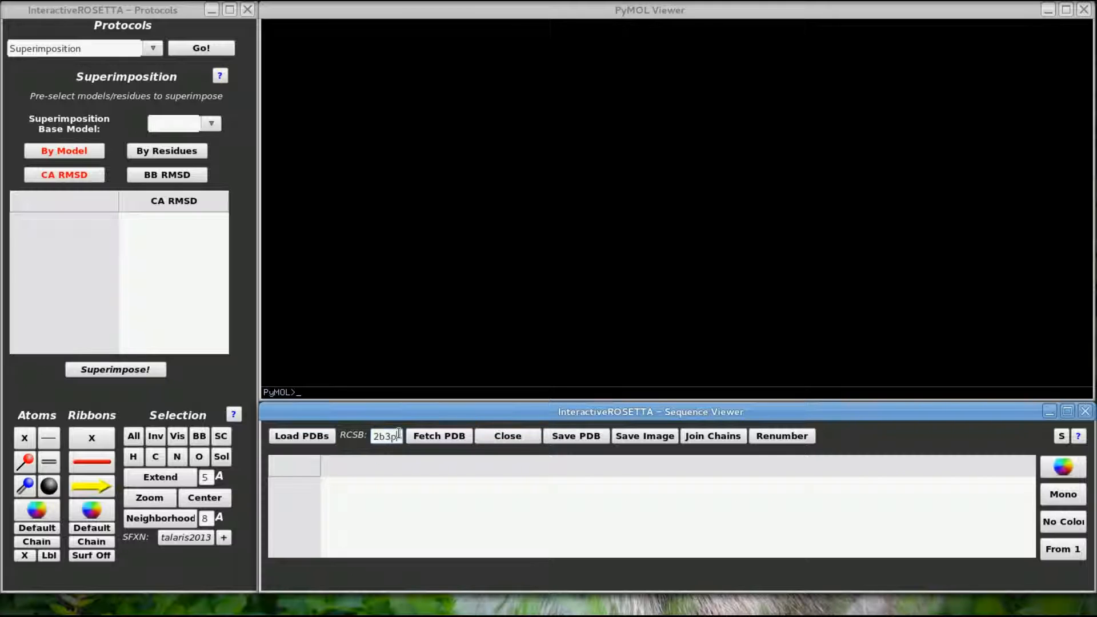
mouse_move(439, 436)
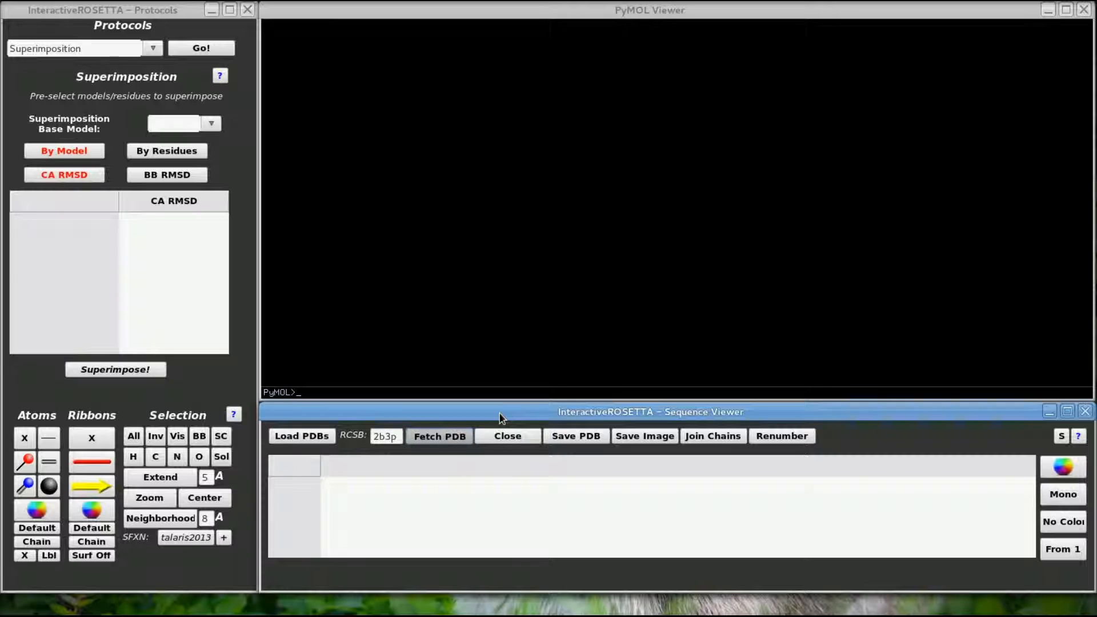
click(438, 436)
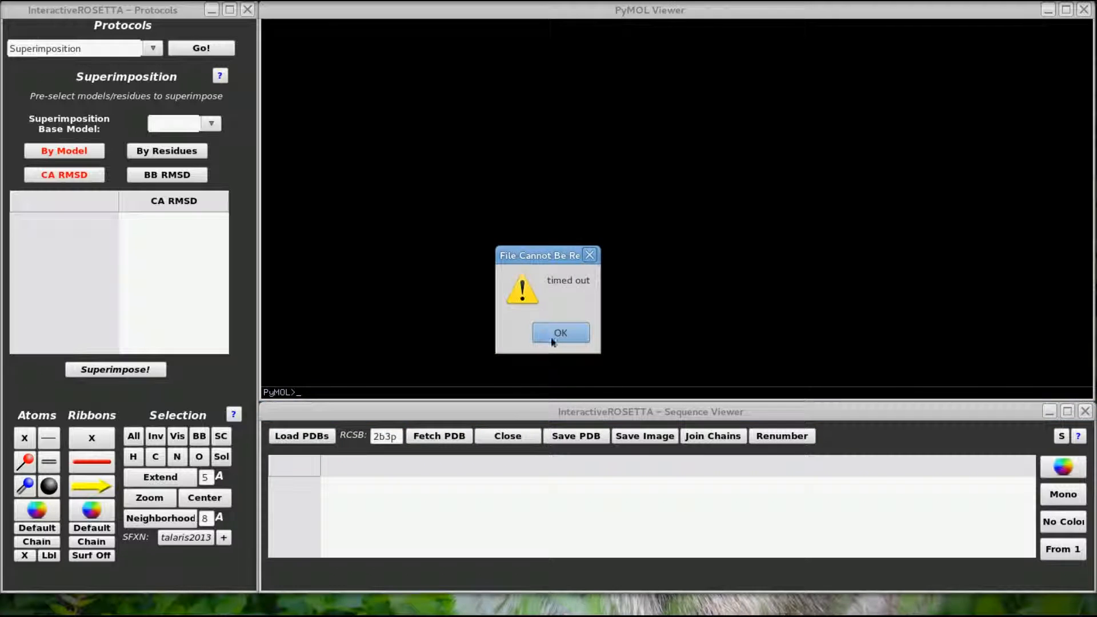
click(559, 332)
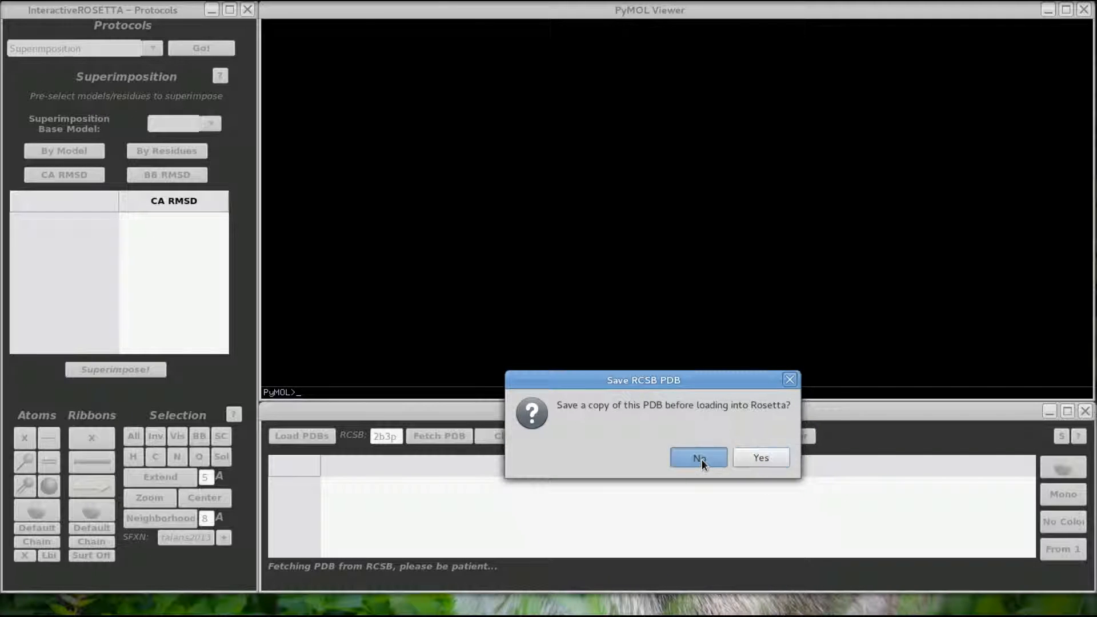
Skip the local copy, keep waters and HETATMs loaded, and load chain A.
click(697, 457)
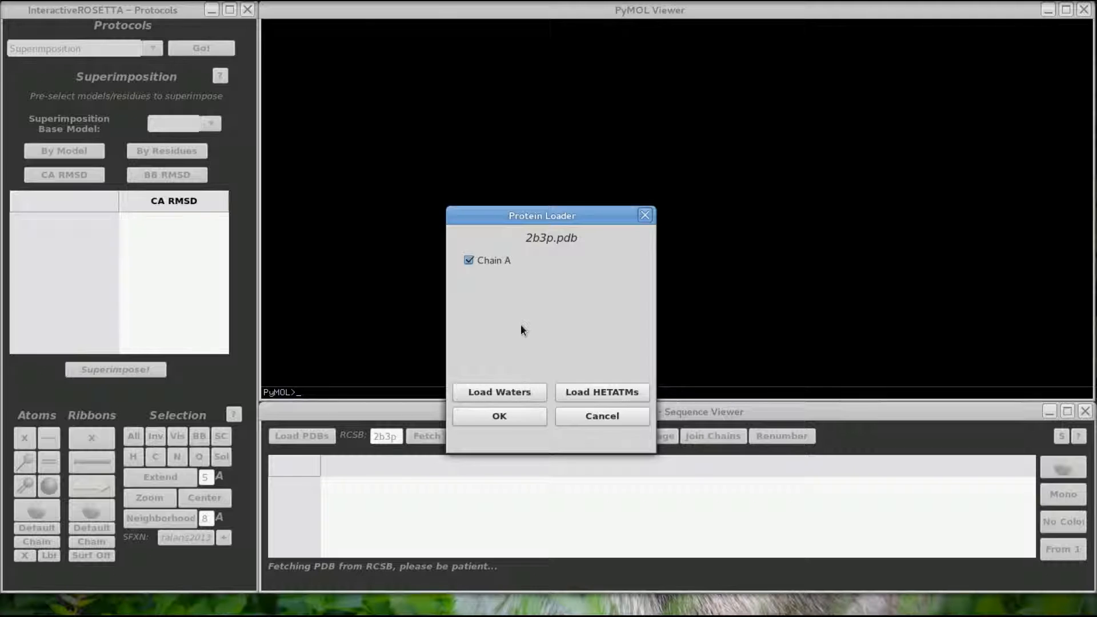
mouse_move(539, 307)
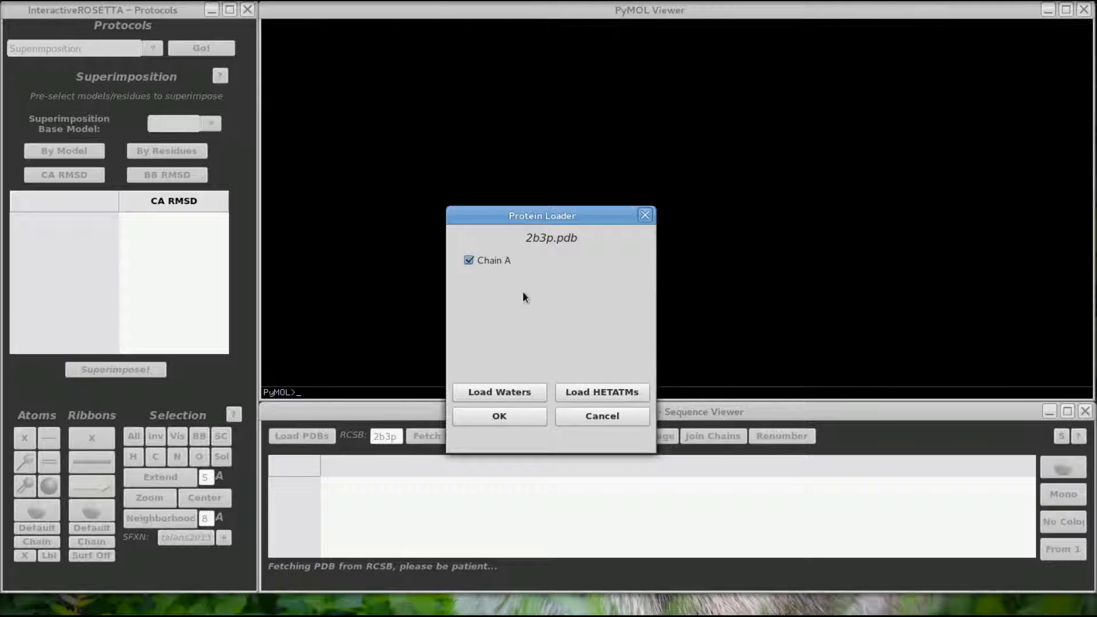
click(499, 392)
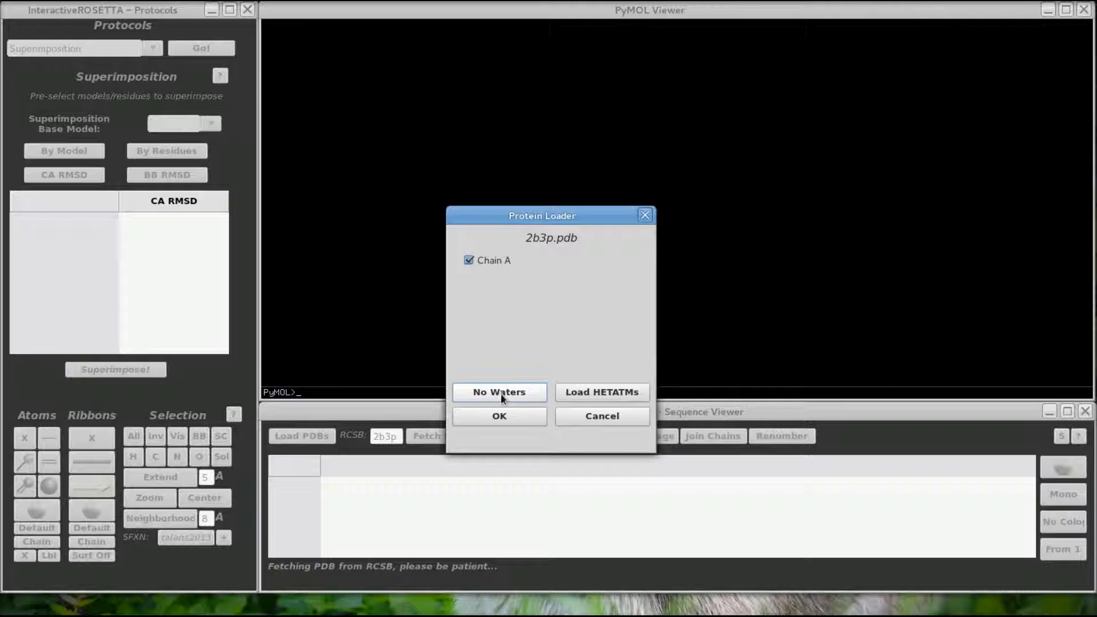
click(499, 392)
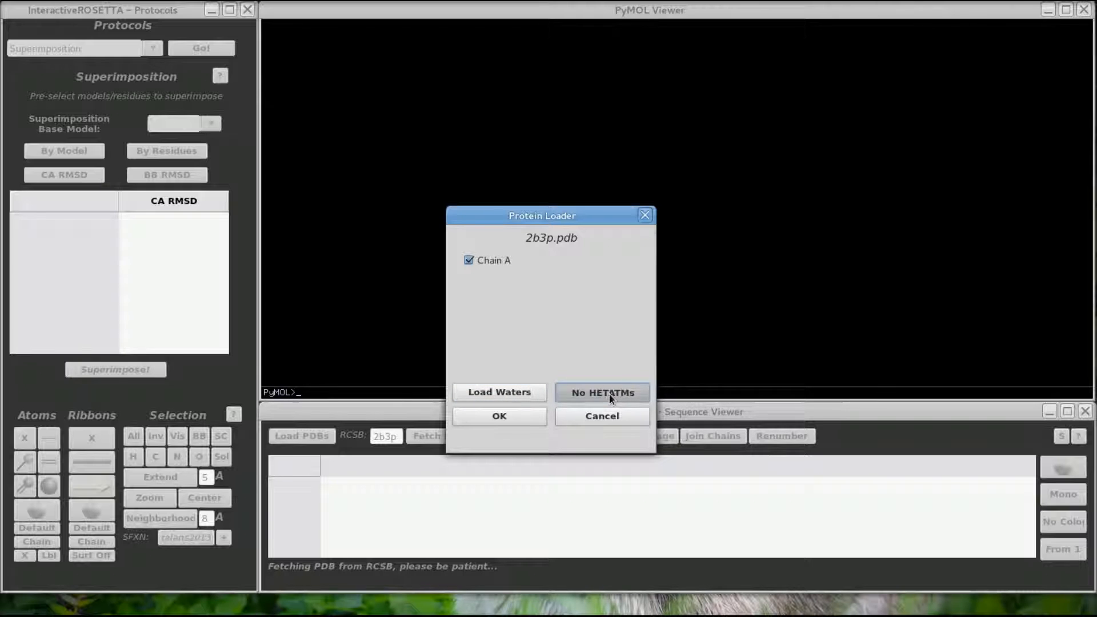
click(600, 392)
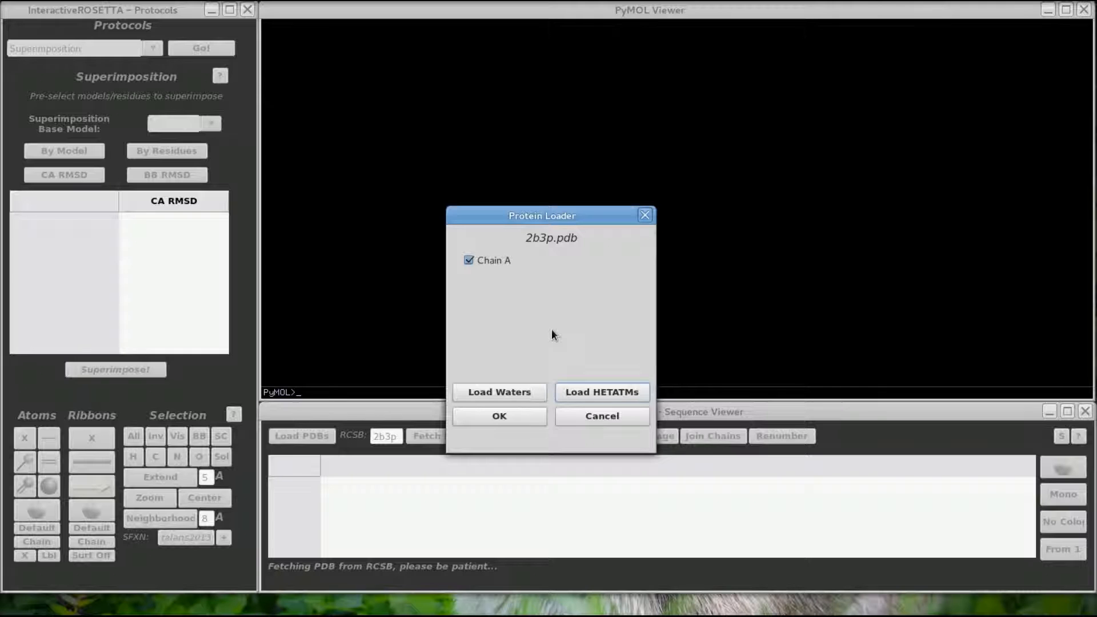
mouse_move(493, 277)
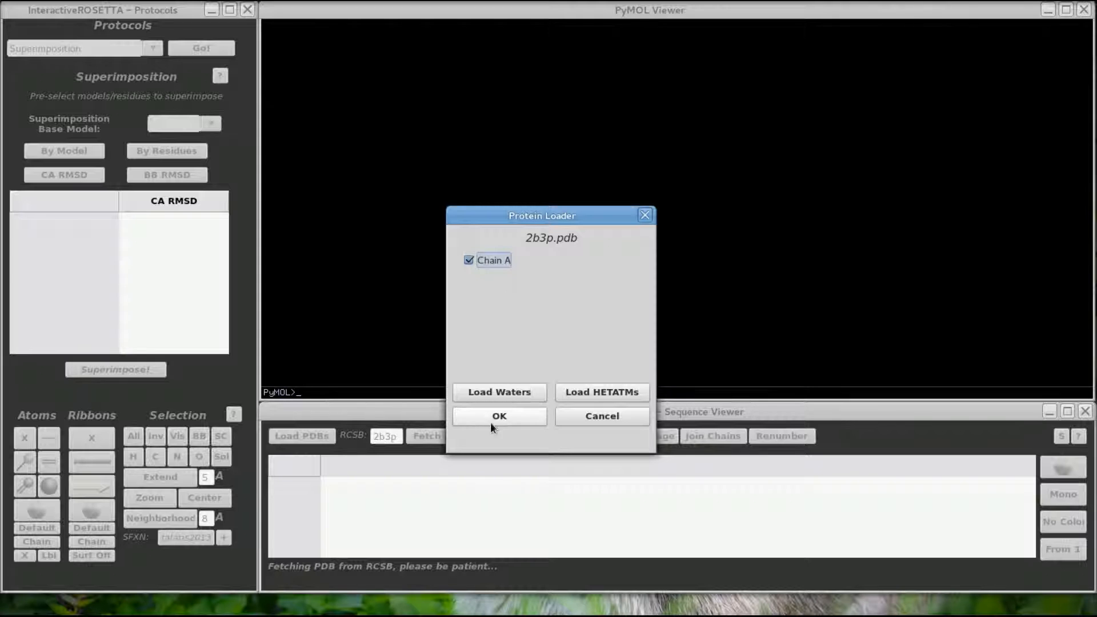
click(499, 415)
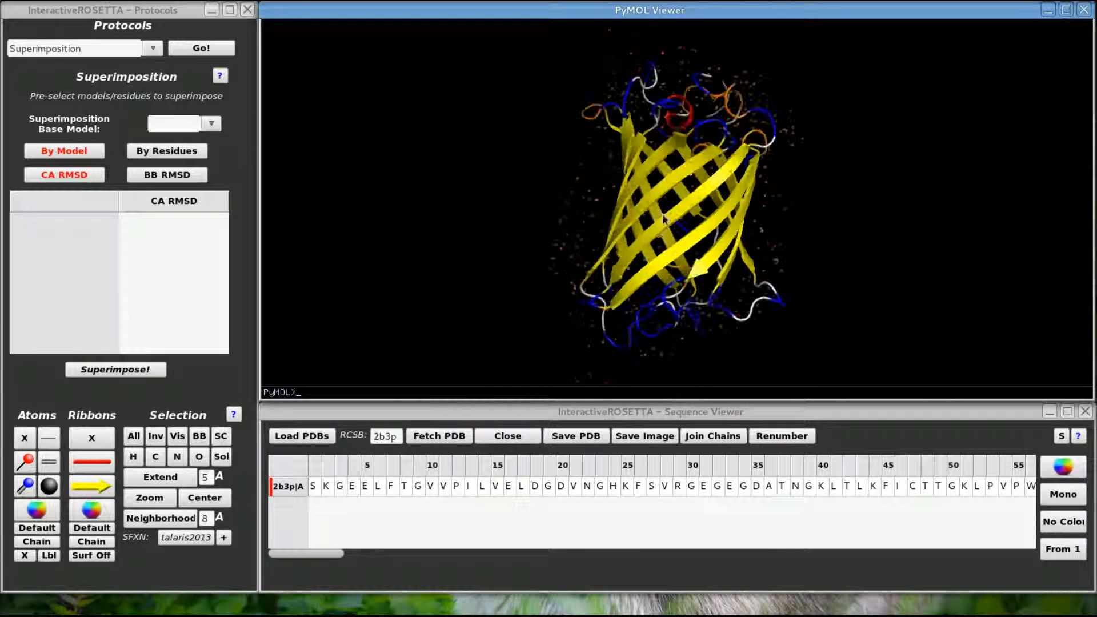
mouse_move(1062, 436)
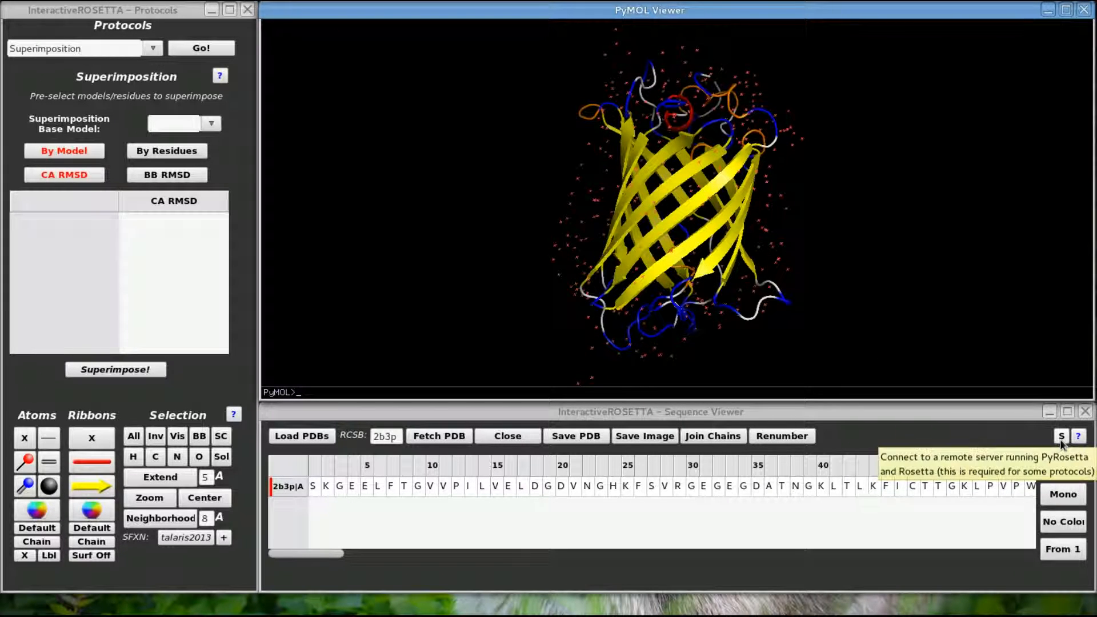
Open the Download Manager with the Sequence Viewer's S button.
click(1060, 436)
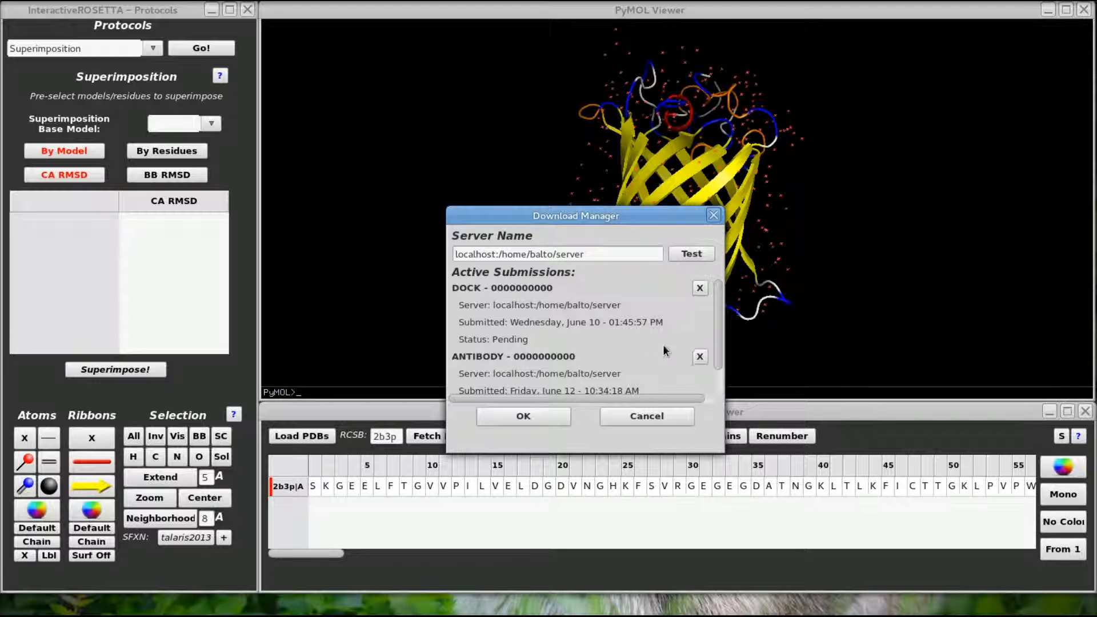
mouse_move(677, 345)
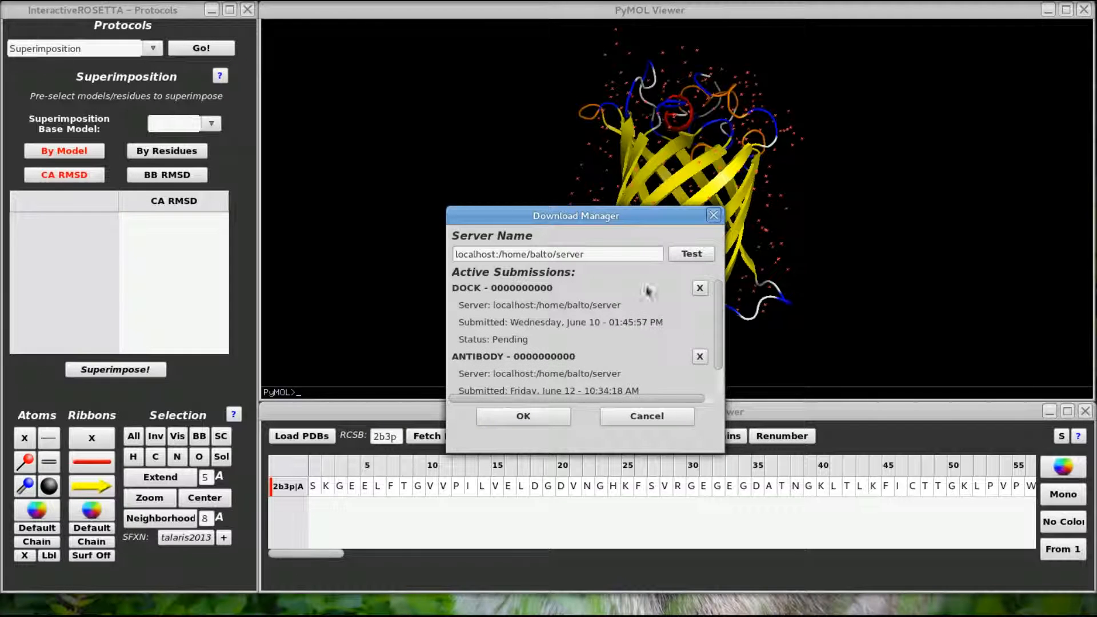
Test the localhost server connection, acknowledge success, and close the Download Manager.
click(690, 253)
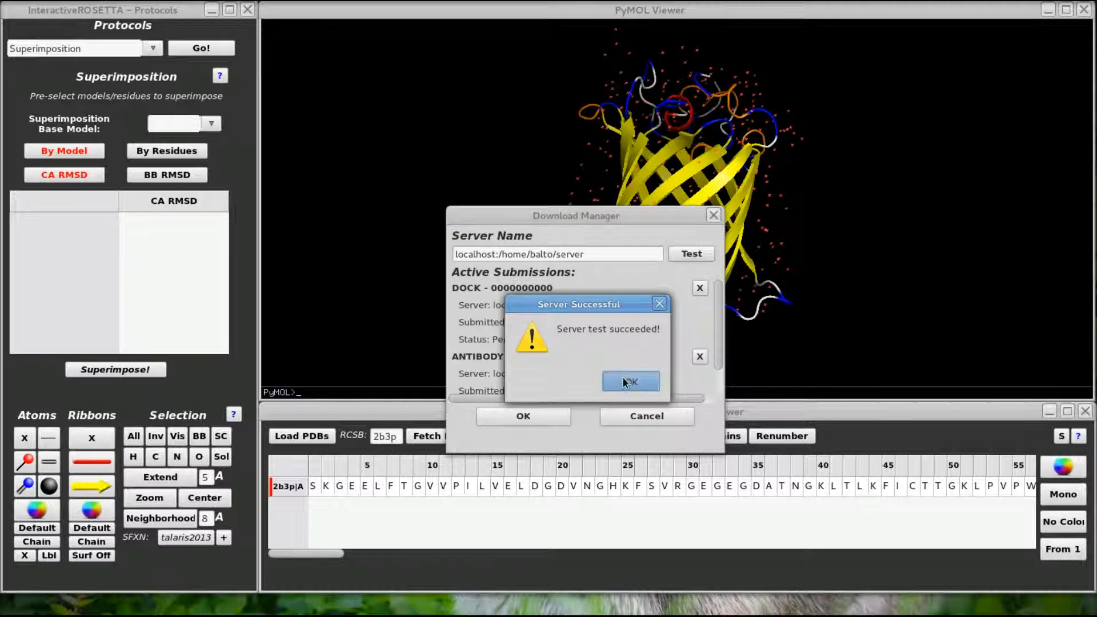
click(629, 381)
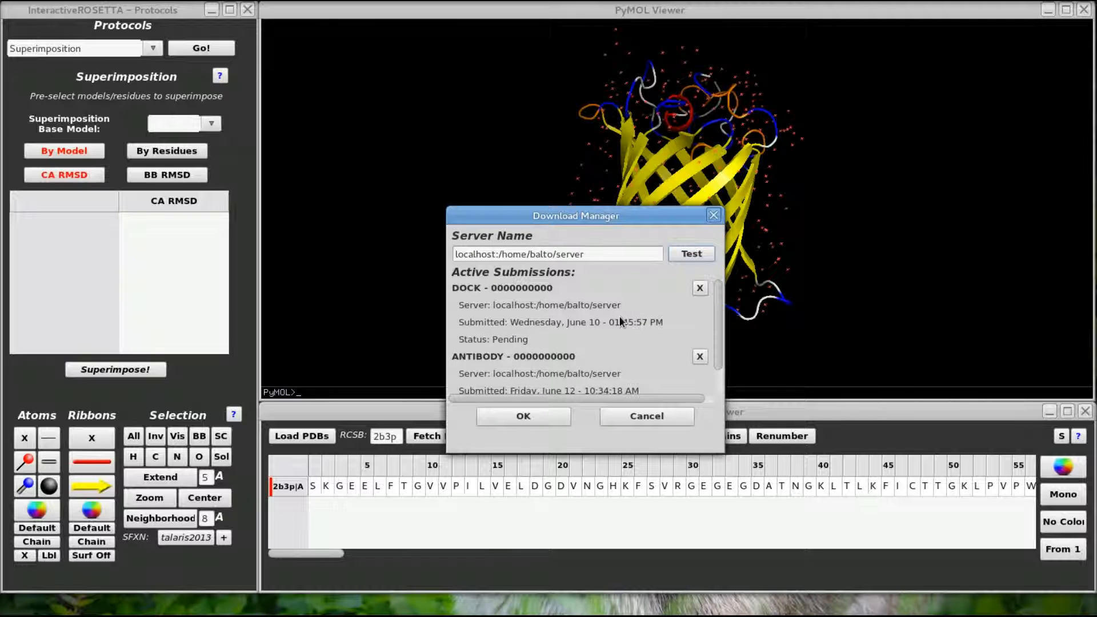
mouse_move(604, 322)
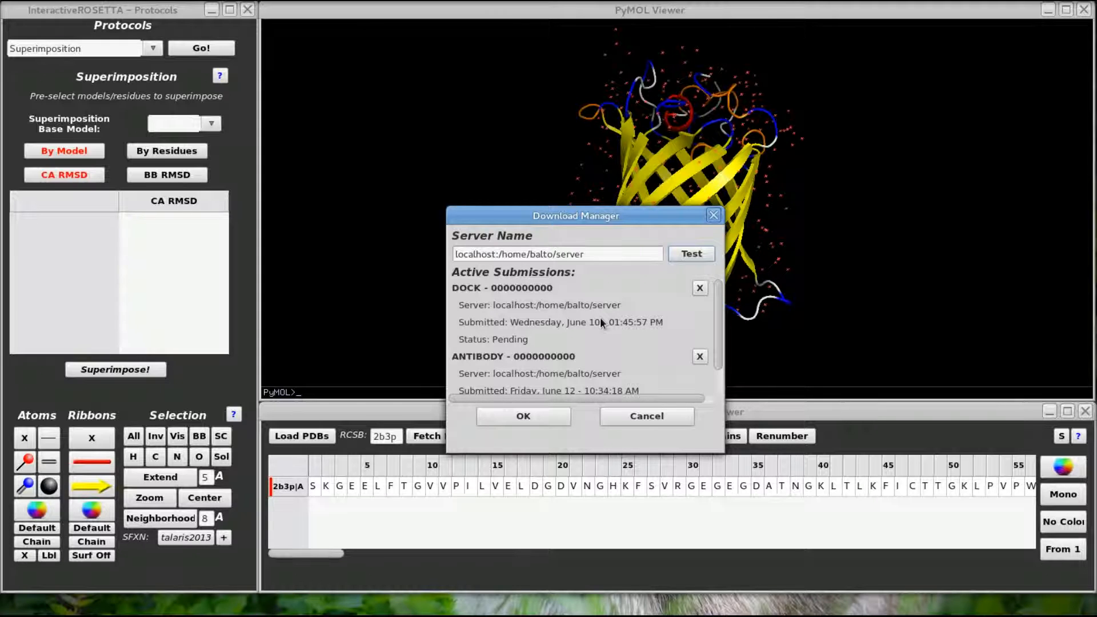
mouse_move(594, 328)
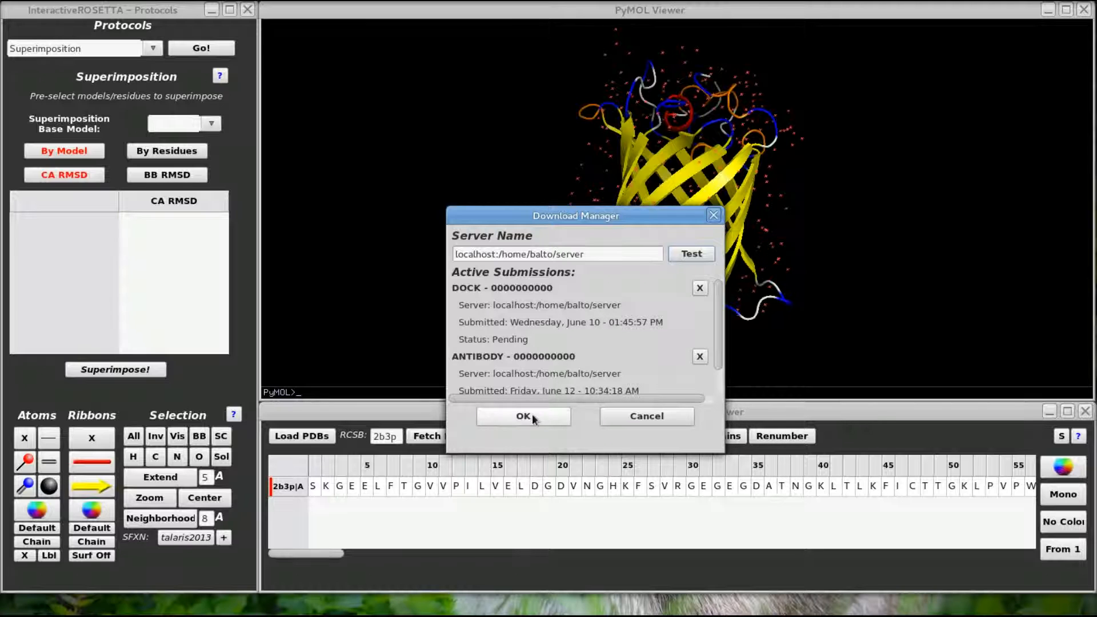
click(523, 416)
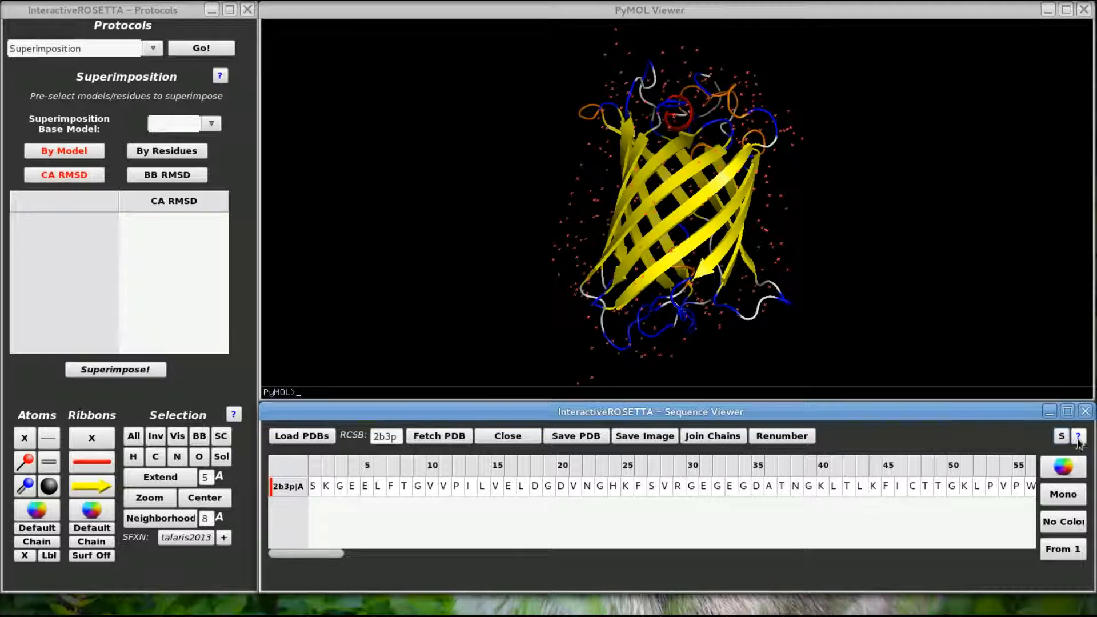
mouse_move(1078, 436)
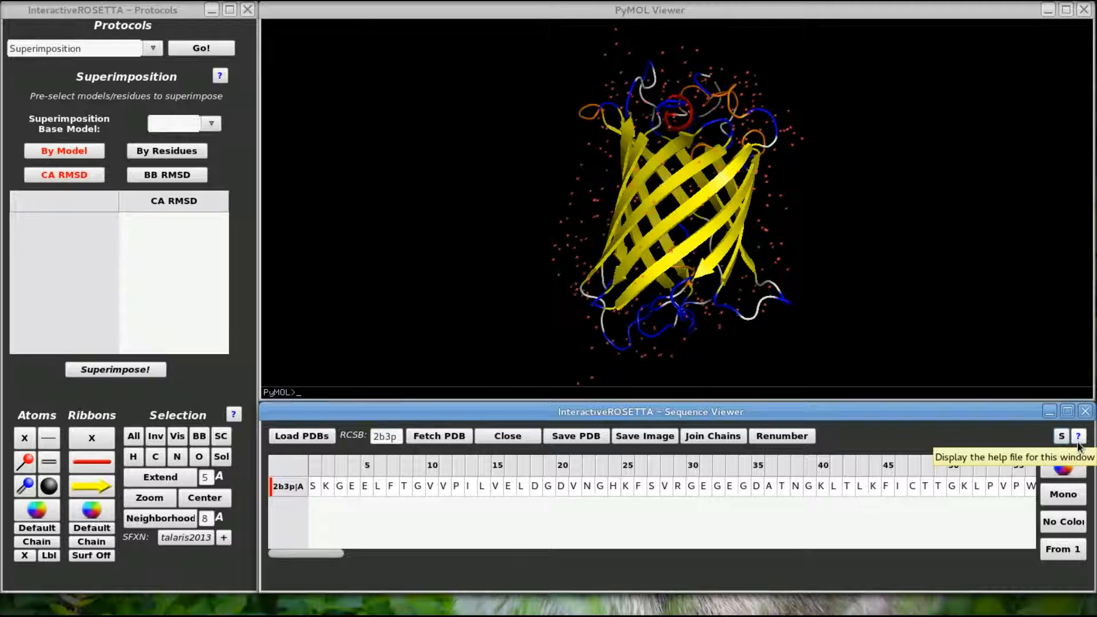